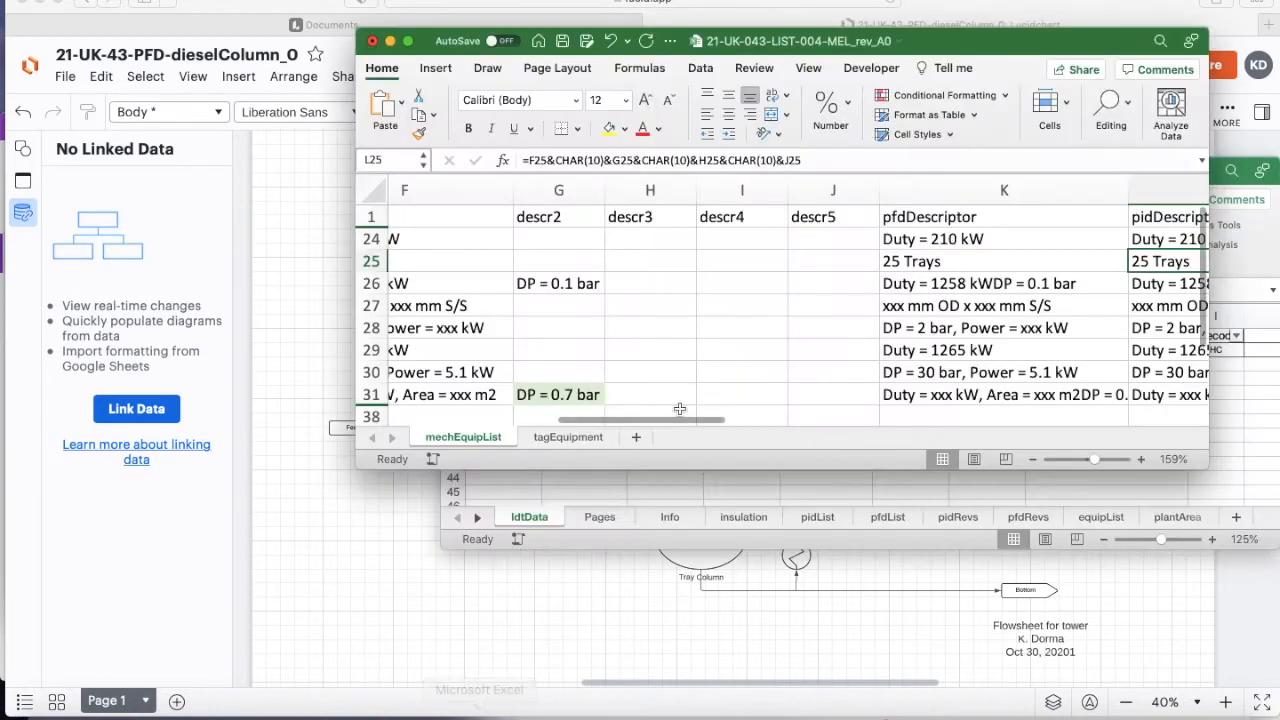
Review the equipment list's tagName T-351 and pidDescriptor entries, then bring back the Data Linking panel
{"action": "scroll", "scroll_direction": "left", "scroll_amount": 3}
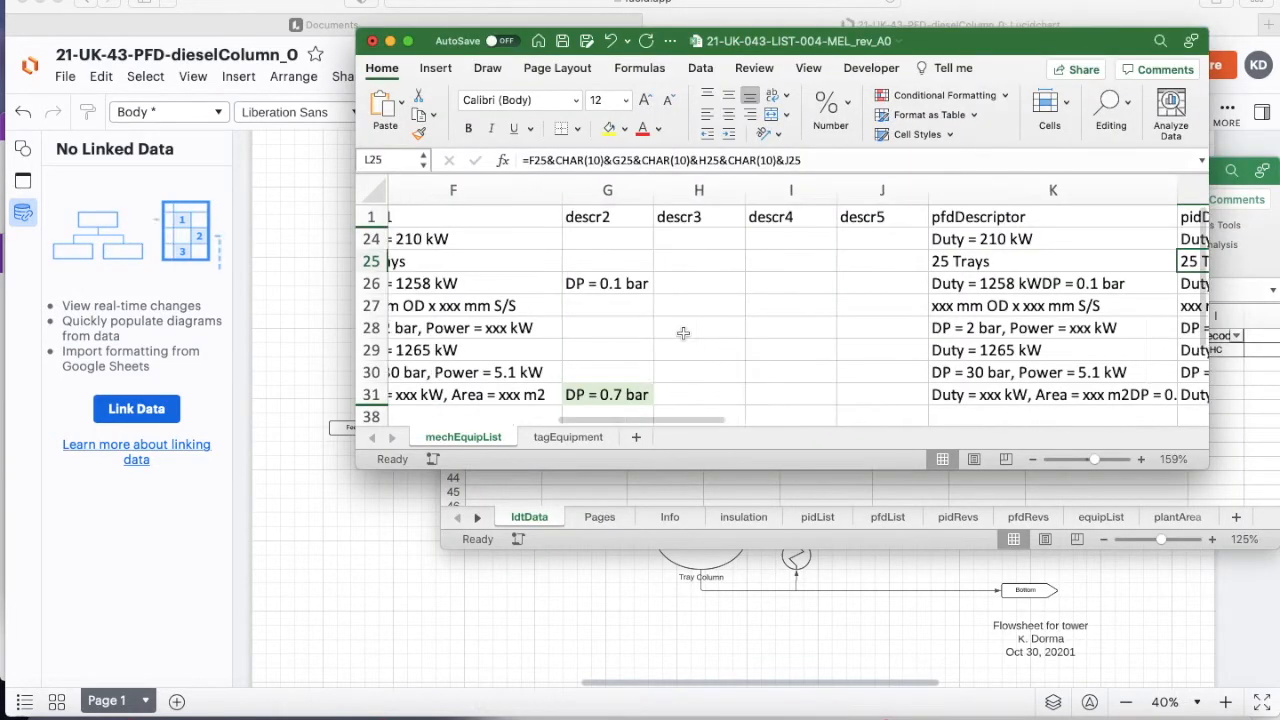
{"action": "scroll", "scroll_direction": "left", "scroll_amount": 3}
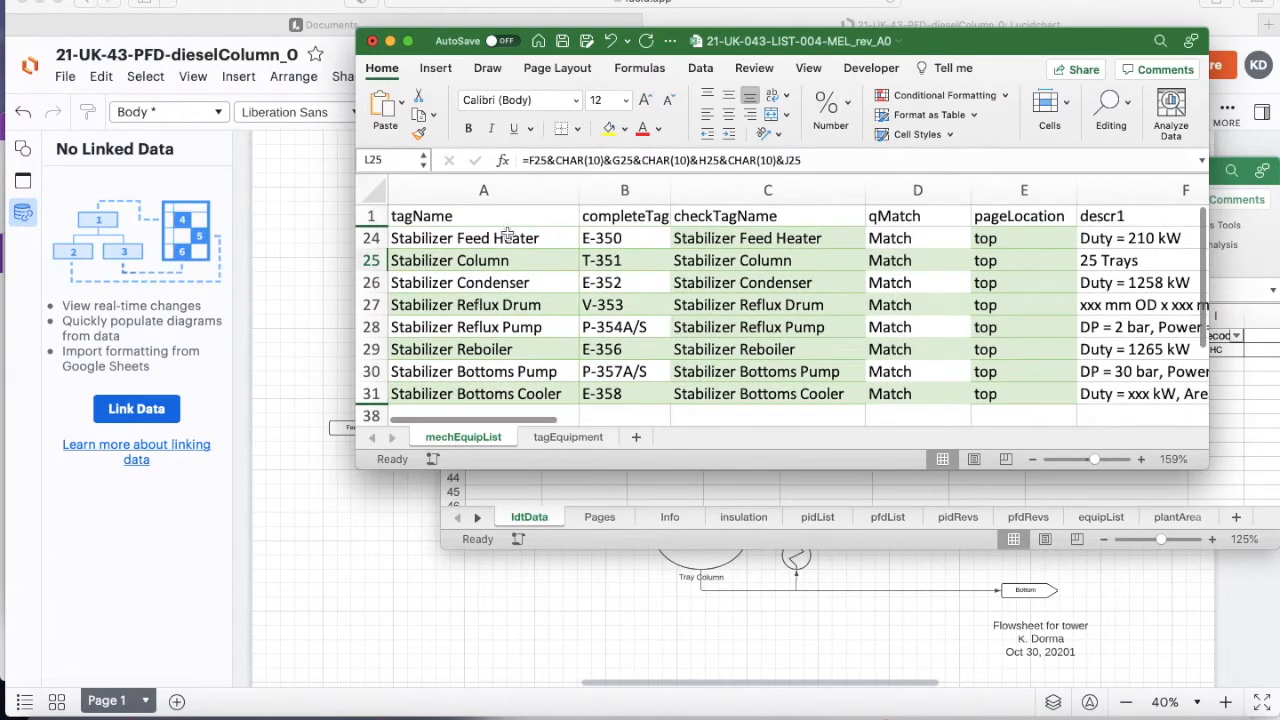
{"action": "left_click", "coordinate": [484, 216]}
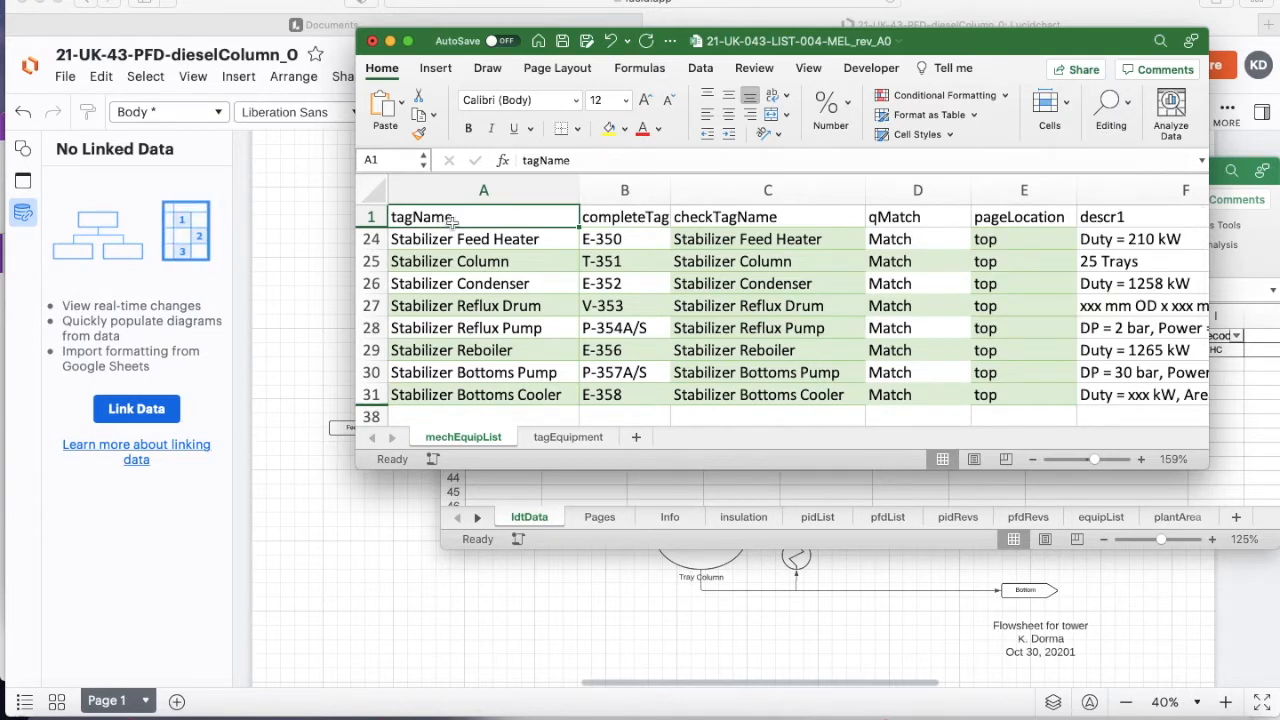
{"action": "left_click", "coordinate": [484, 260]}
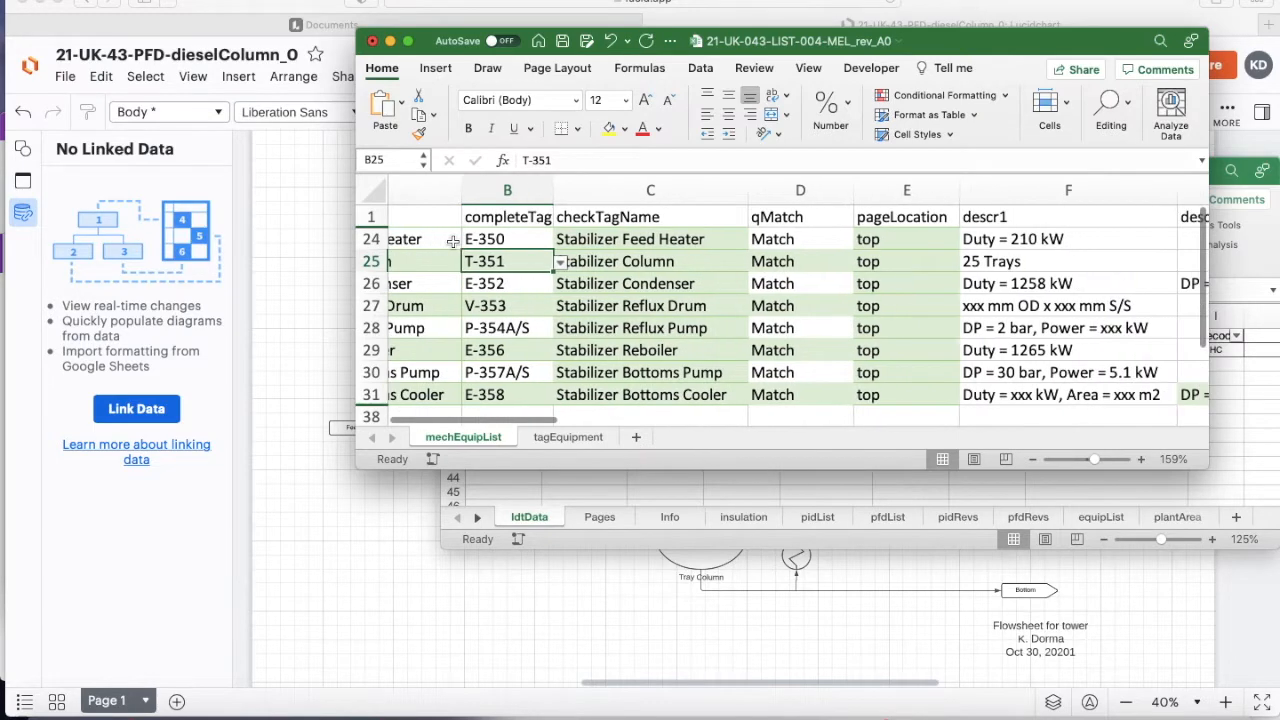
{"action": "scroll", "scroll_direction": "right", "scroll_amount": 3}
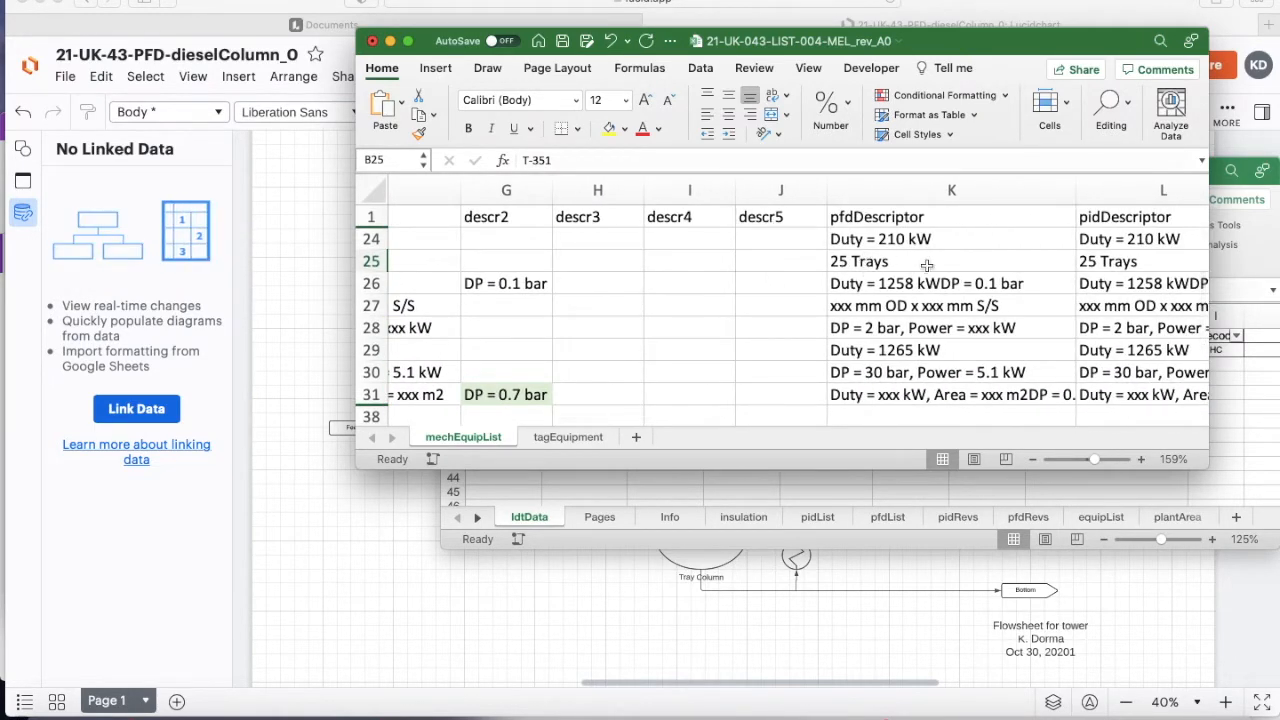
{"action": "scroll", "scroll_direction": "right", "scroll_amount": 3}
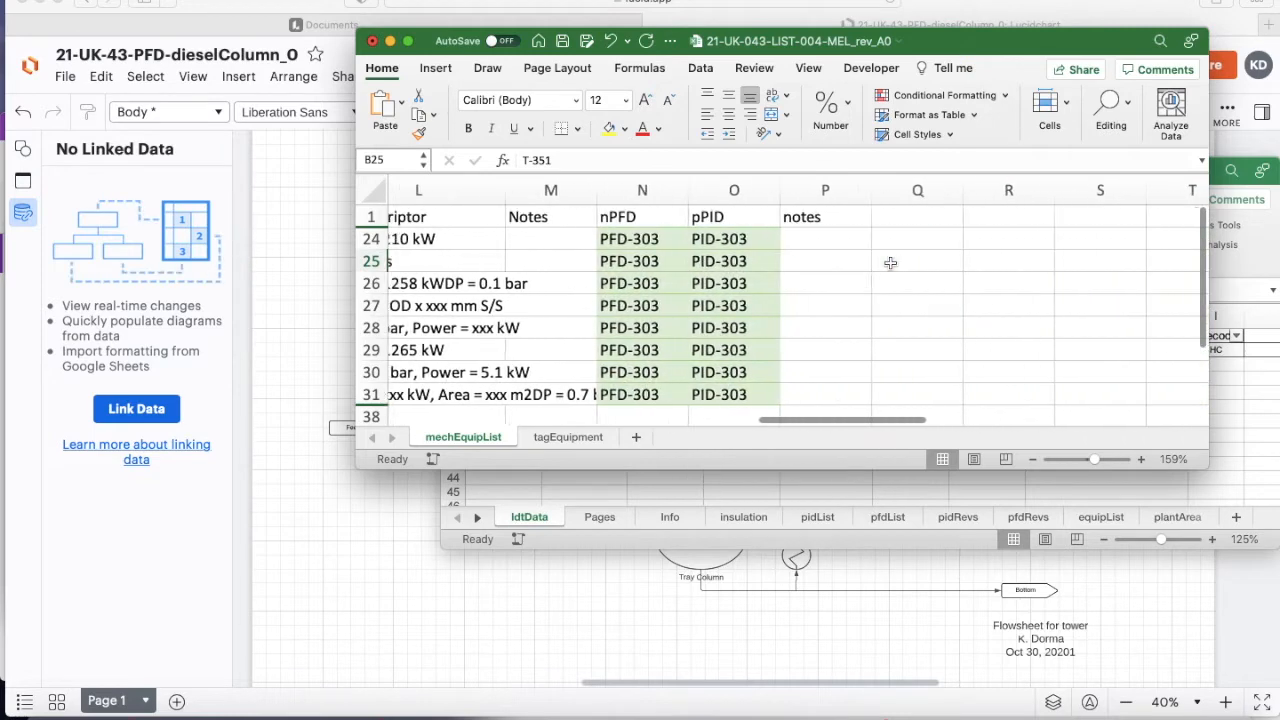
{"action": "scroll", "scroll_direction": "left", "scroll_amount": 3}
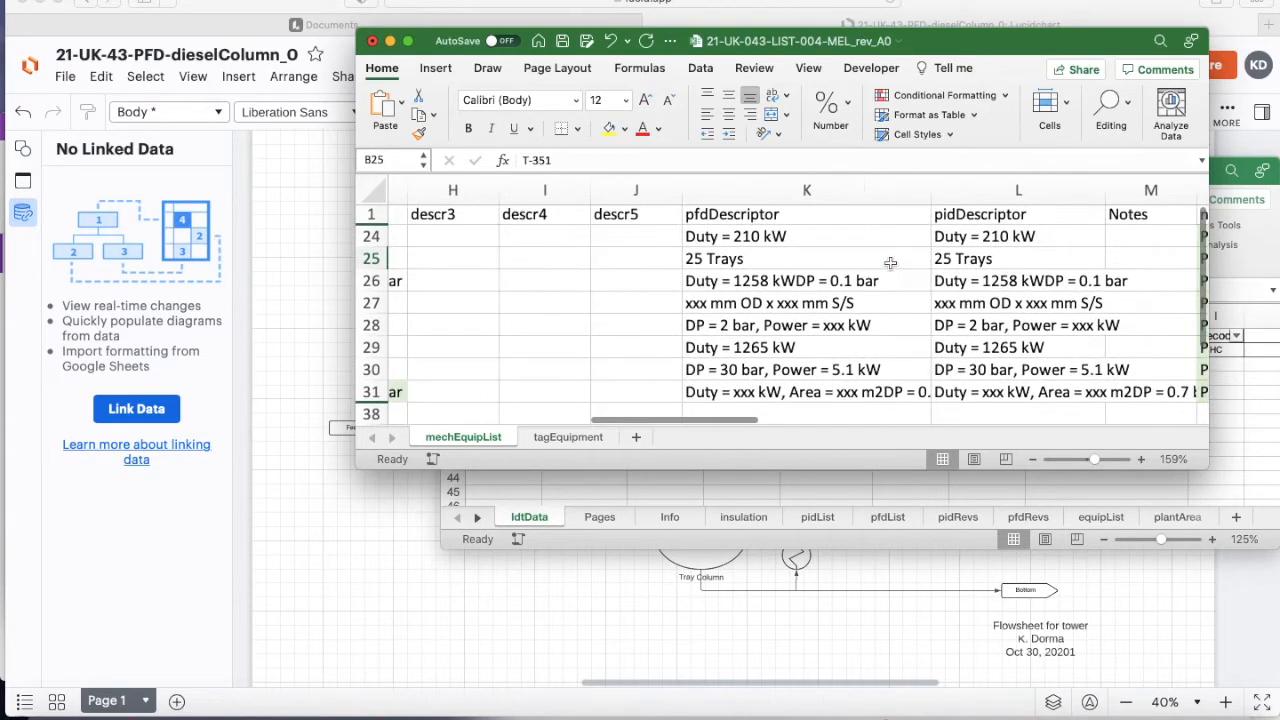
{"action": "left_click", "coordinate": [1018, 258]}
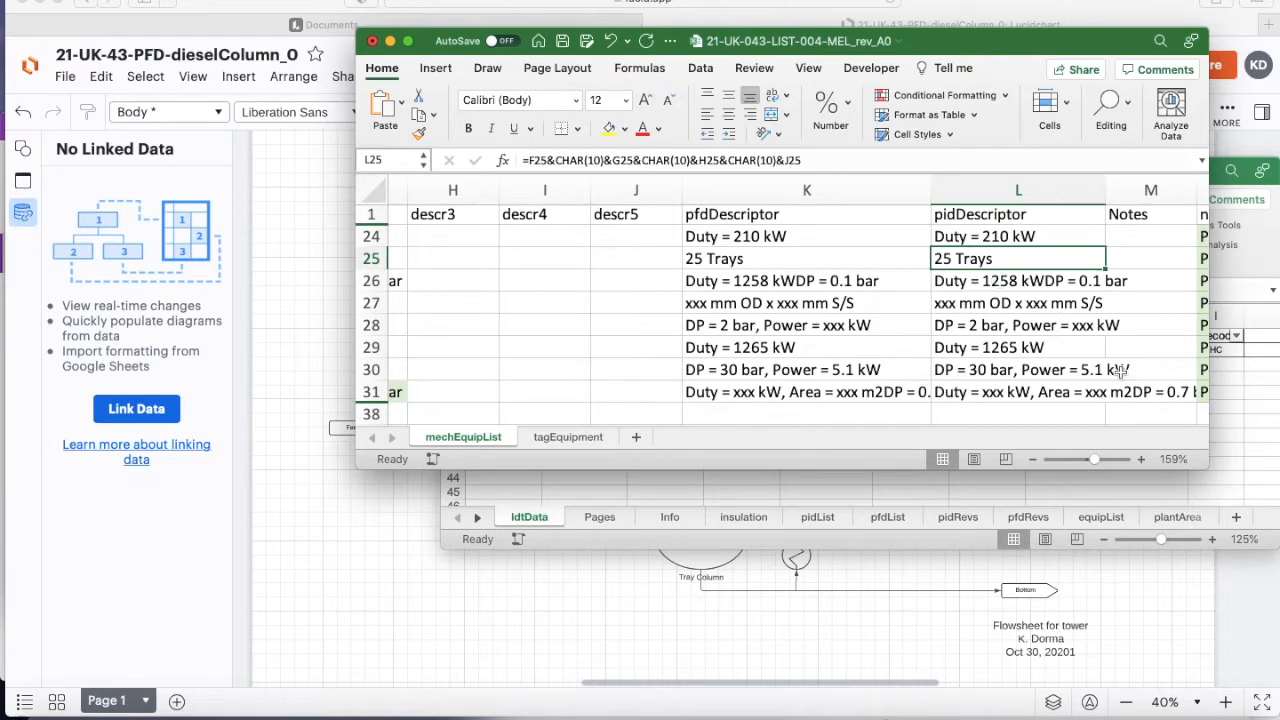
{"action": "left_click_drag", "start_coordinate": [796, 40], "coordinate": [868, 78]}
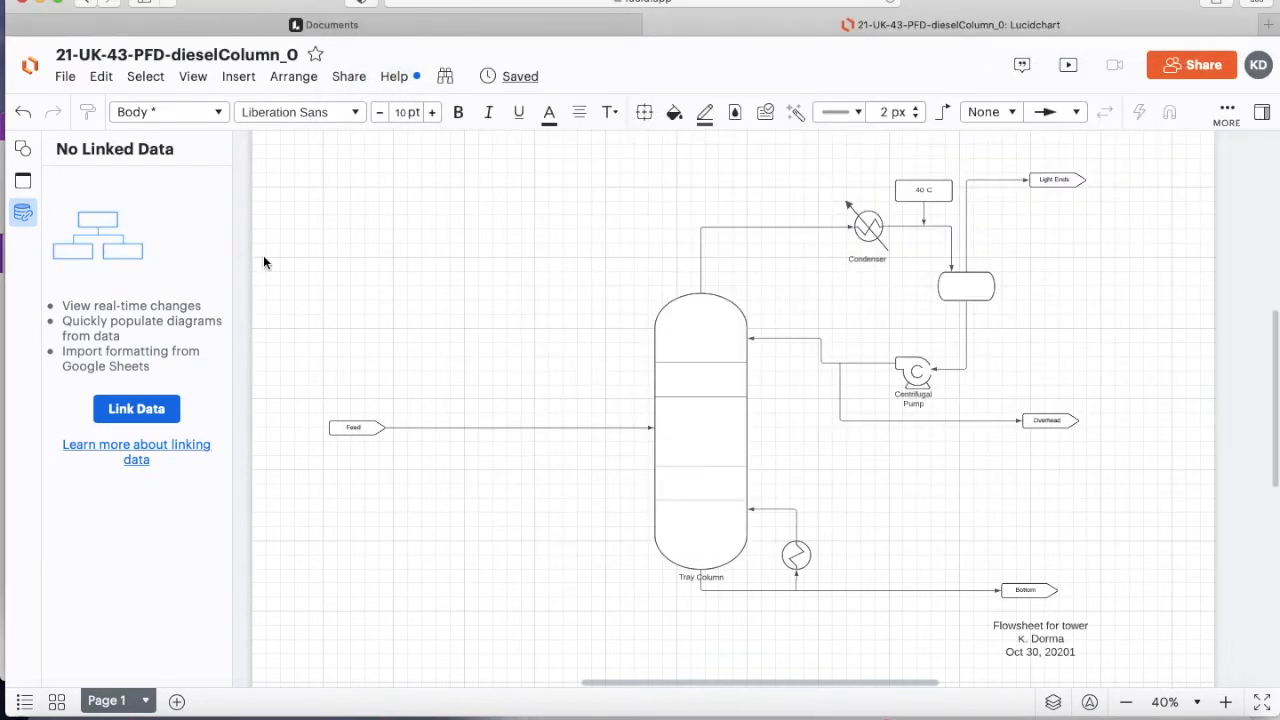
{"action": "mouse_move", "coordinate": [444, 244]}
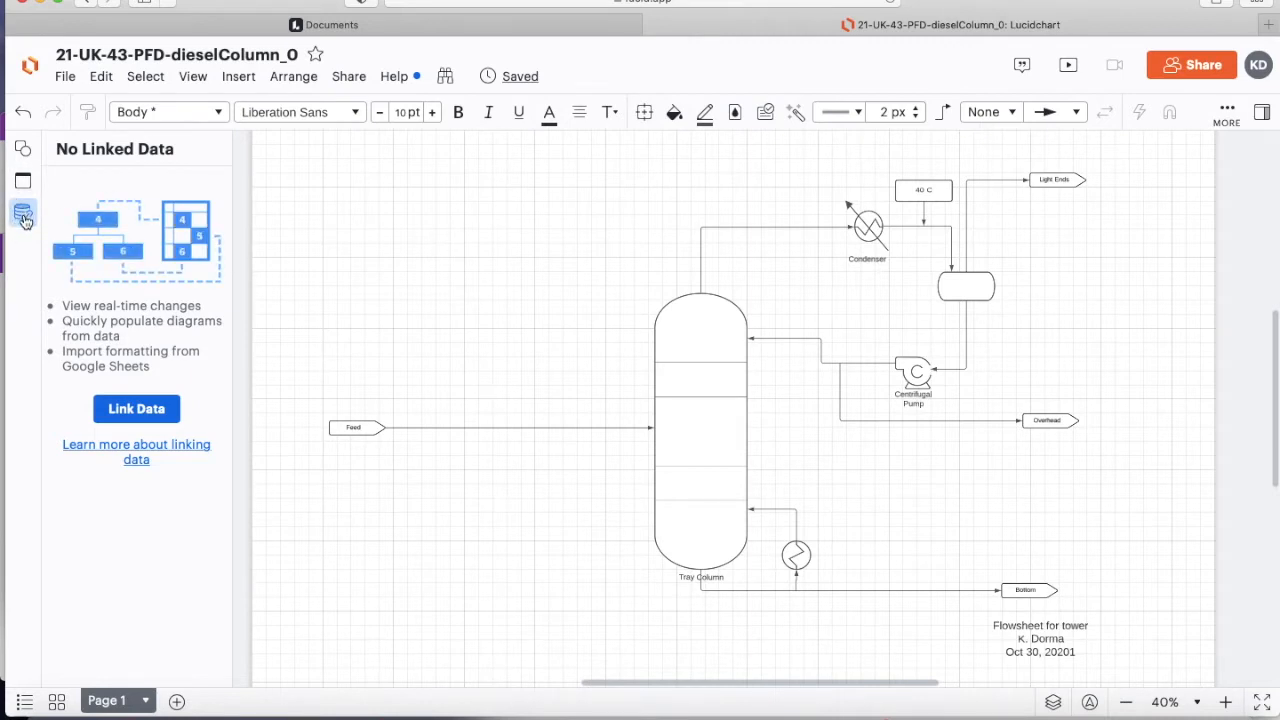
{"action": "left_click", "coordinate": [24, 214]}
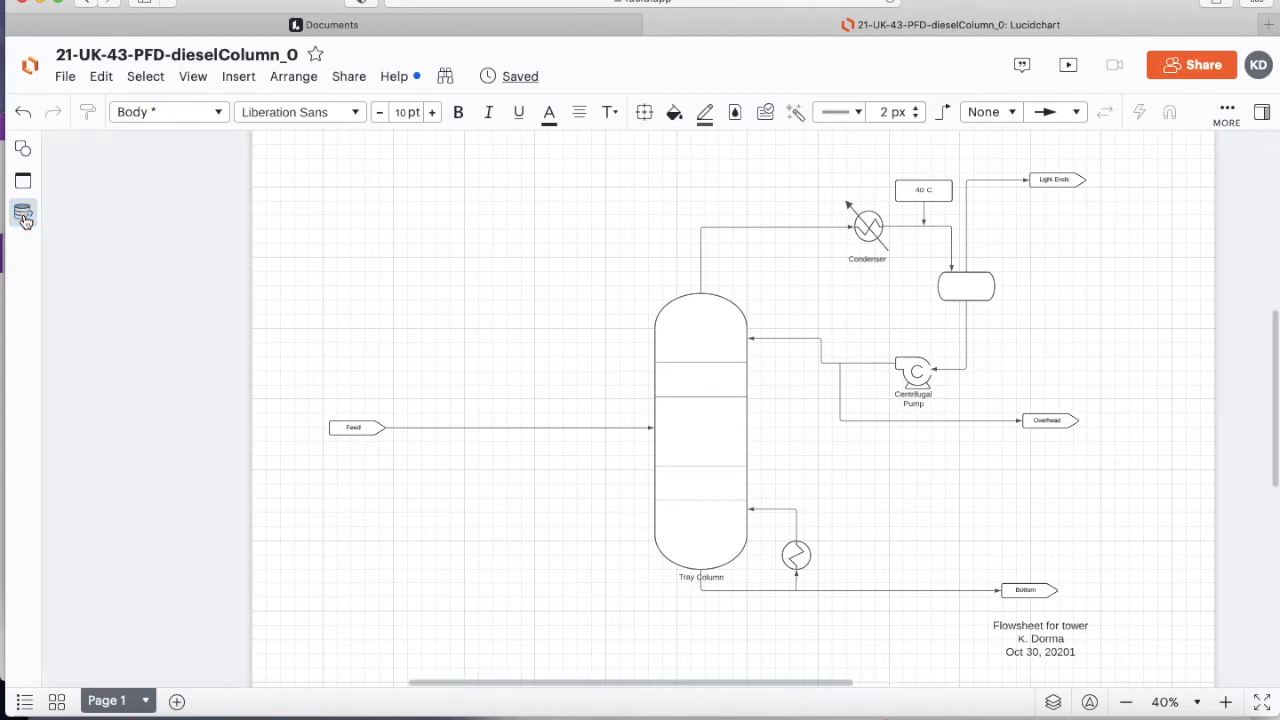
{"action": "left_click", "coordinate": [24, 212]}
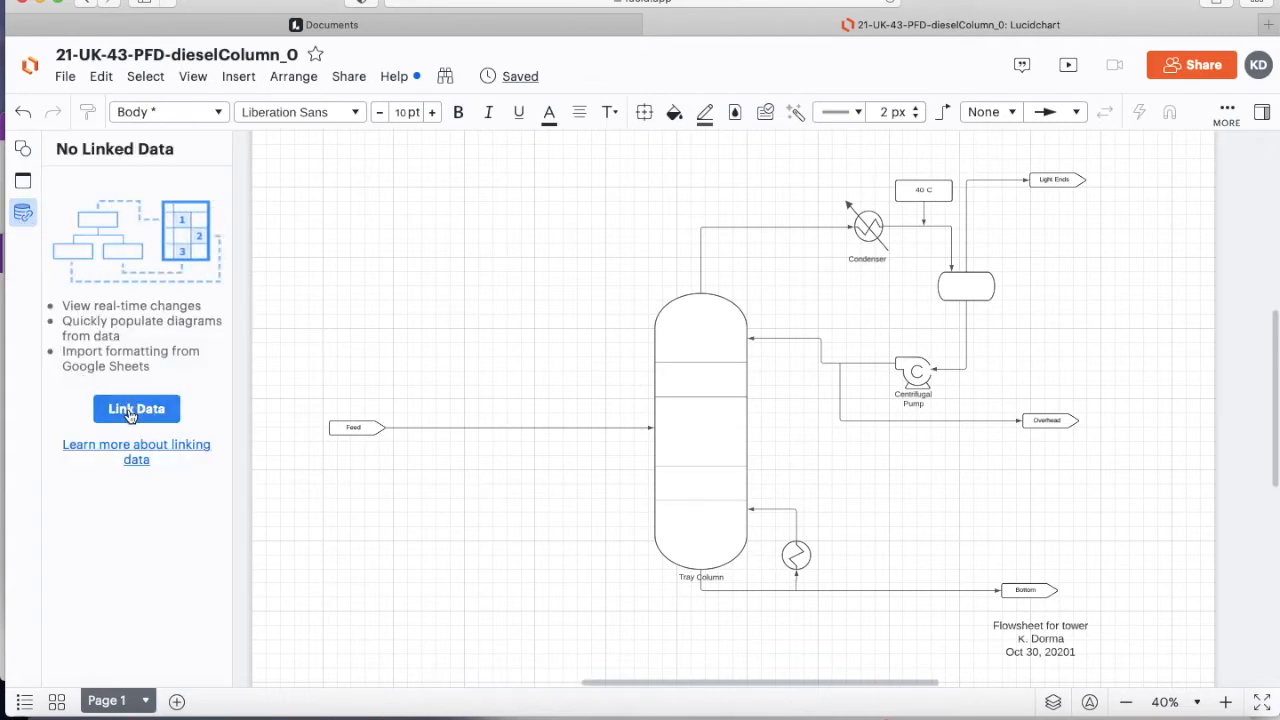
Upload 21-UK-043-LIST-004-MEL_rev_A0.xlsx as an Excel data import
{"action": "left_click", "coordinate": [136, 408]}
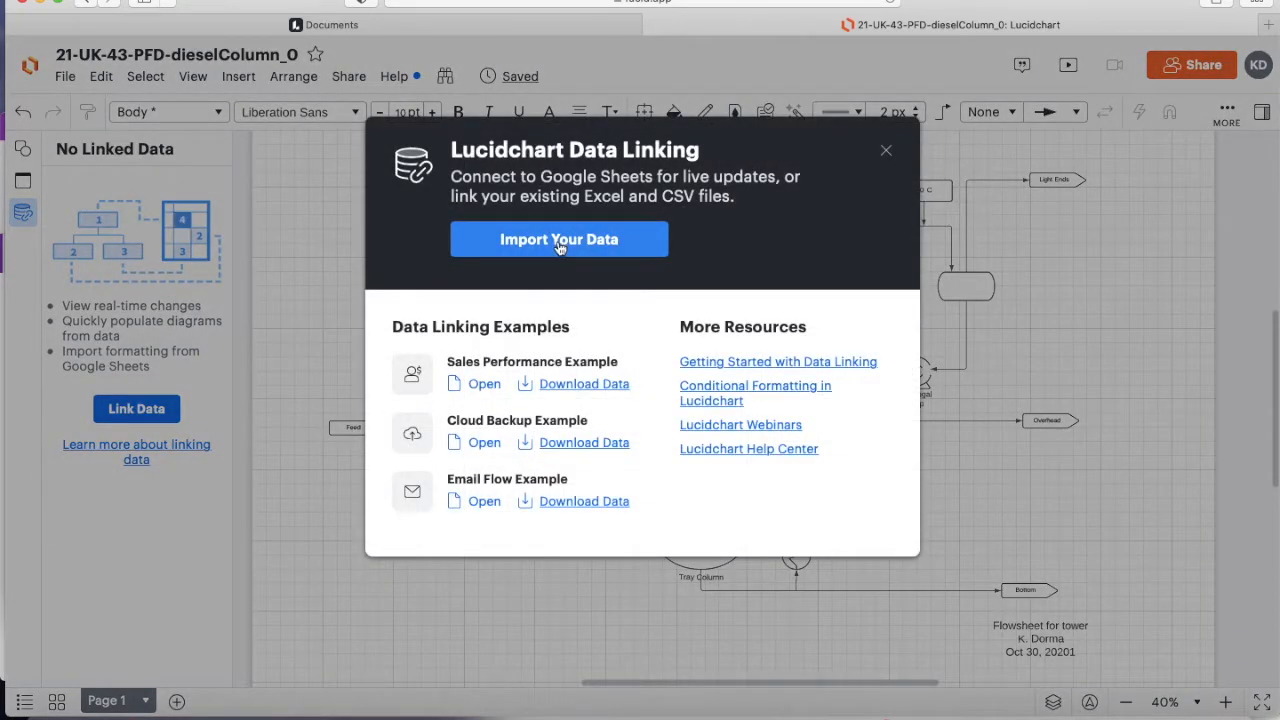
{"action": "left_click", "coordinate": [560, 240]}
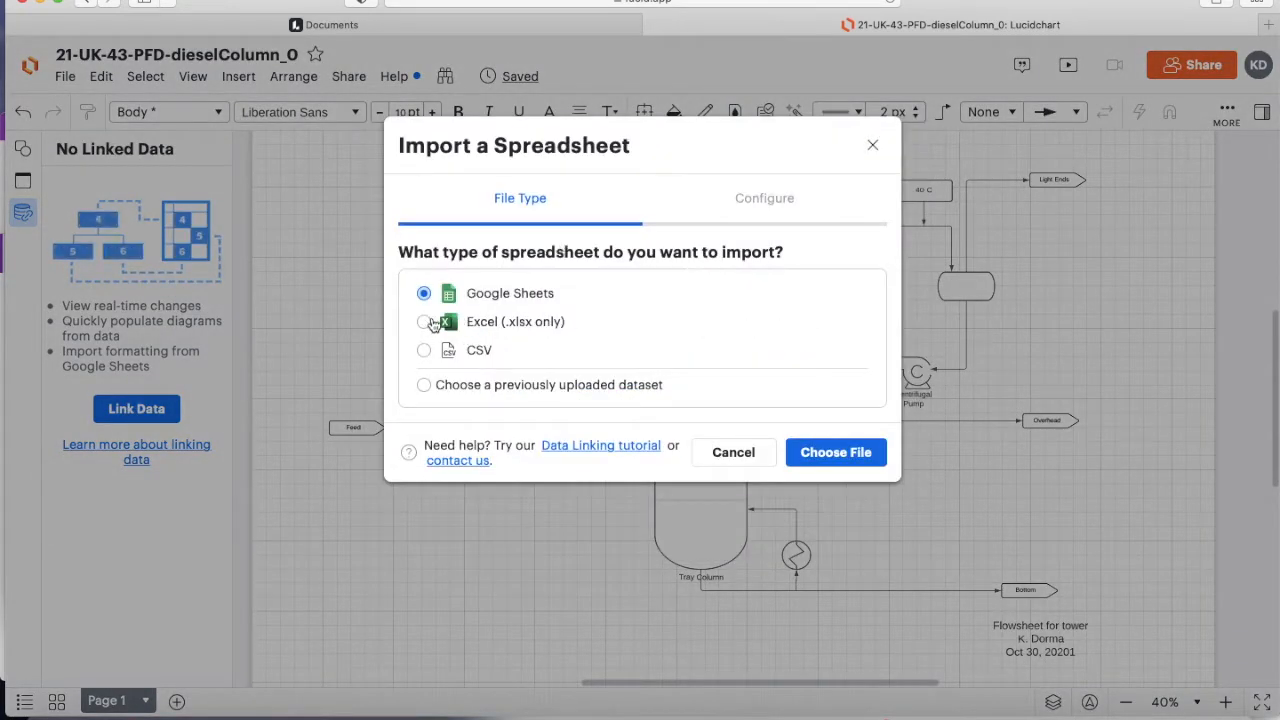
{"action": "left_click", "coordinate": [424, 320]}
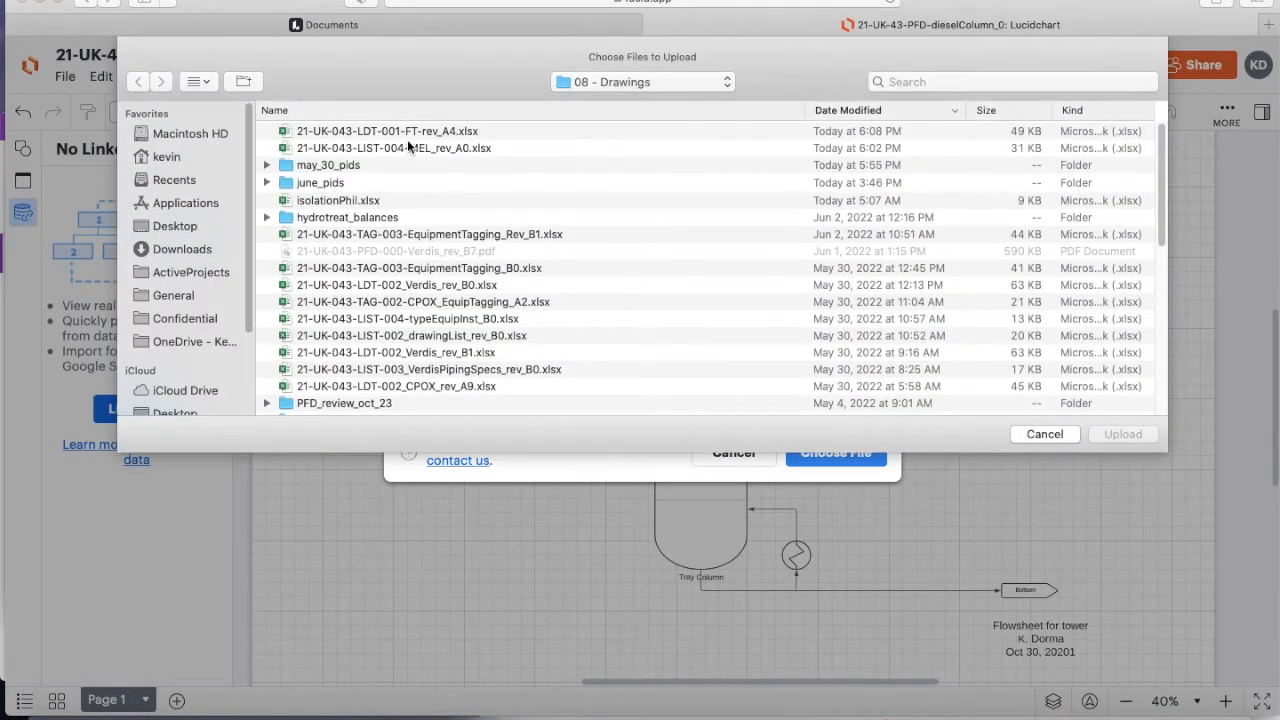
{"action": "left_click", "coordinate": [392, 148]}
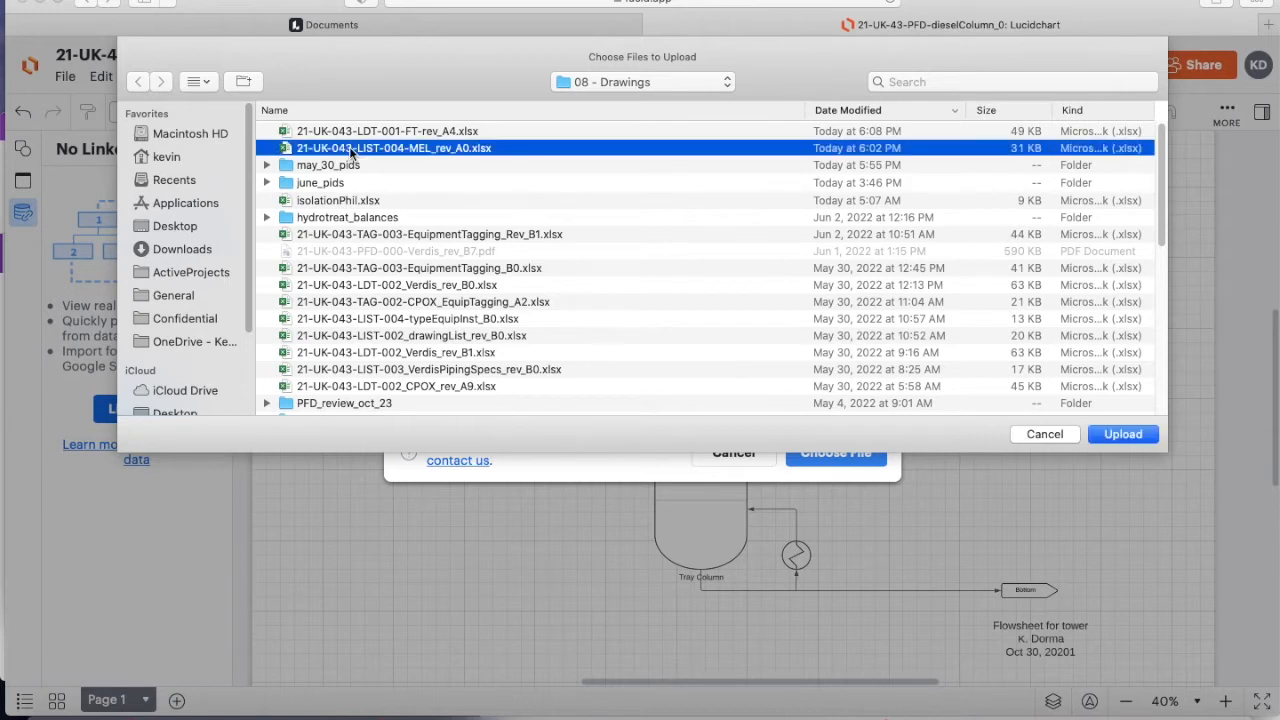
{"action": "left_click", "coordinate": [1122, 432]}
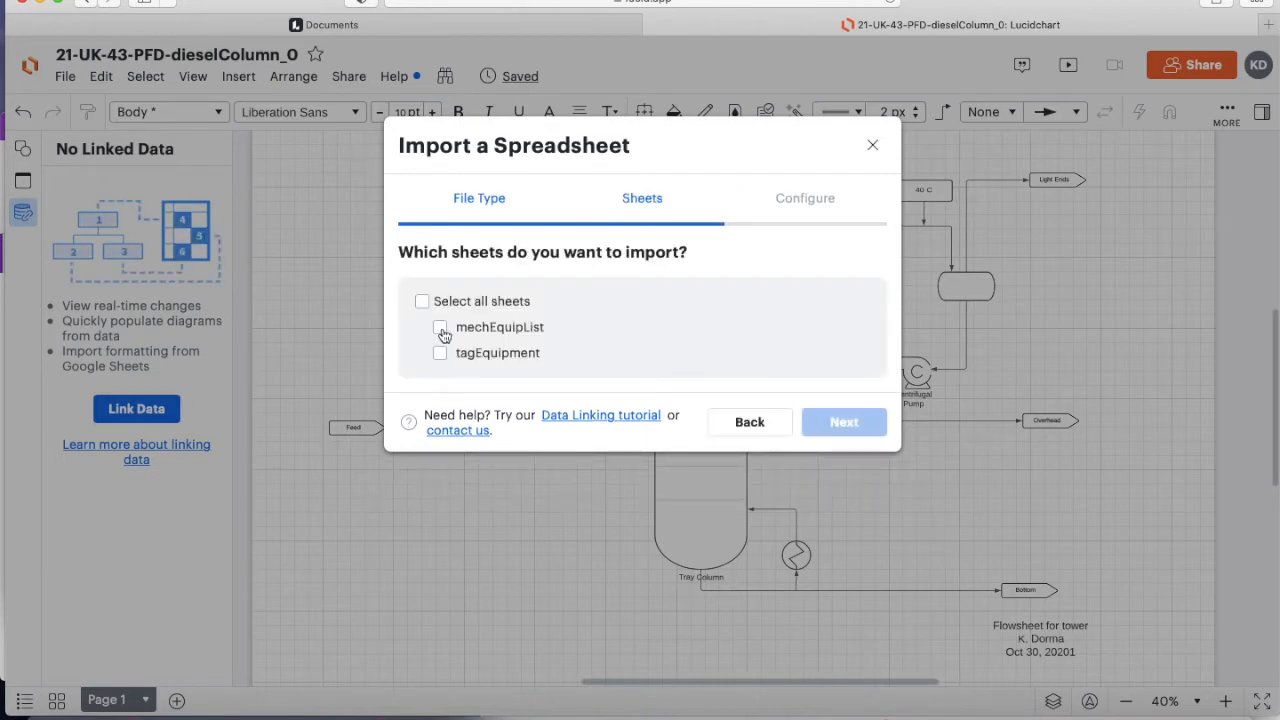
Import the mechEquipList sheet with row 1 as headers and column B completeTag as the unique key
{"action": "left_click", "coordinate": [440, 328]}
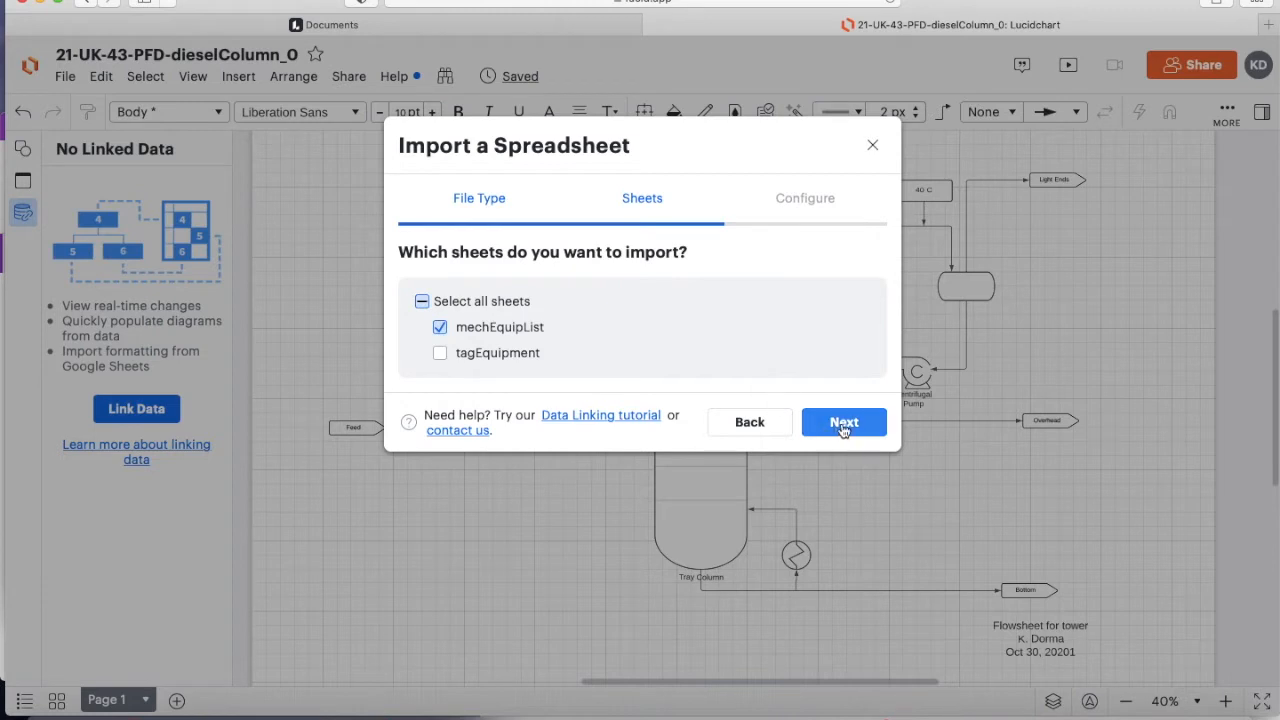
{"action": "left_click", "coordinate": [844, 420]}
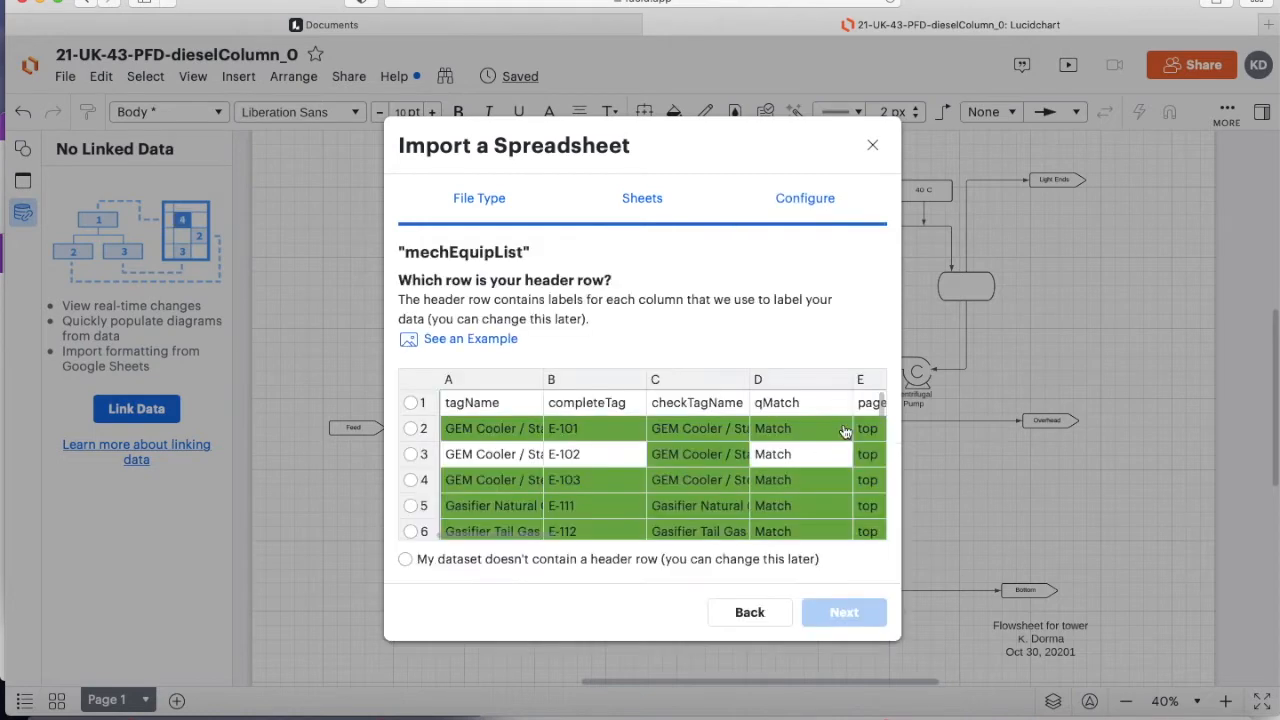
{"action": "left_click", "coordinate": [410, 402]}
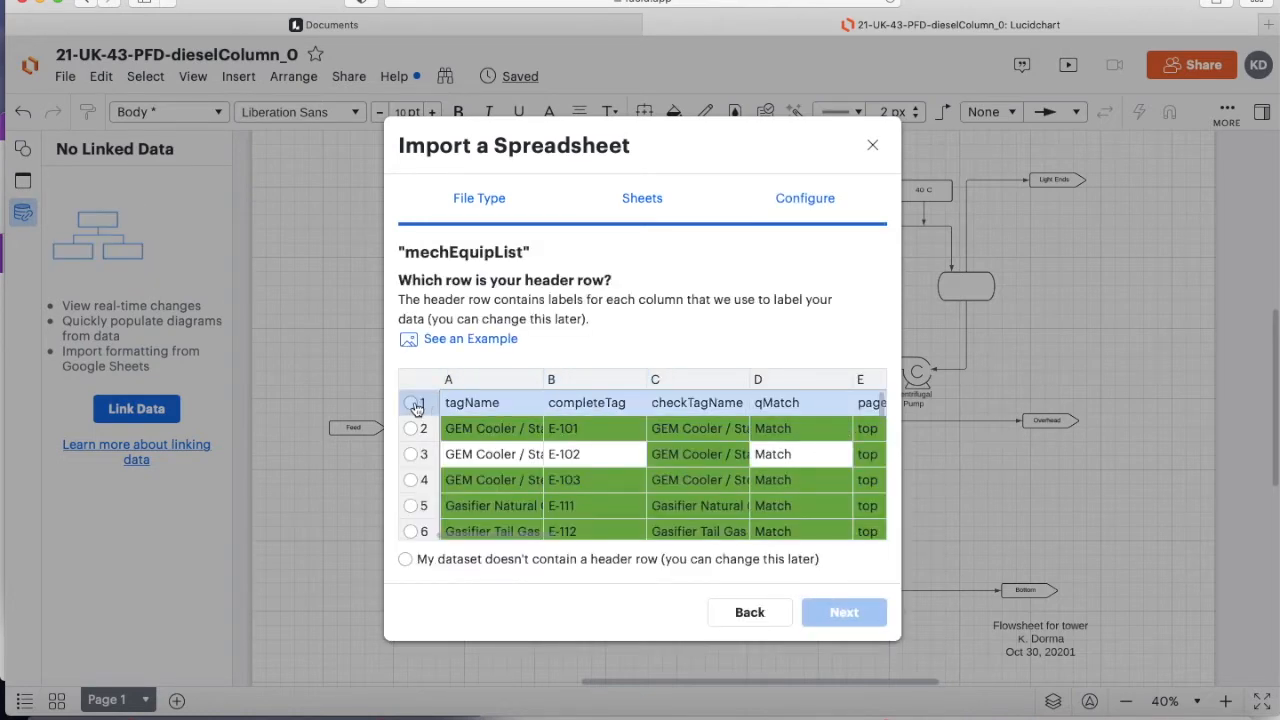
{"action": "left_click", "coordinate": [410, 402]}
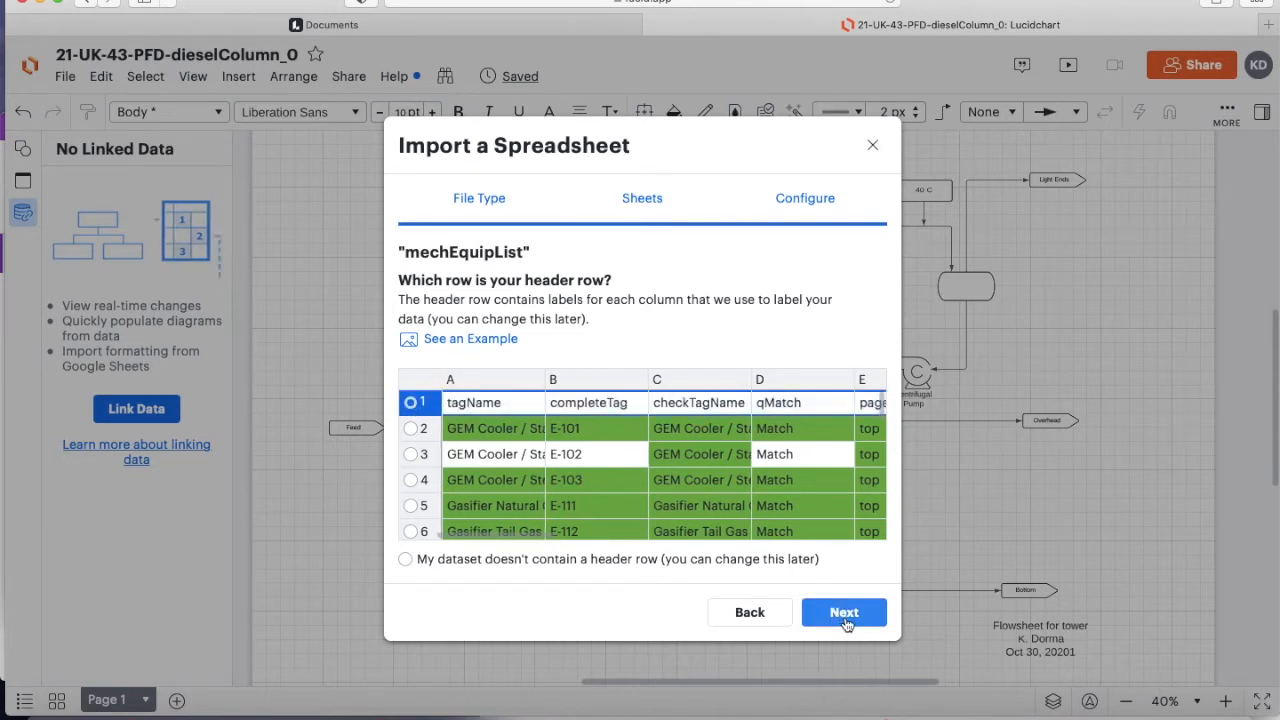
{"action": "left_click", "coordinate": [844, 612]}
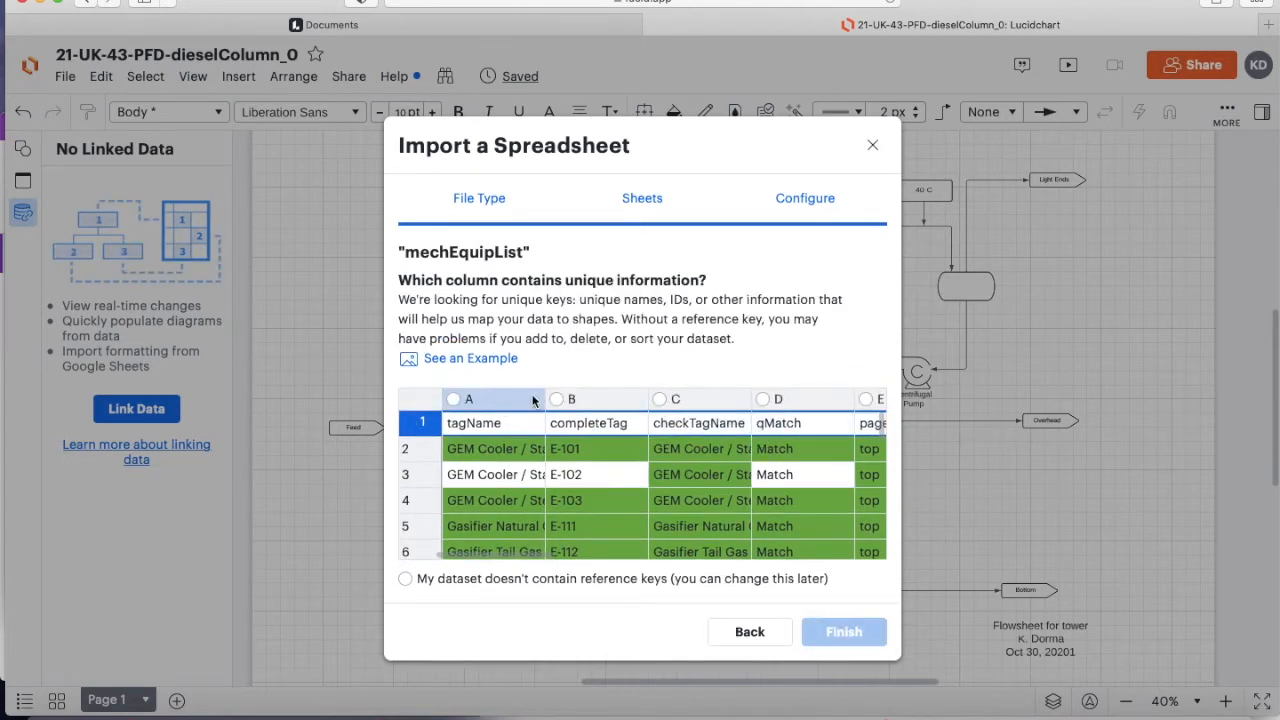
{"action": "left_click", "coordinate": [556, 400]}
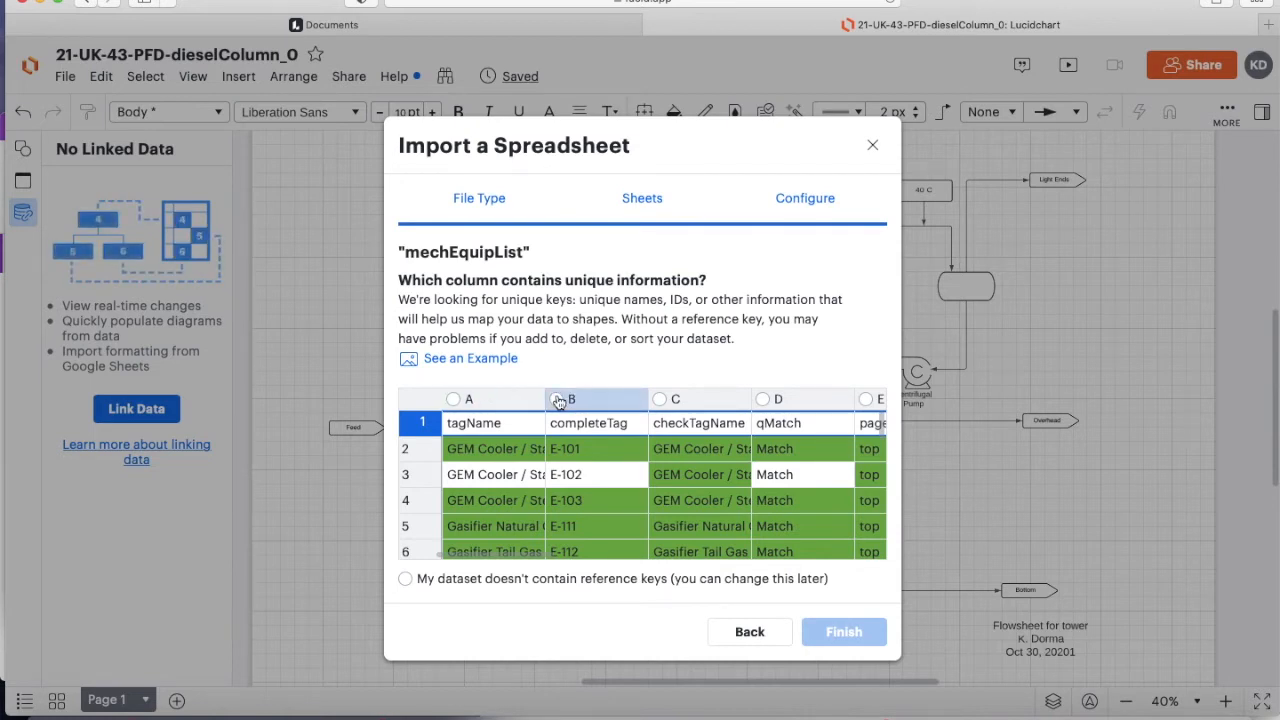
{"action": "left_click", "coordinate": [556, 400]}
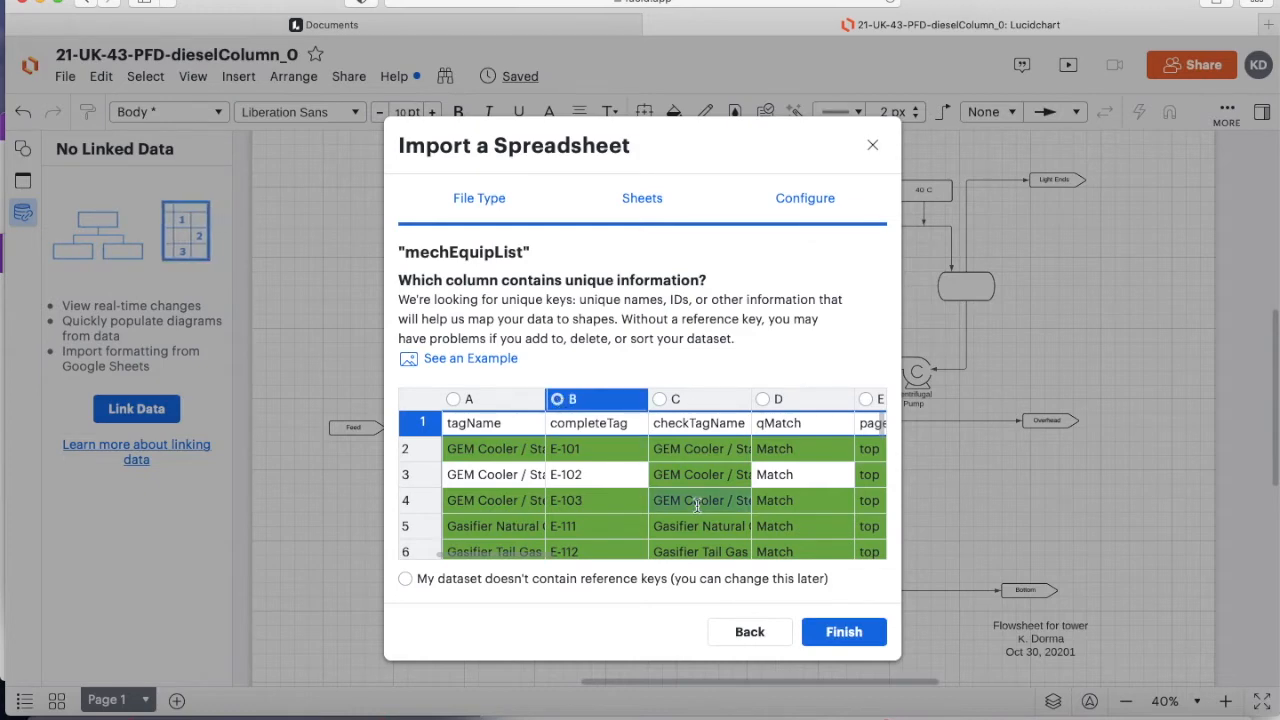
{"action": "left_click", "coordinate": [844, 632]}
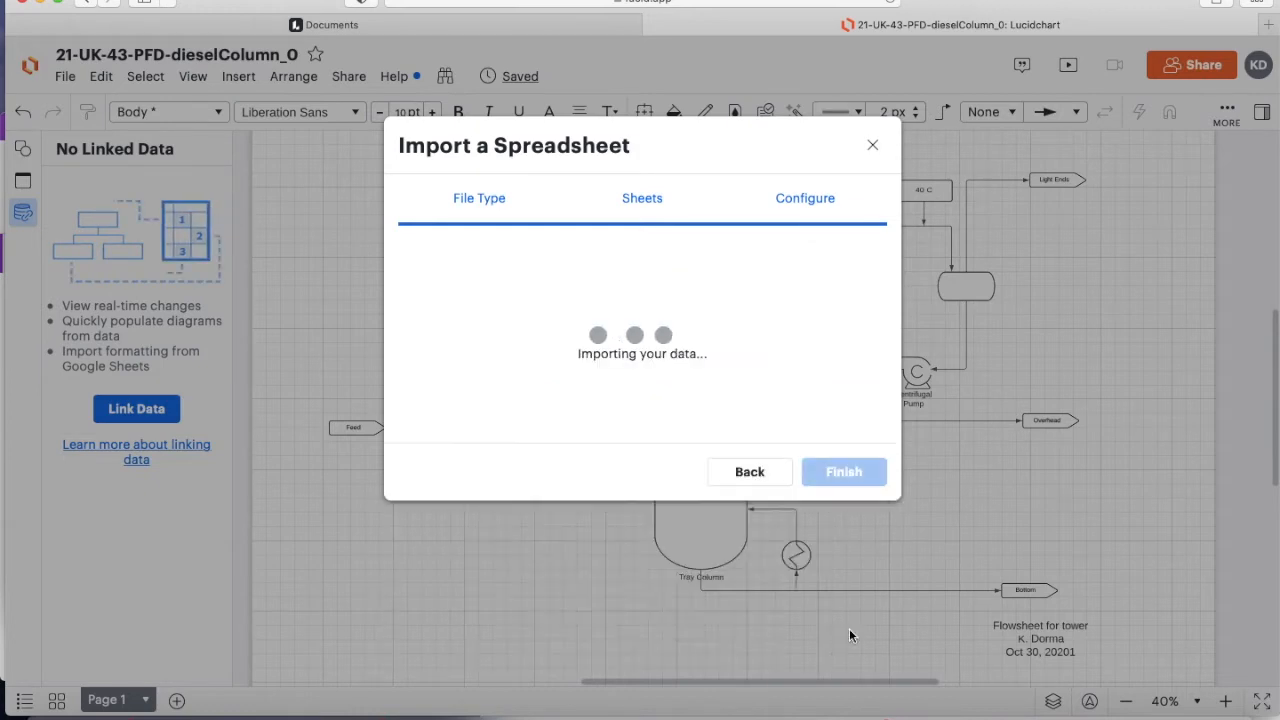
{"action": "left_click", "coordinate": [844, 472]}
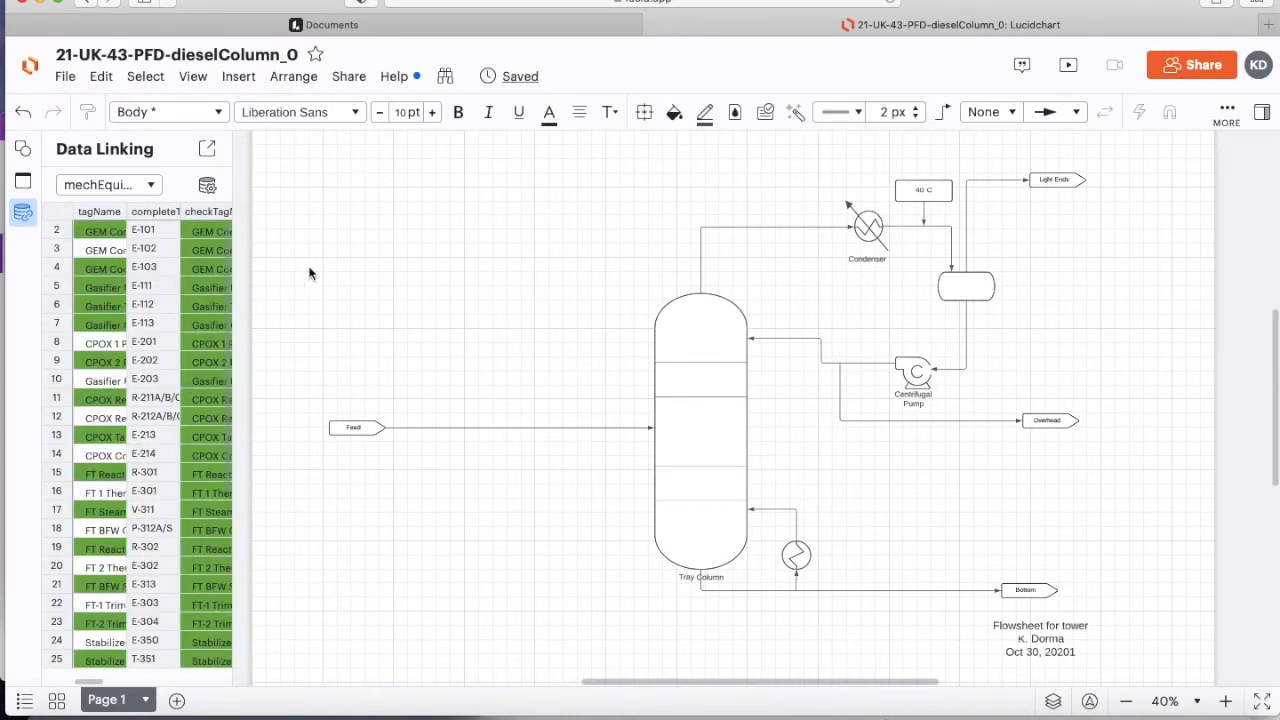
{"action": "mouse_move", "coordinate": [410, 208]}
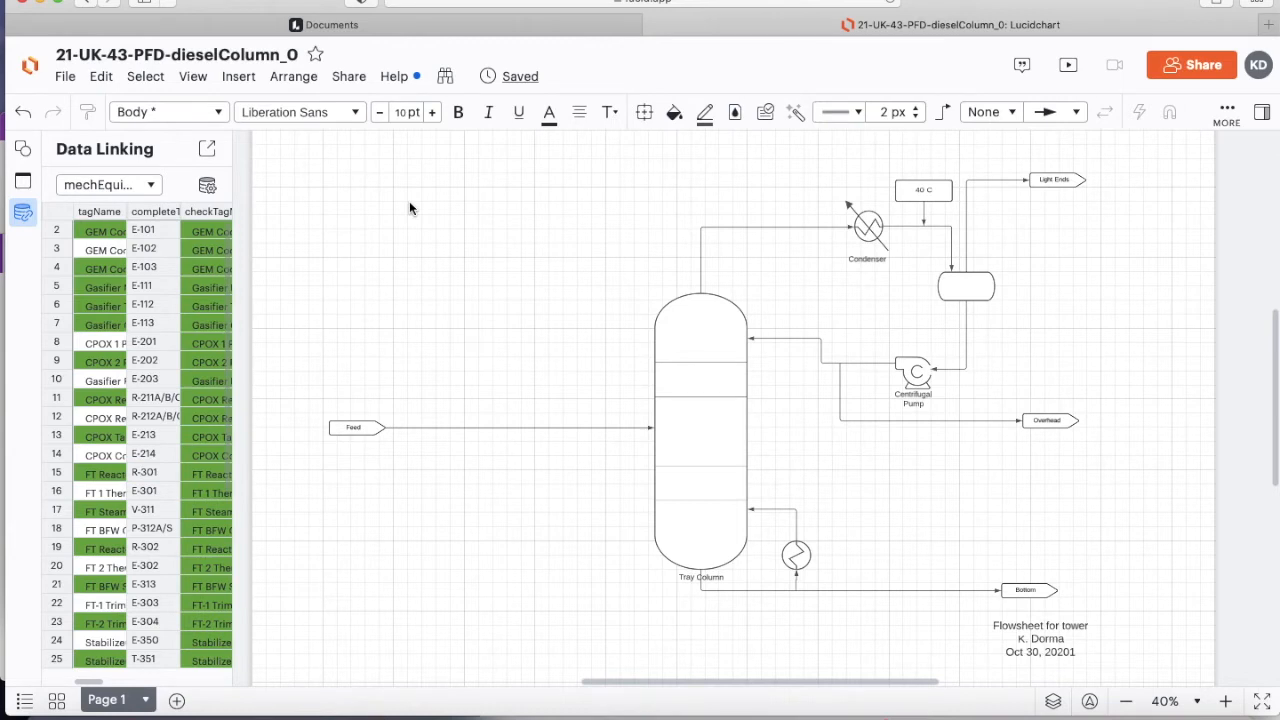
{"action": "mouse_move", "coordinate": [136, 152]}
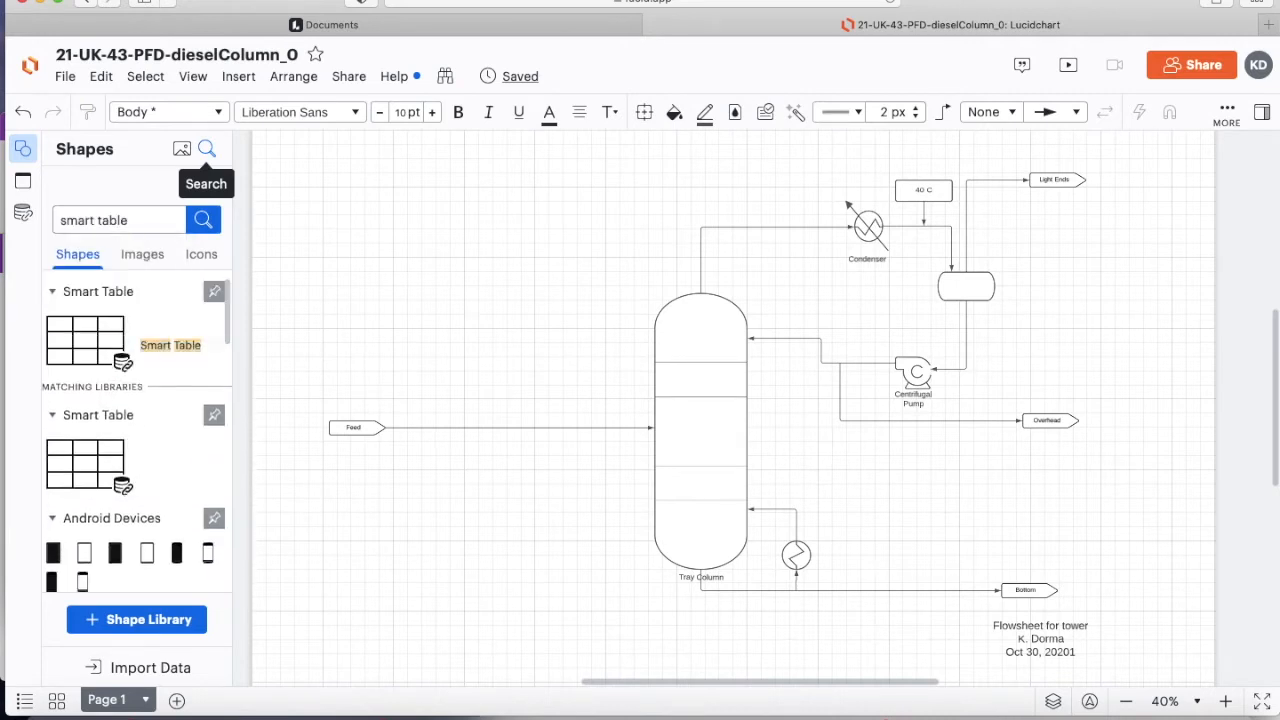
{"action": "mouse_move", "coordinate": [84, 340]}
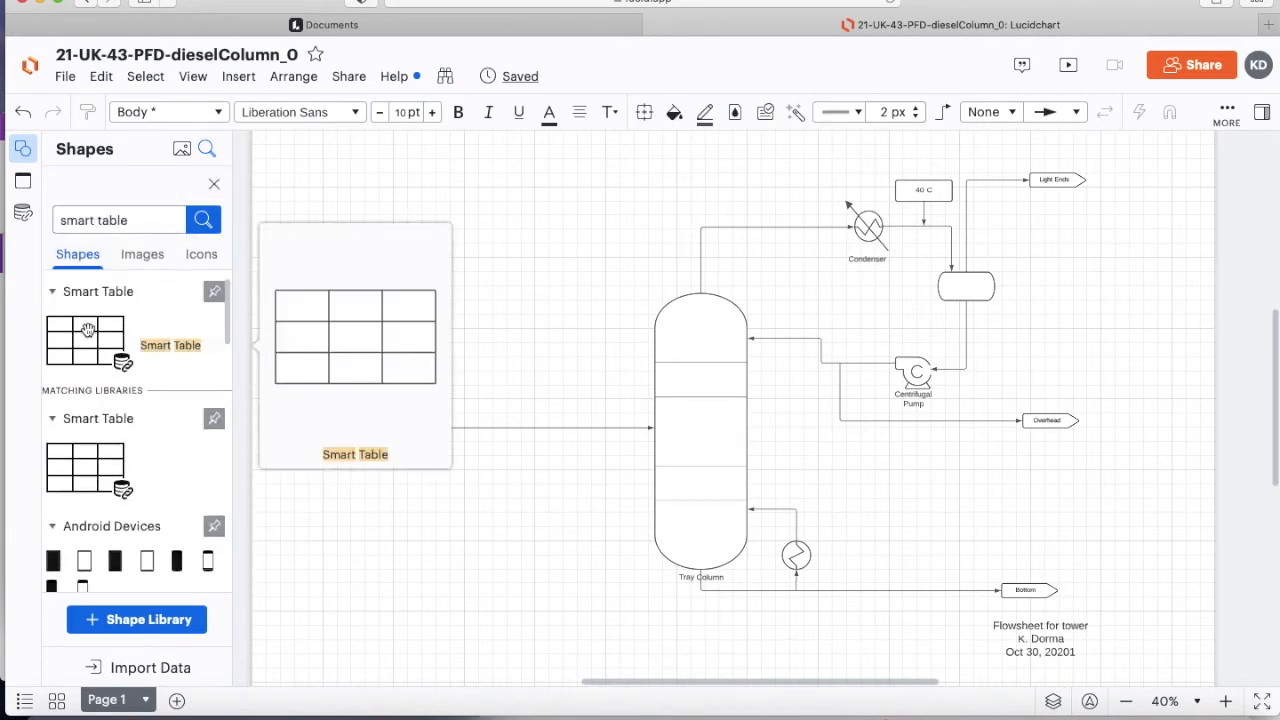
Place a Smart Table on the canvas and bind it to the mechEquipList dataset
{"action": "left_click_drag", "start_coordinate": [84, 336], "coordinate": [476, 212]}
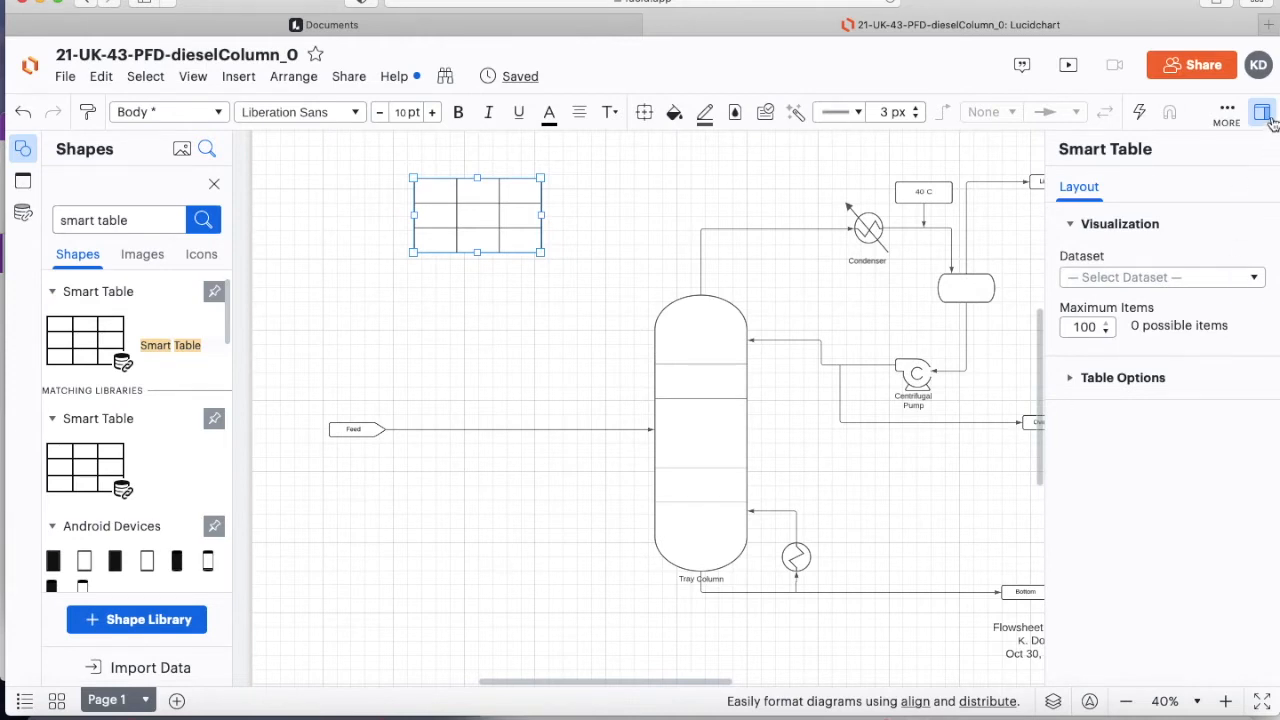
{"action": "mouse_move", "coordinate": [1210, 204]}
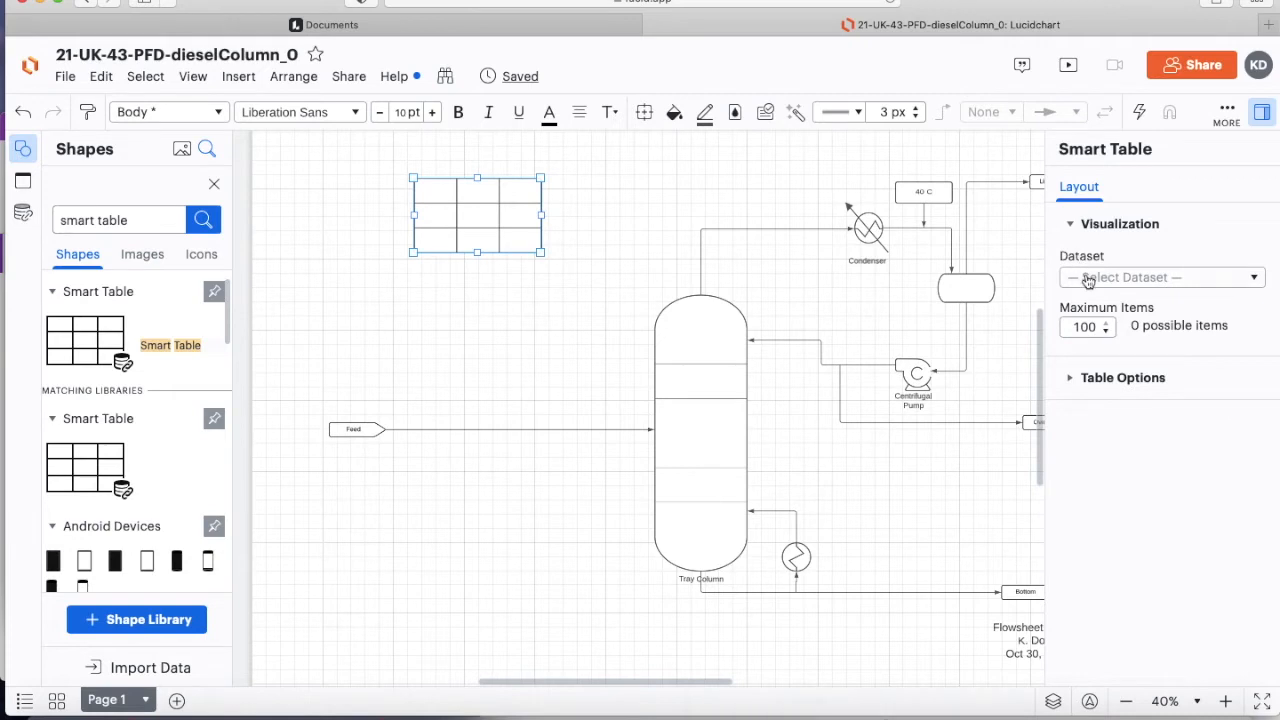
{"action": "left_click", "coordinate": [1160, 276]}
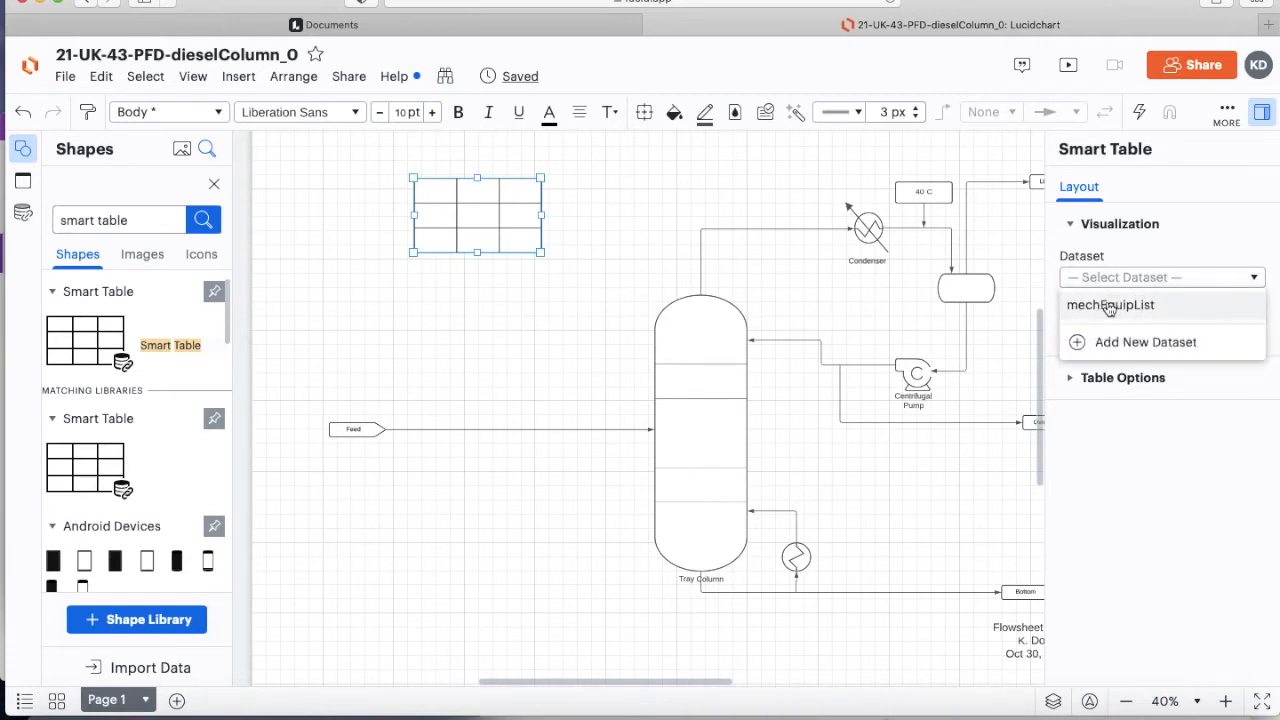
{"action": "left_click", "coordinate": [1110, 304]}
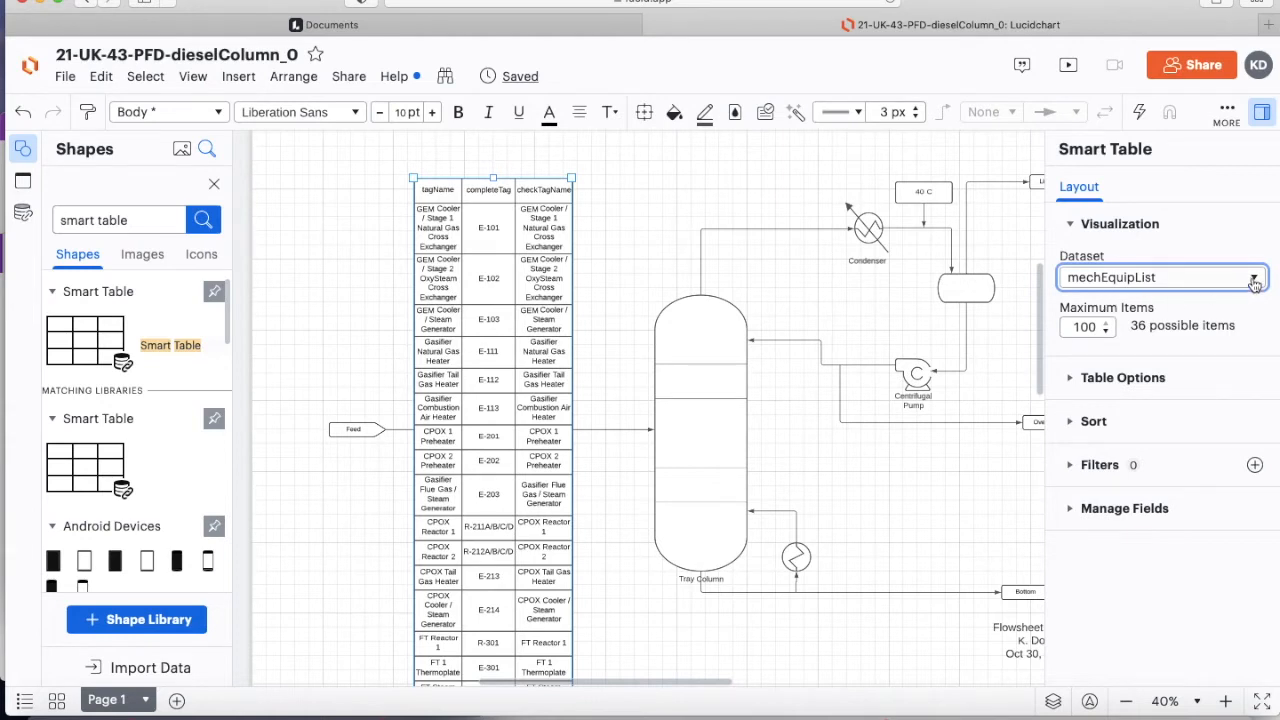
Switch the table to row-header orientation and add a filter on nPFD containing 303
{"action": "left_click", "coordinate": [1122, 376]}
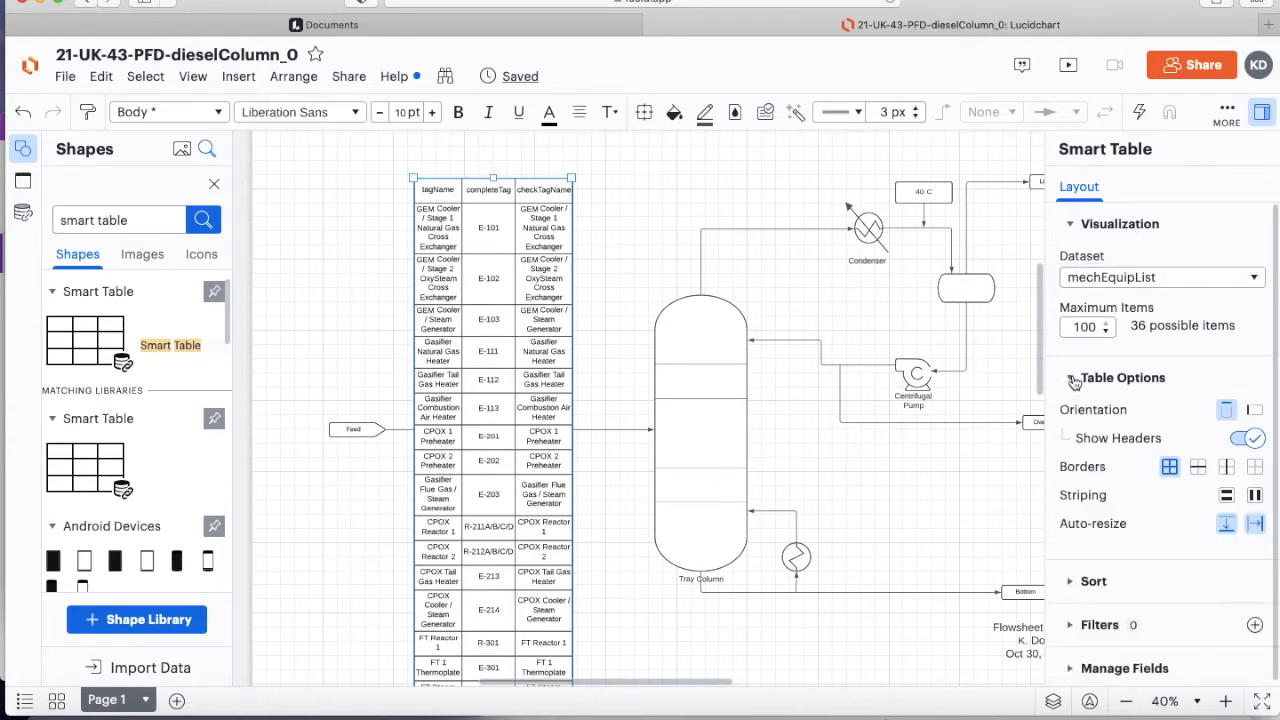
{"action": "mouse_move", "coordinate": [1254, 410]}
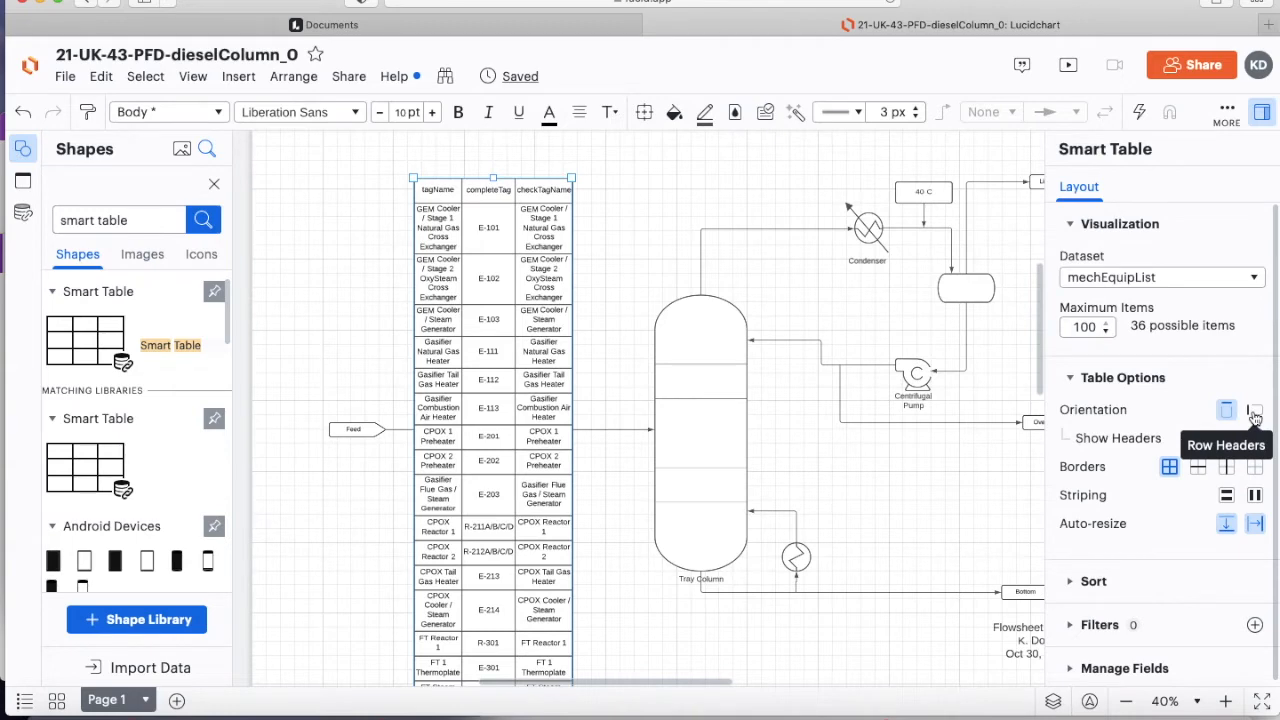
{"action": "left_click", "coordinate": [1254, 408]}
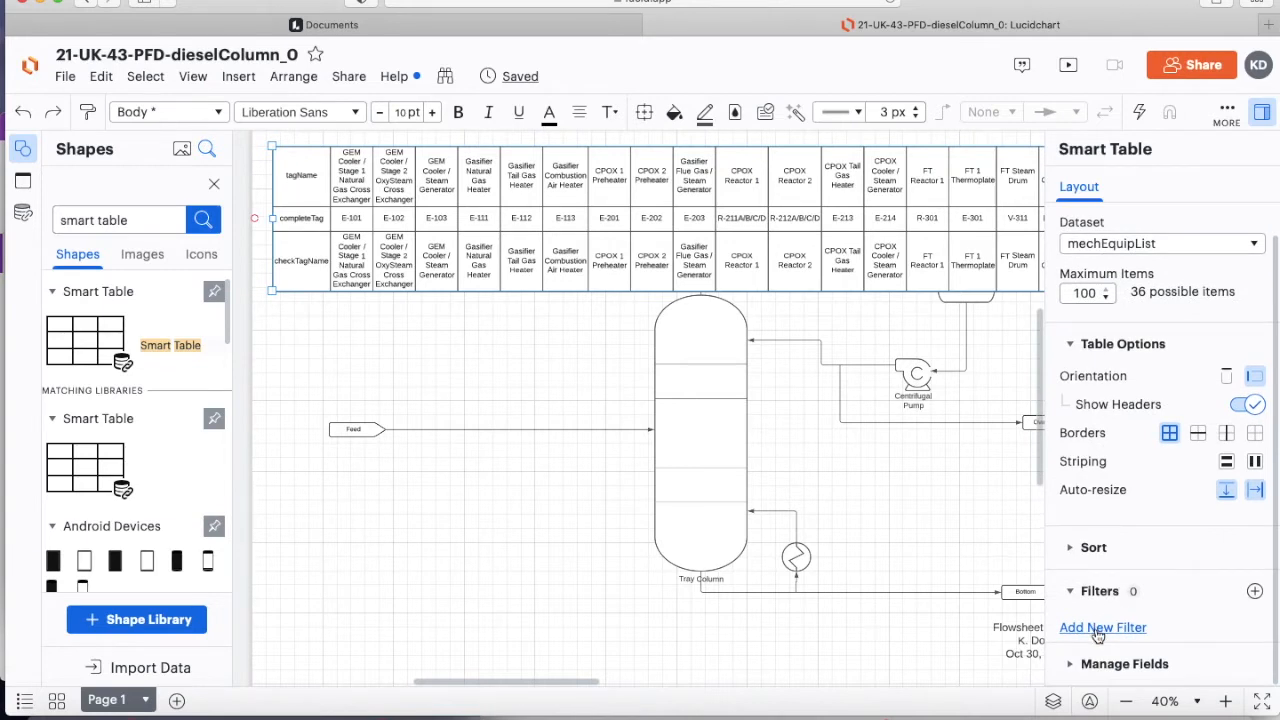
{"action": "left_click", "coordinate": [1102, 628]}
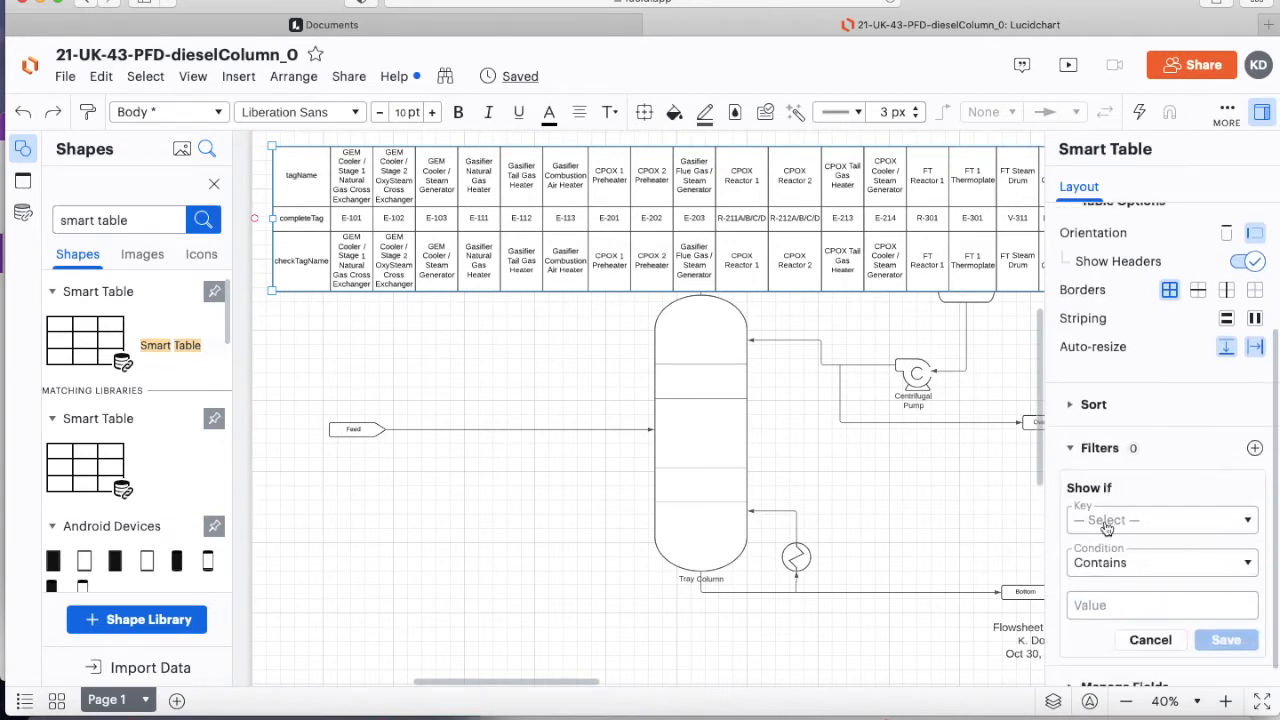
{"action": "left_click", "coordinate": [1160, 520]}
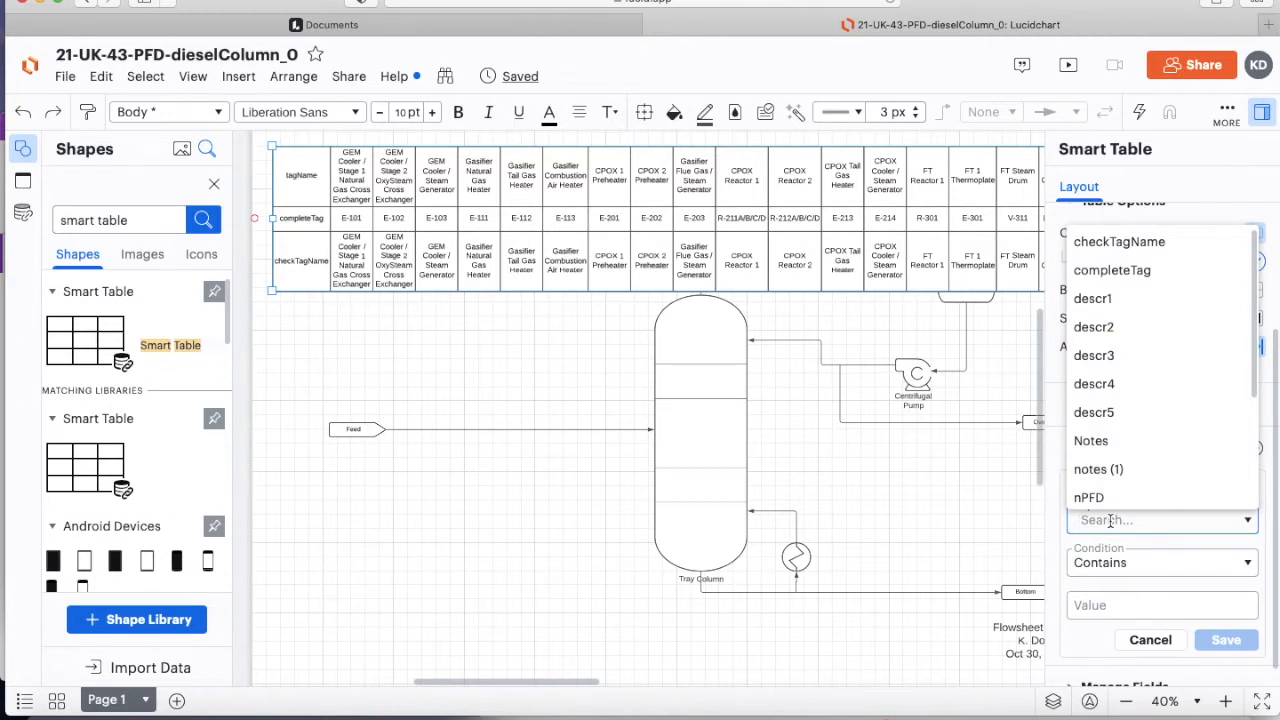
{"action": "mouse_move", "coordinate": [1088, 496]}
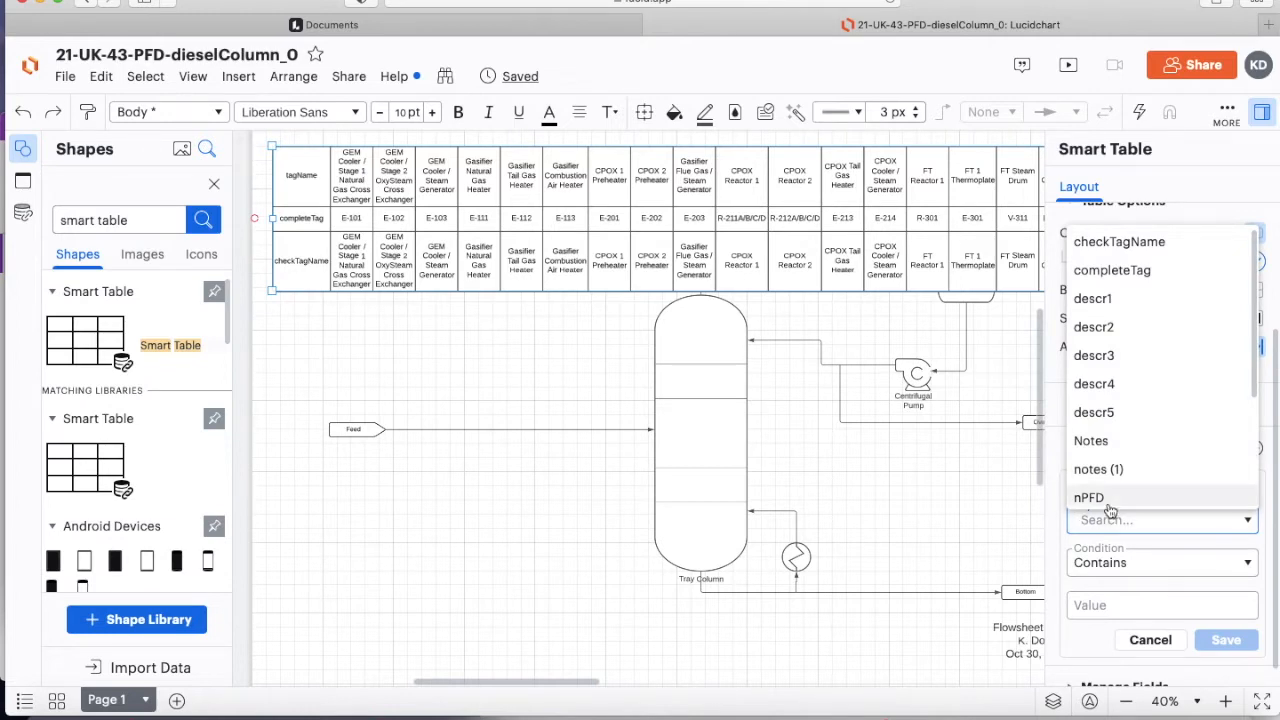
{"action": "left_click", "coordinate": [1088, 496]}
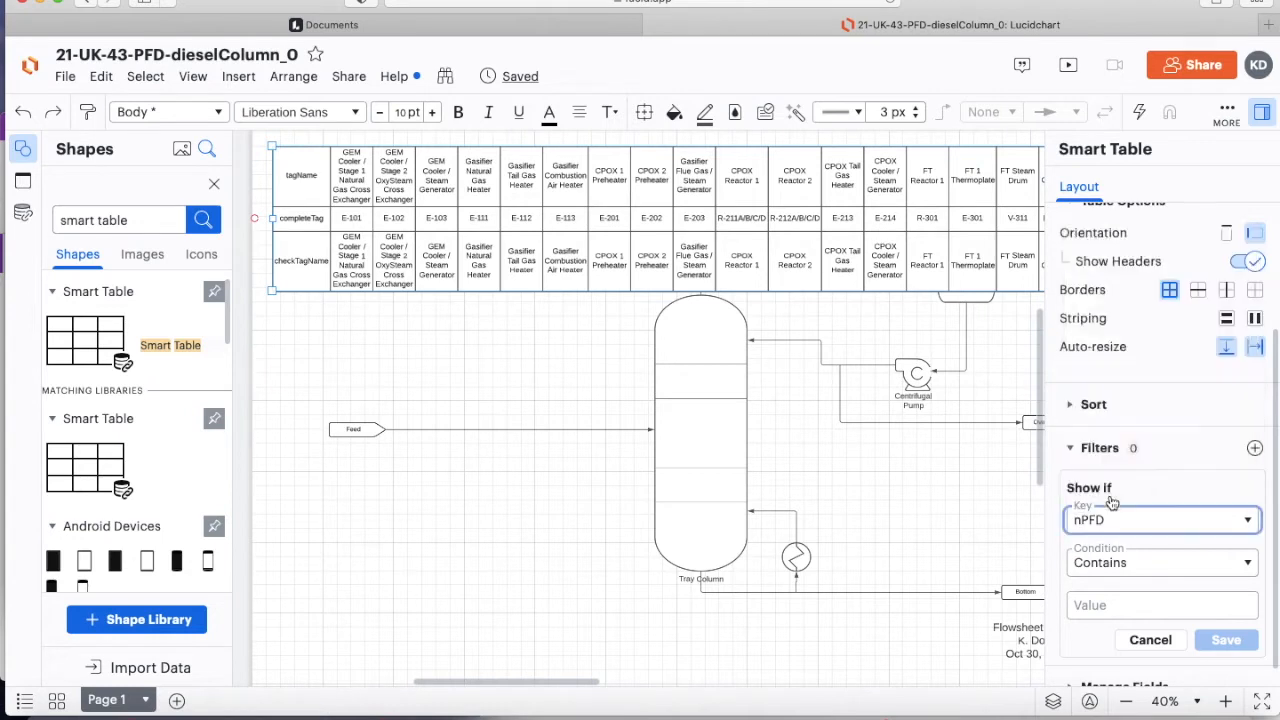
{"action": "mouse_move", "coordinate": [1112, 576]}
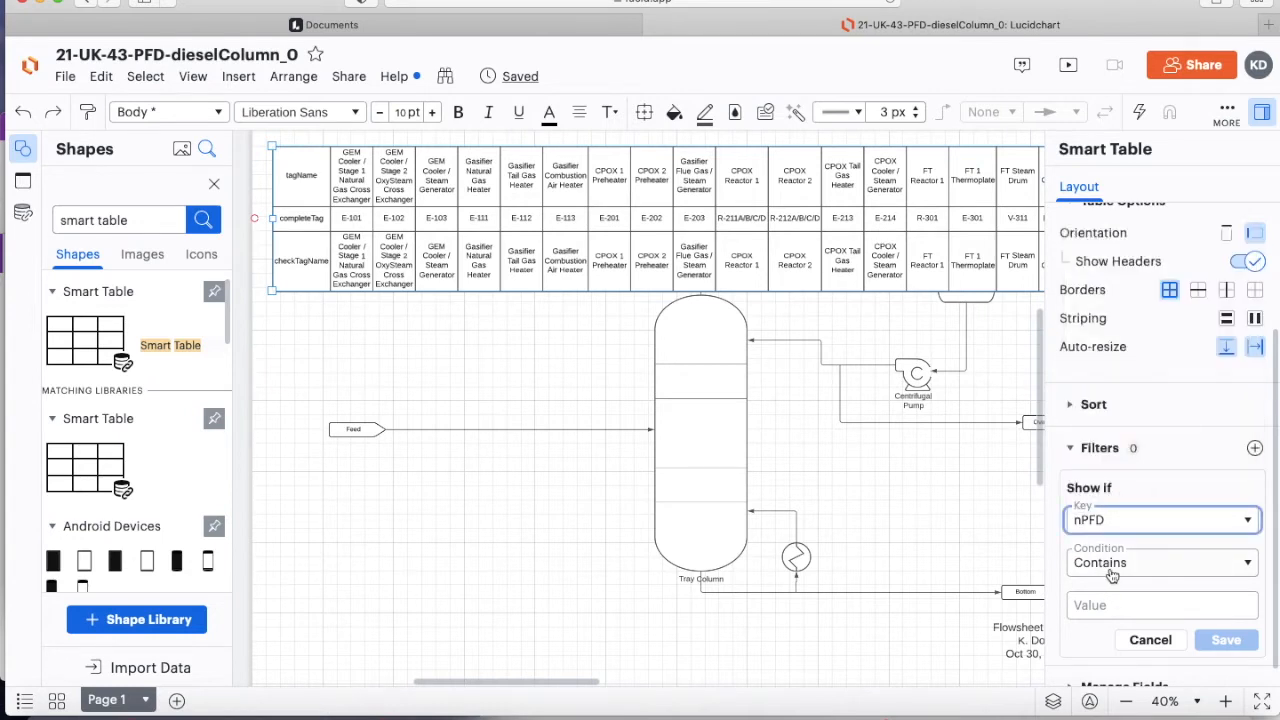
{"action": "left_click", "coordinate": [1160, 604]}
{"action": "type", "text": "303"}
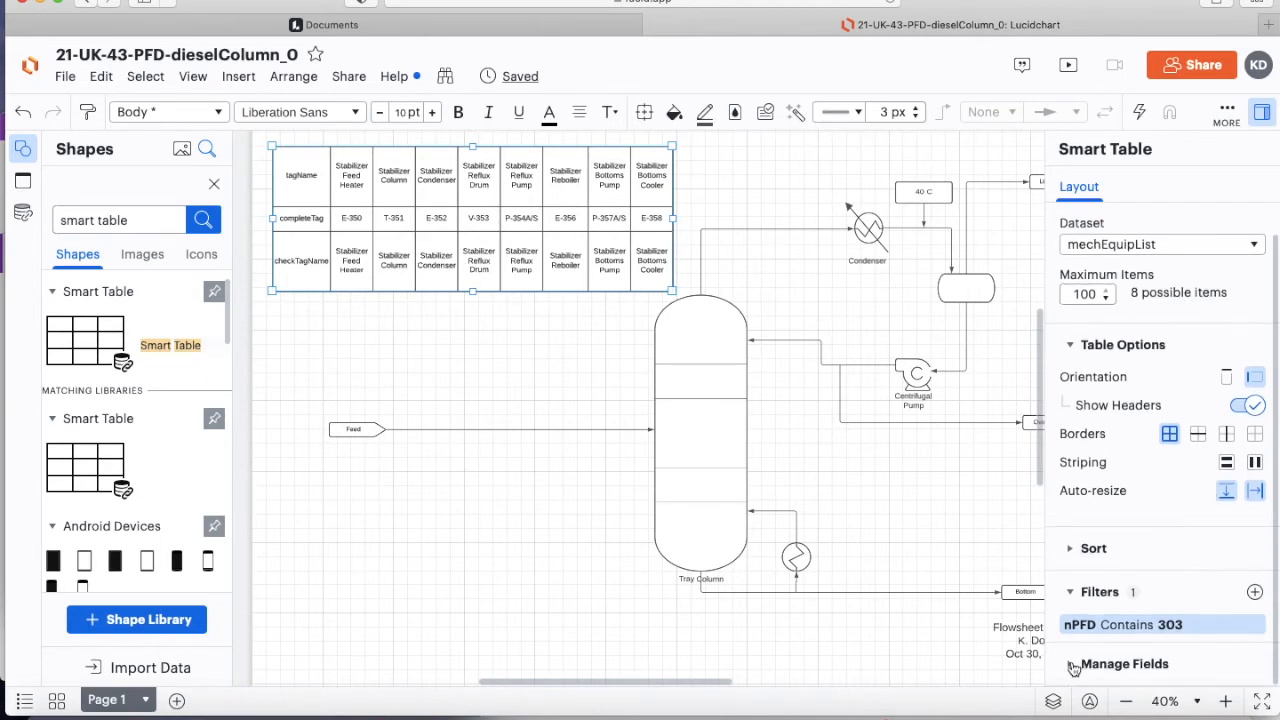
Show completeTag, tagName and pidDescriptor (dropping checkTagName) and enlarge the table to fit the text
{"action": "left_click", "coordinate": [1124, 664]}
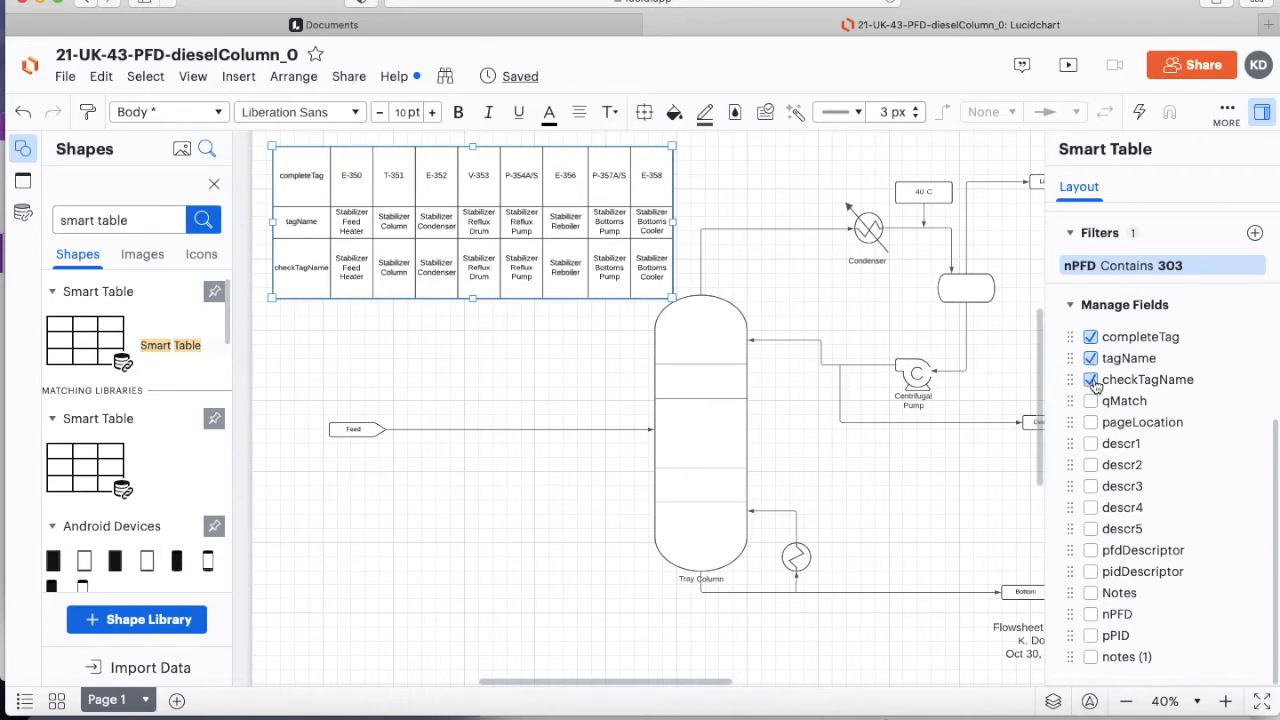
{"action": "left_click", "coordinate": [1090, 380]}
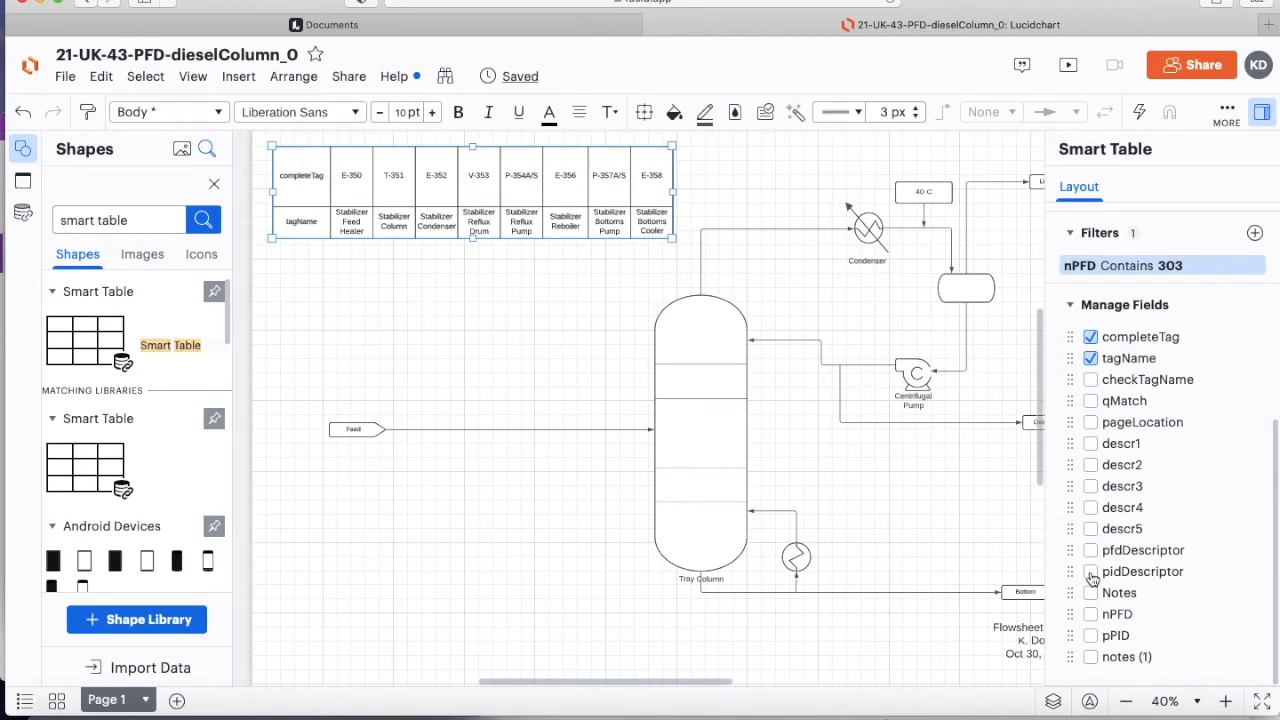
{"action": "left_click", "coordinate": [1090, 572]}
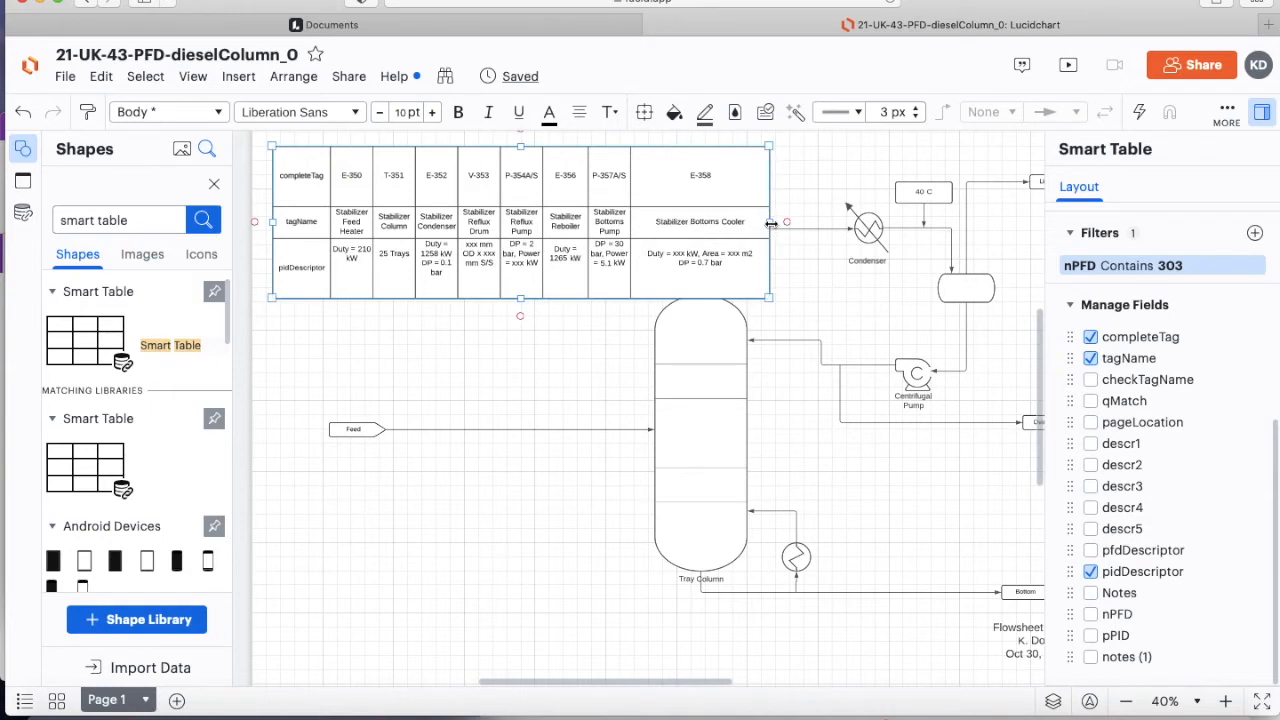
{"action": "left_click_drag", "start_coordinate": [770, 220], "coordinate": [676, 220]}
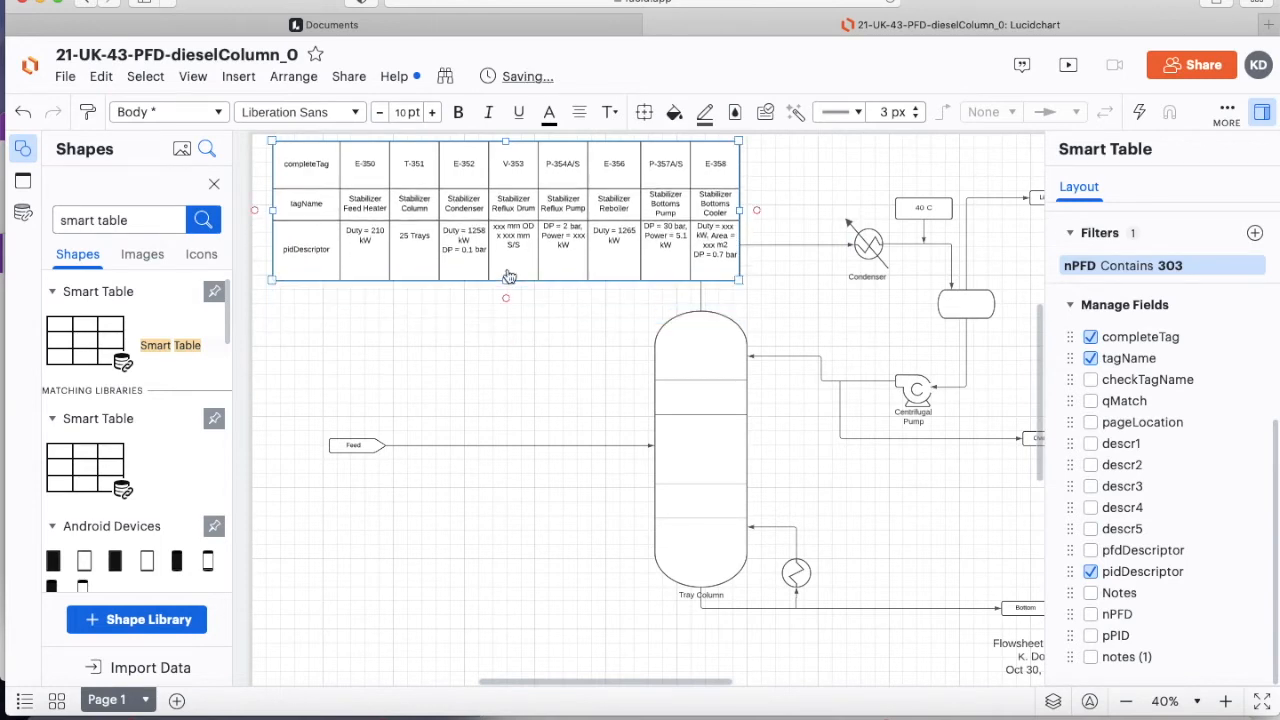
{"action": "mouse_move", "coordinate": [576, 250]}
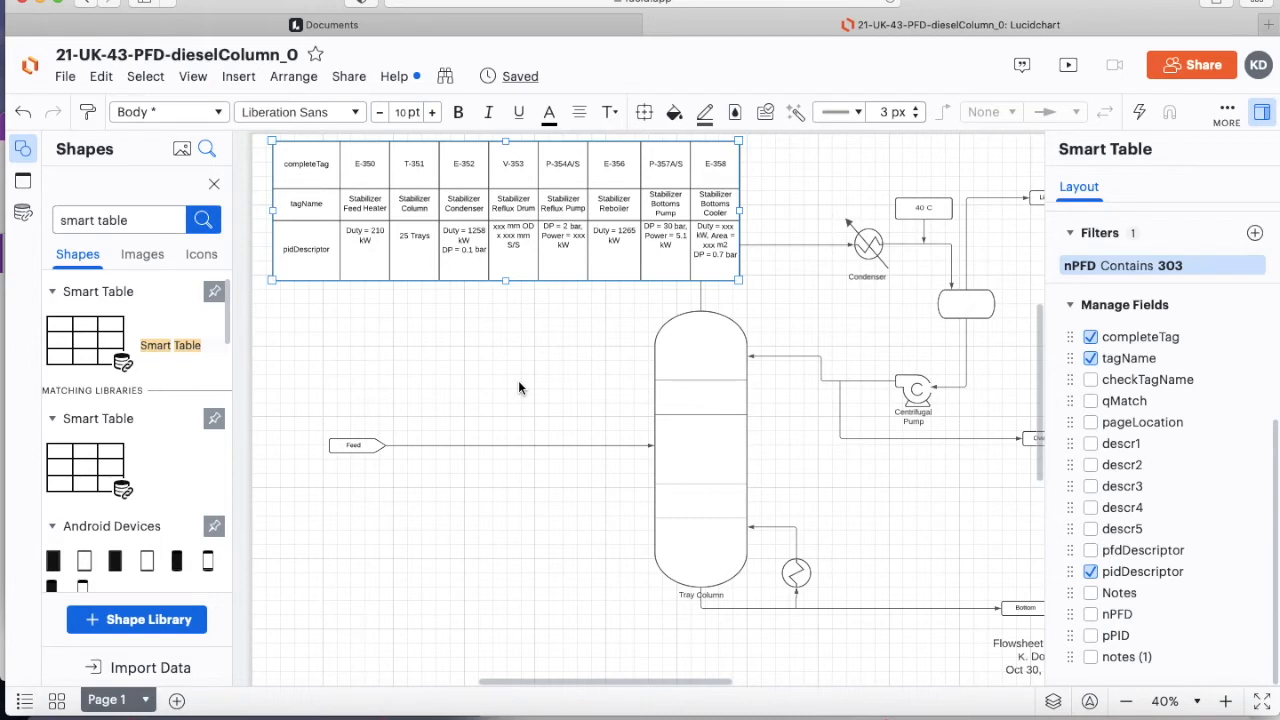
Check line 3511's row in ldtData: key, plant number, origin, pipe material lookup, insulation and the CONCAT full line number 4"-HC-A1A-3511-HC
{"action": "left_click", "coordinate": [700, 450]}
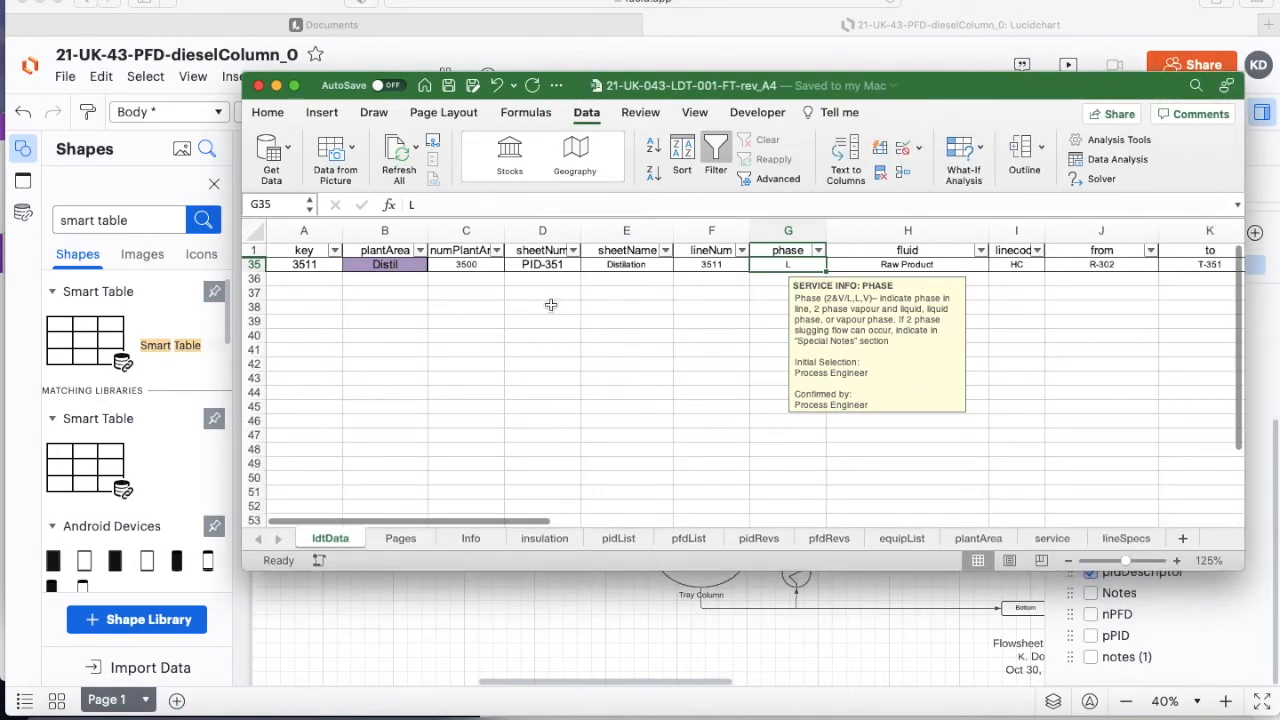
{"action": "mouse_move", "coordinate": [312, 288]}
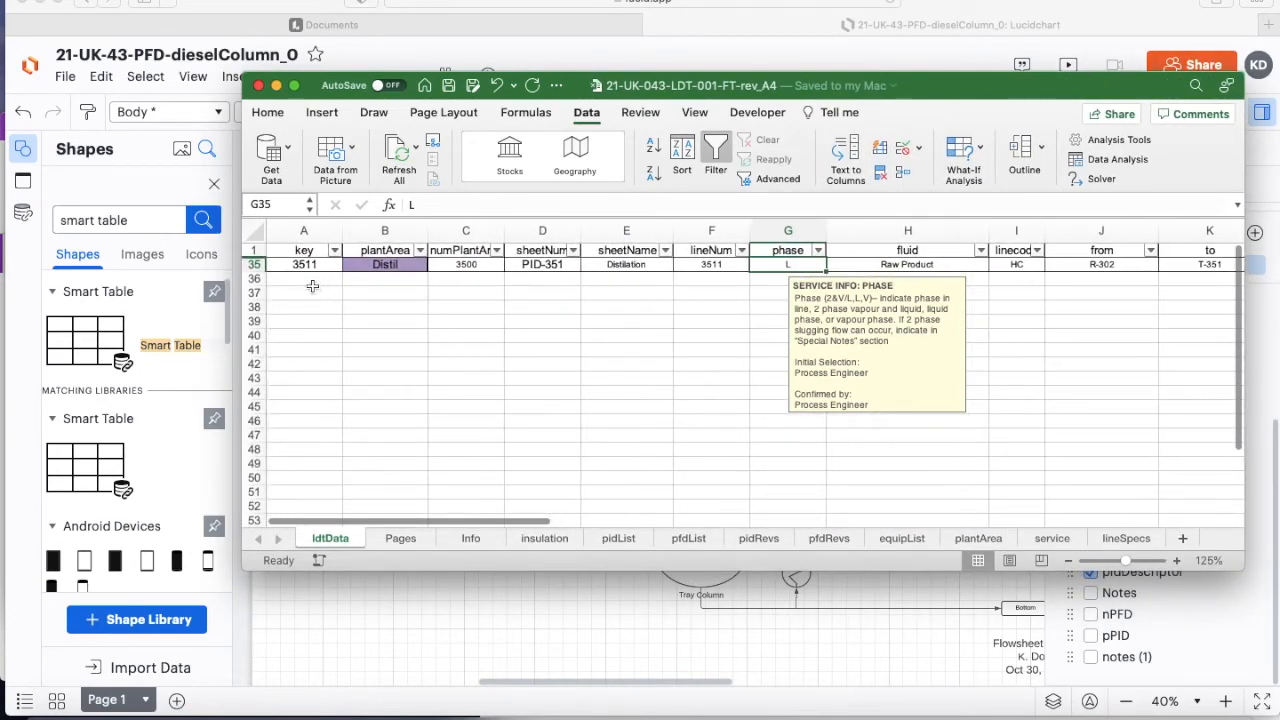
{"action": "left_click", "coordinate": [304, 264]}
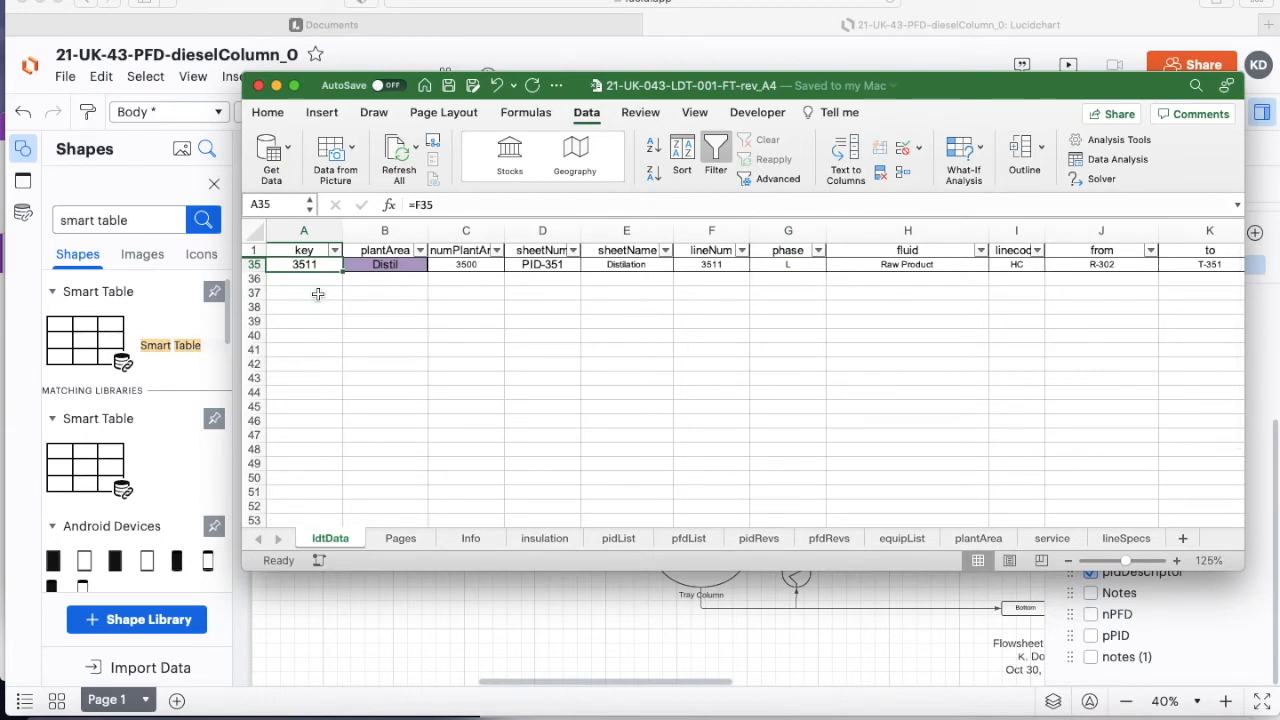
{"action": "left_click", "coordinate": [464, 264]}
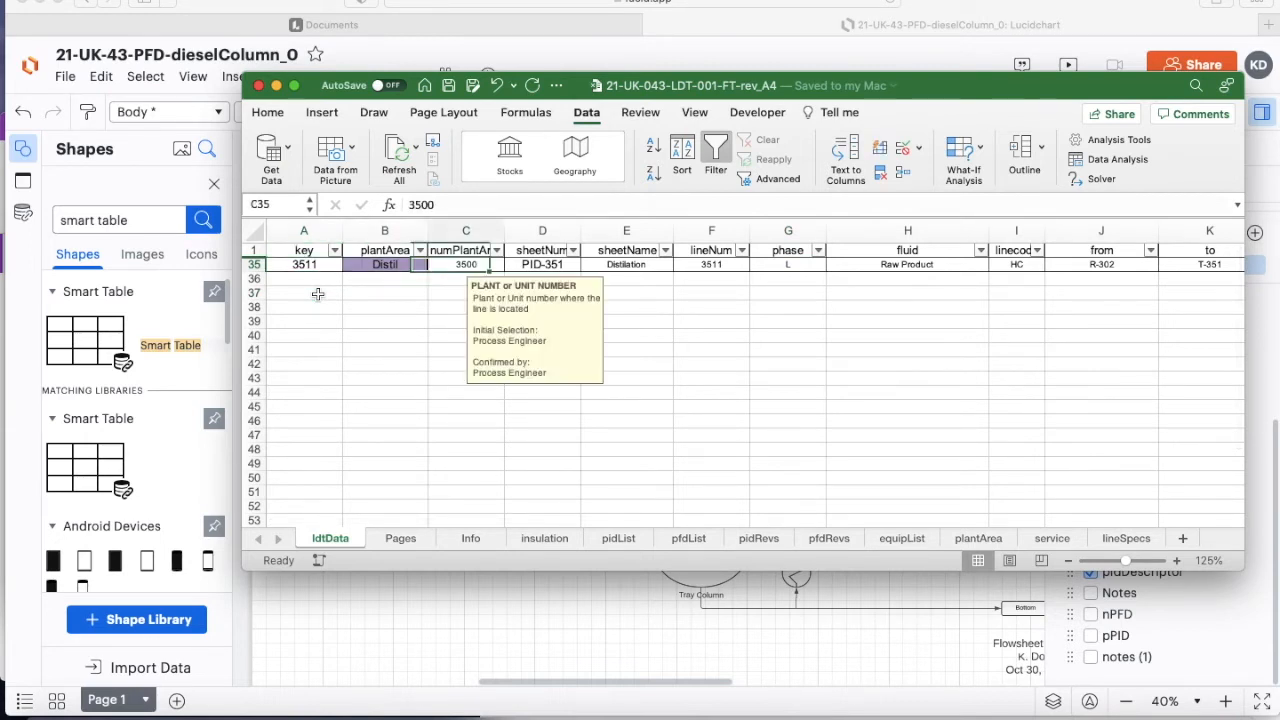
{"action": "left_click", "coordinate": [1016, 264]}
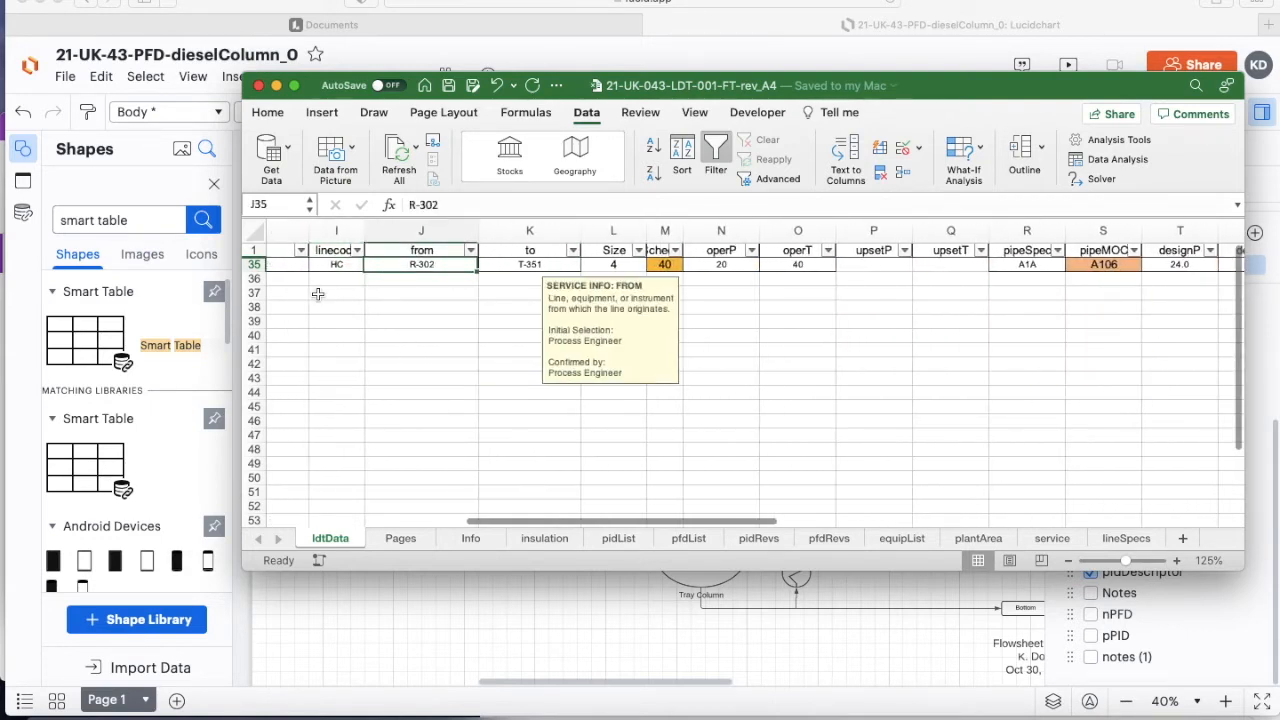
{"action": "left_click", "coordinate": [1104, 264]}
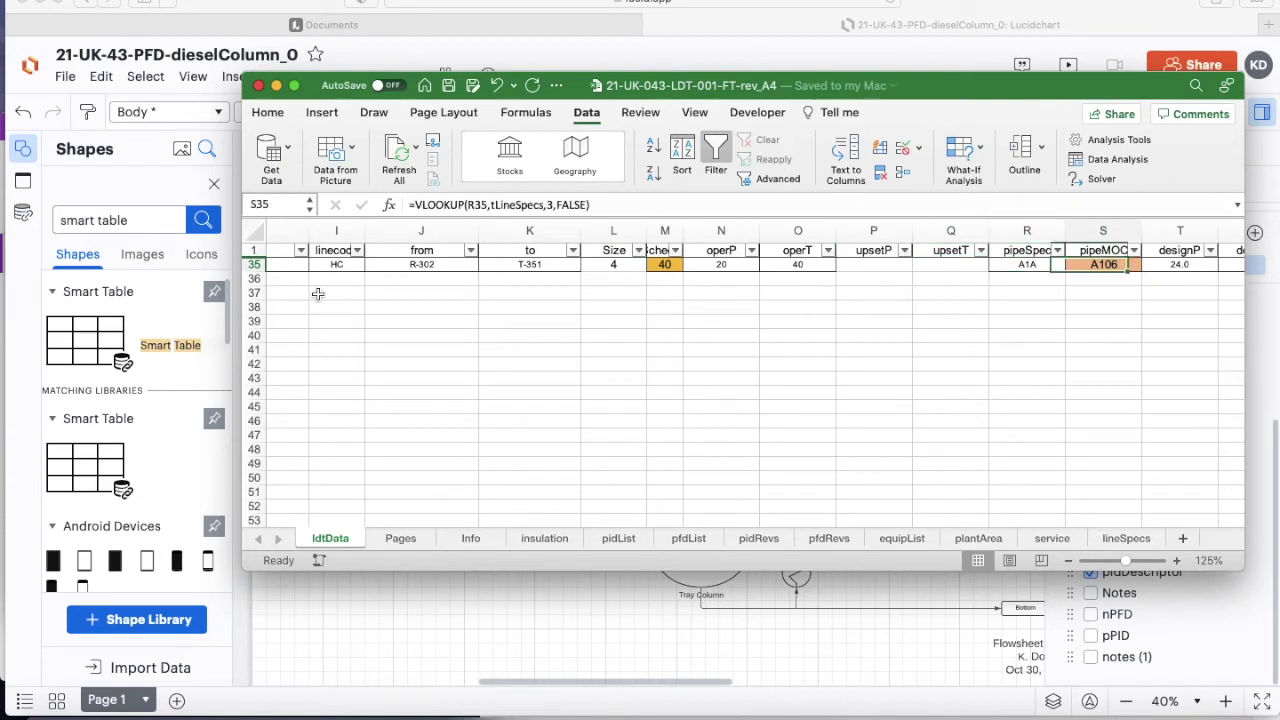
{"action": "scroll", "scroll_direction": "right", "scroll_amount": 3}
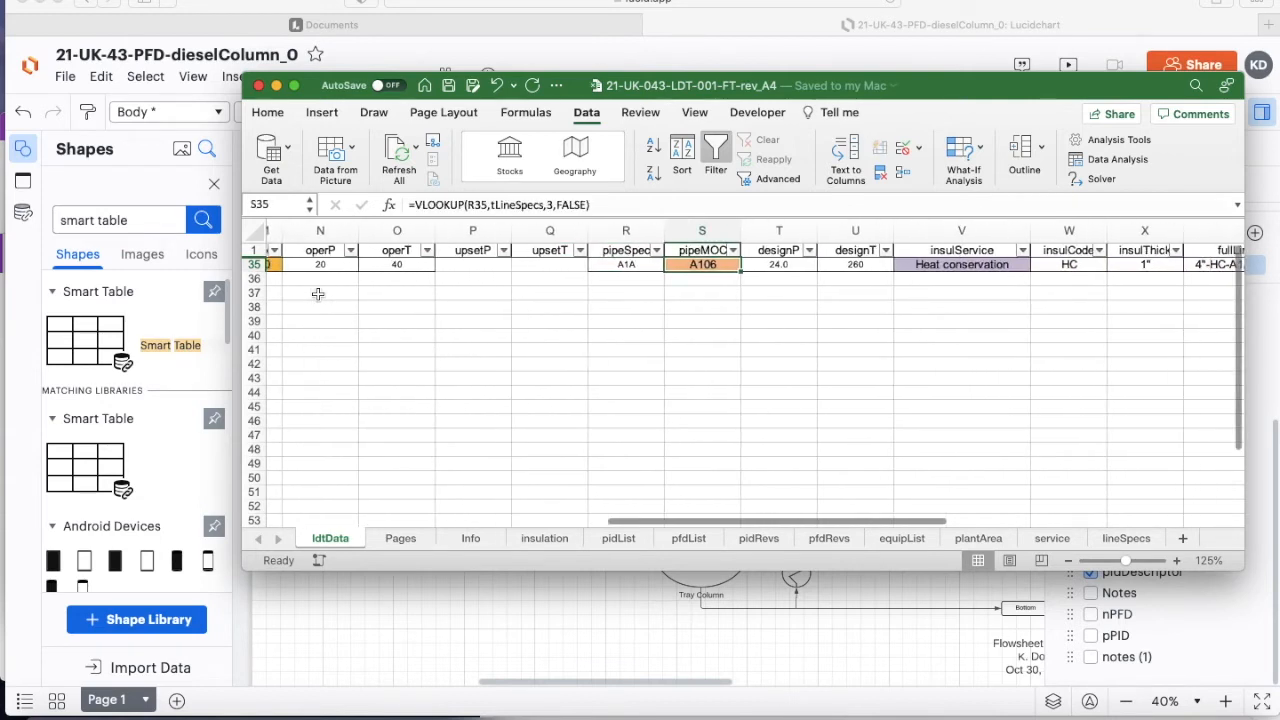
{"action": "left_click", "coordinate": [962, 264]}
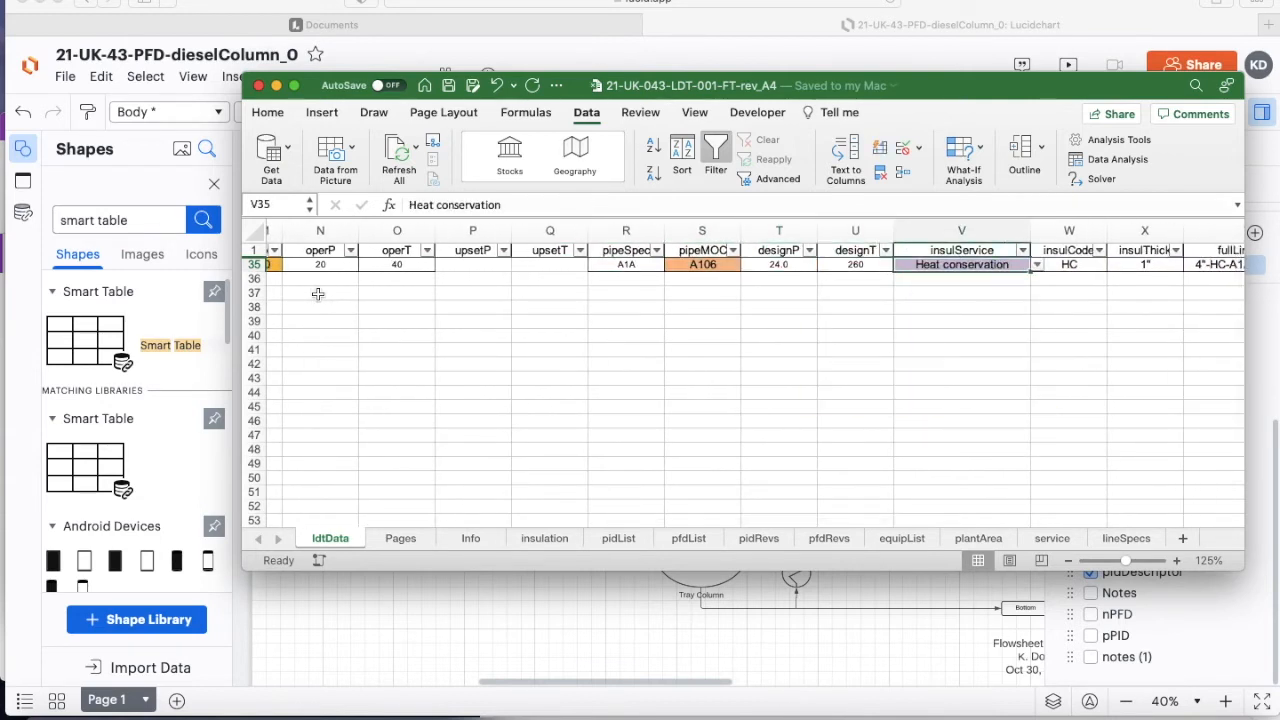
{"action": "scroll", "scroll_direction": "right", "scroll_amount": 3}
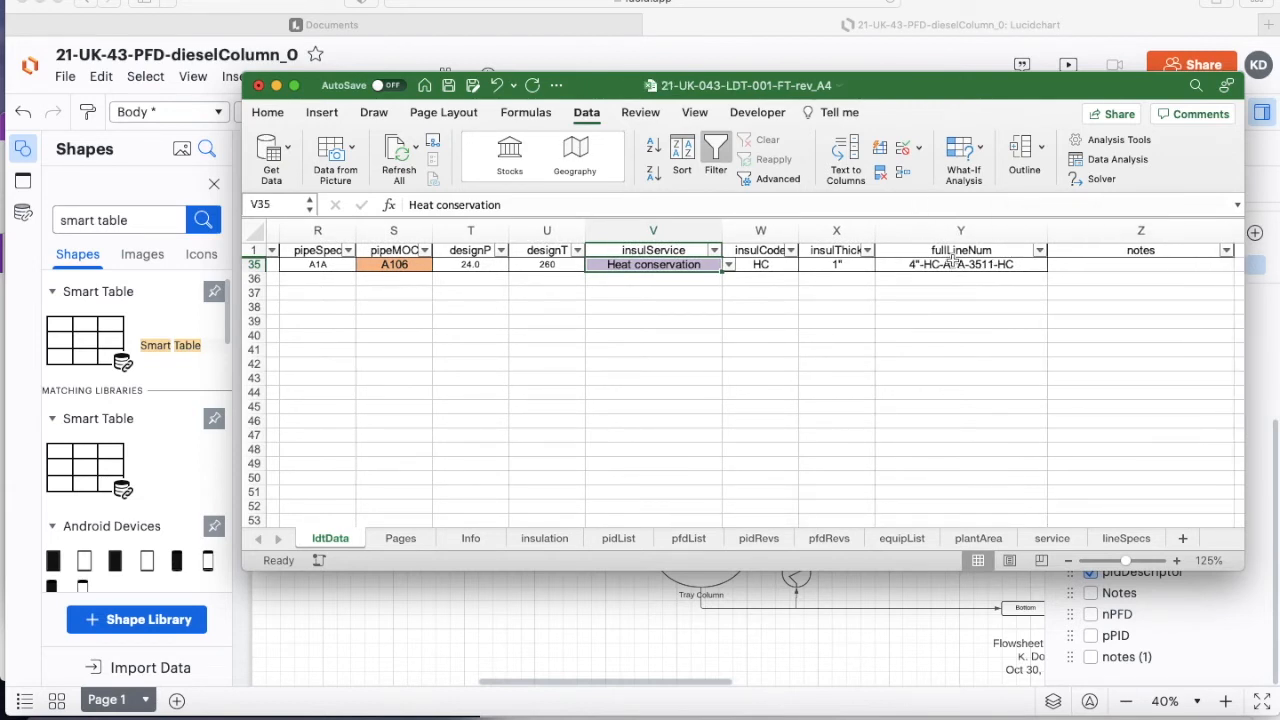
{"action": "left_click", "coordinate": [960, 264]}
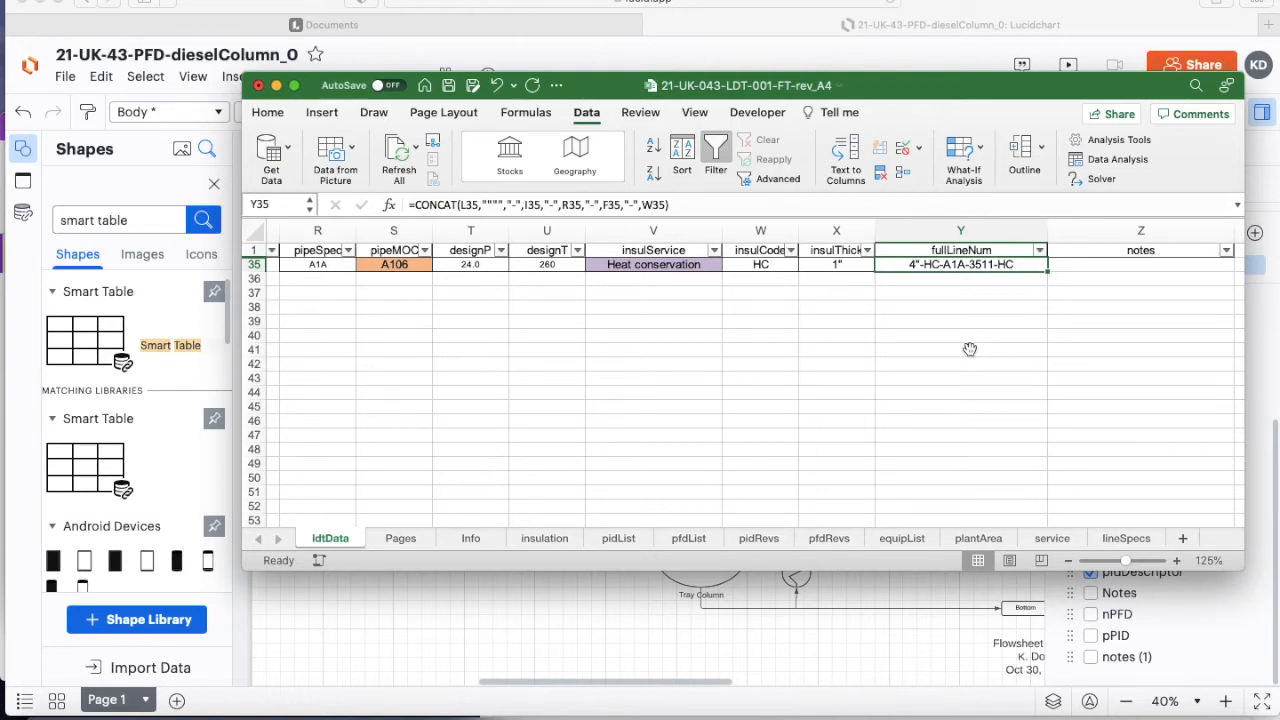
{"action": "mouse_move", "coordinate": [644, 424]}
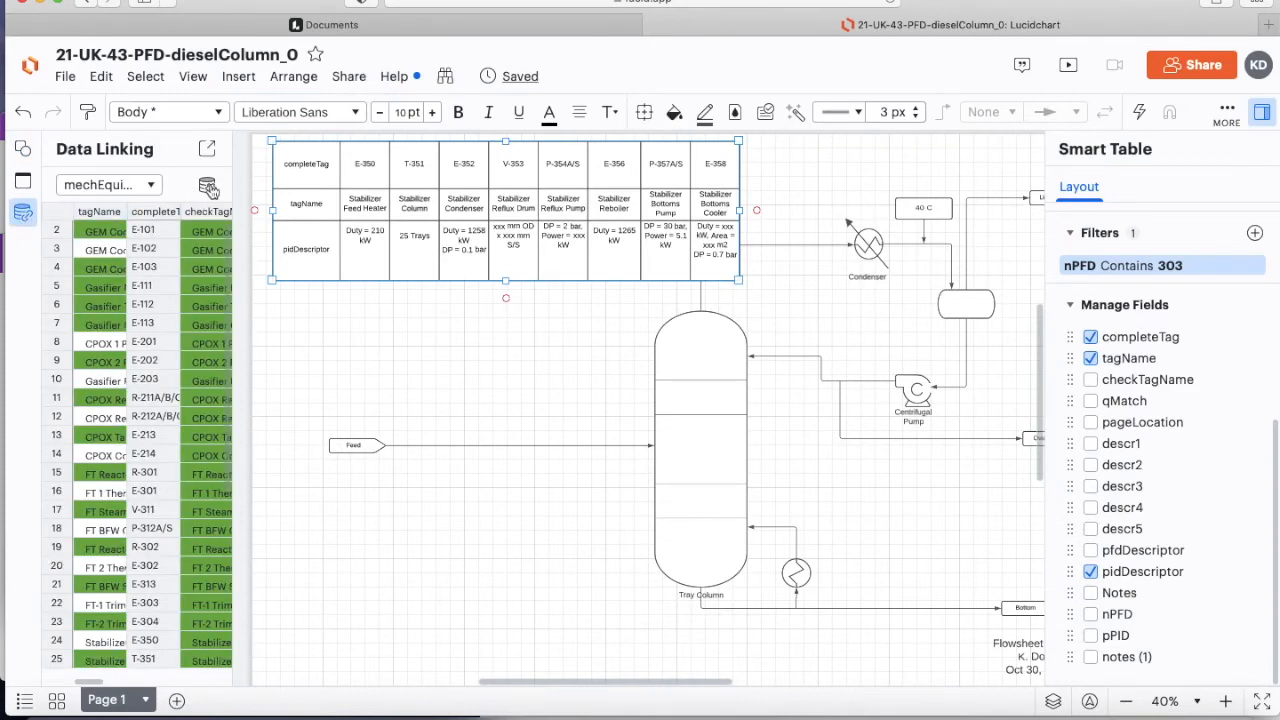
Add a new dataset by uploading 21-UK-043-LDT-001-FT-rev_A4.xlsx as an Excel import
{"action": "left_click", "coordinate": [208, 184]}
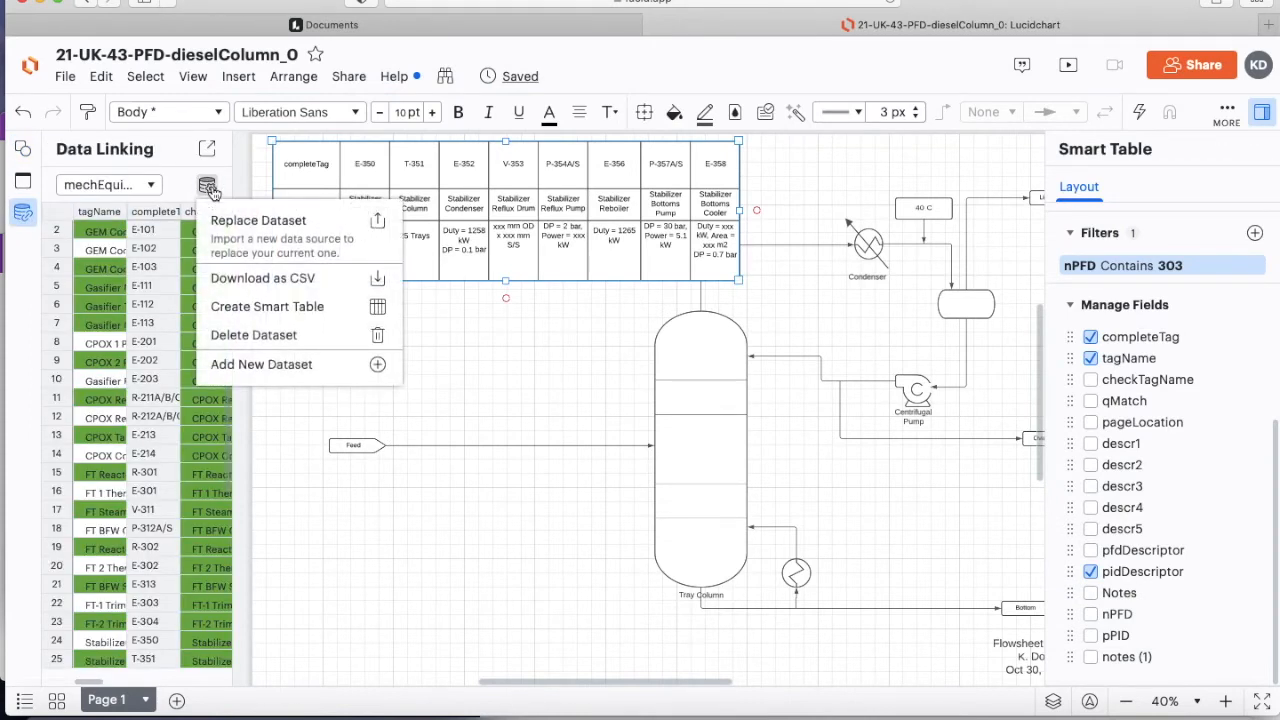
{"action": "mouse_move", "coordinate": [260, 364]}
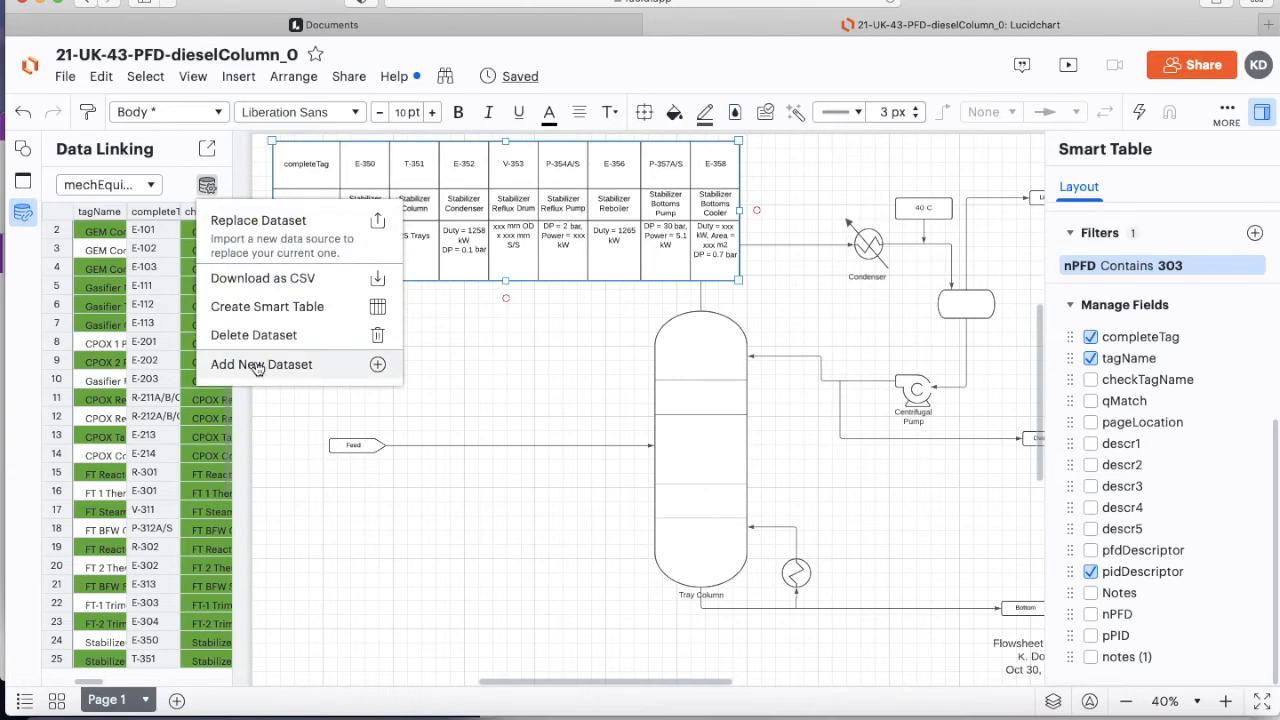
{"action": "left_click", "coordinate": [260, 364]}
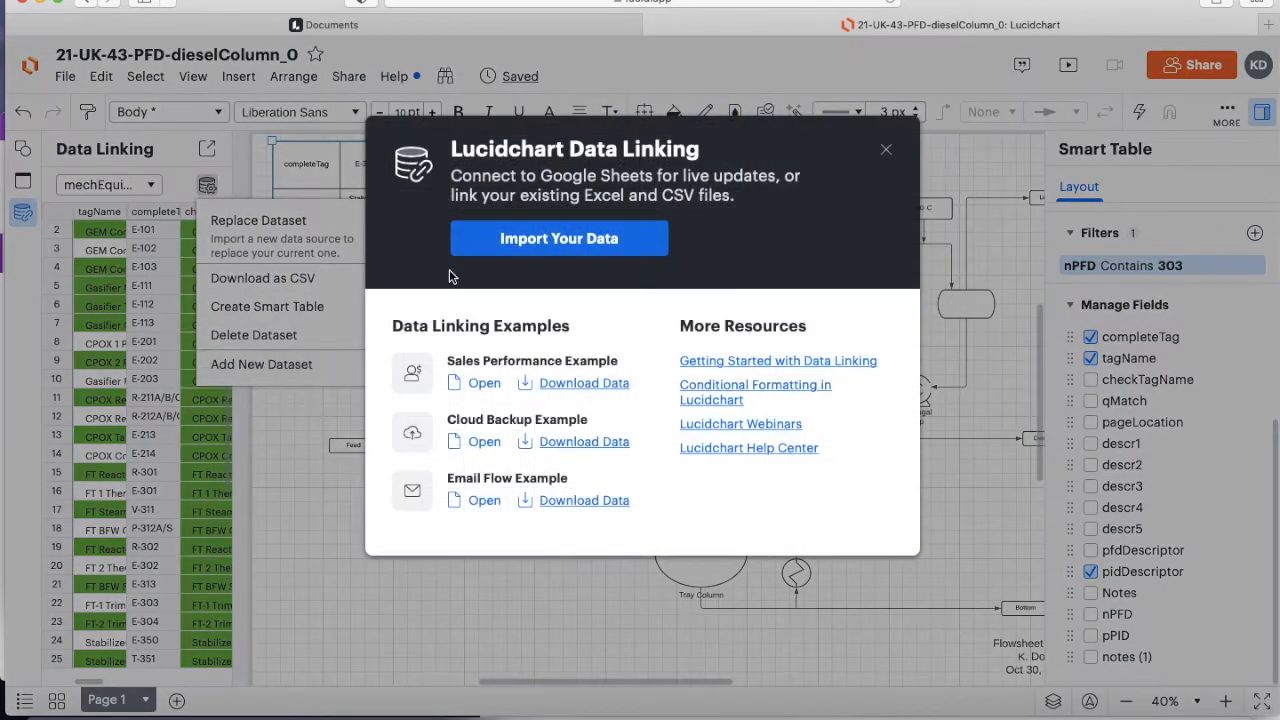
{"action": "left_click", "coordinate": [558, 238]}
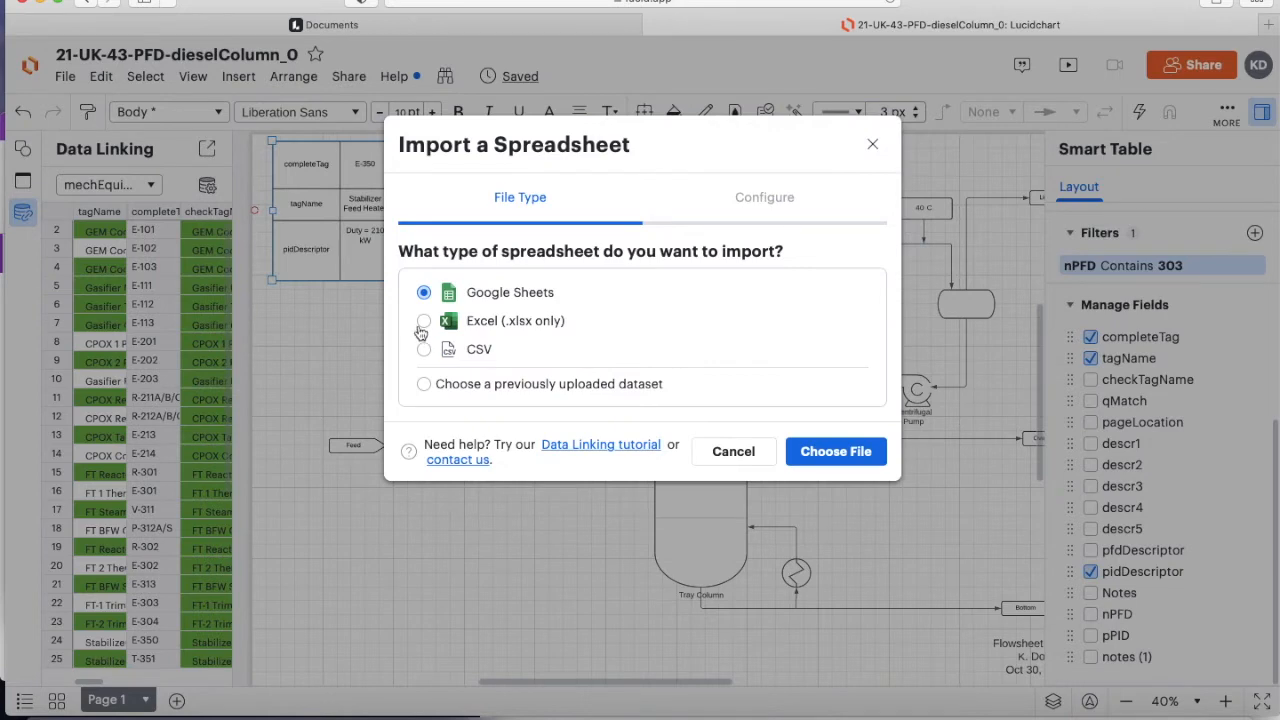
{"action": "left_click", "coordinate": [424, 320]}
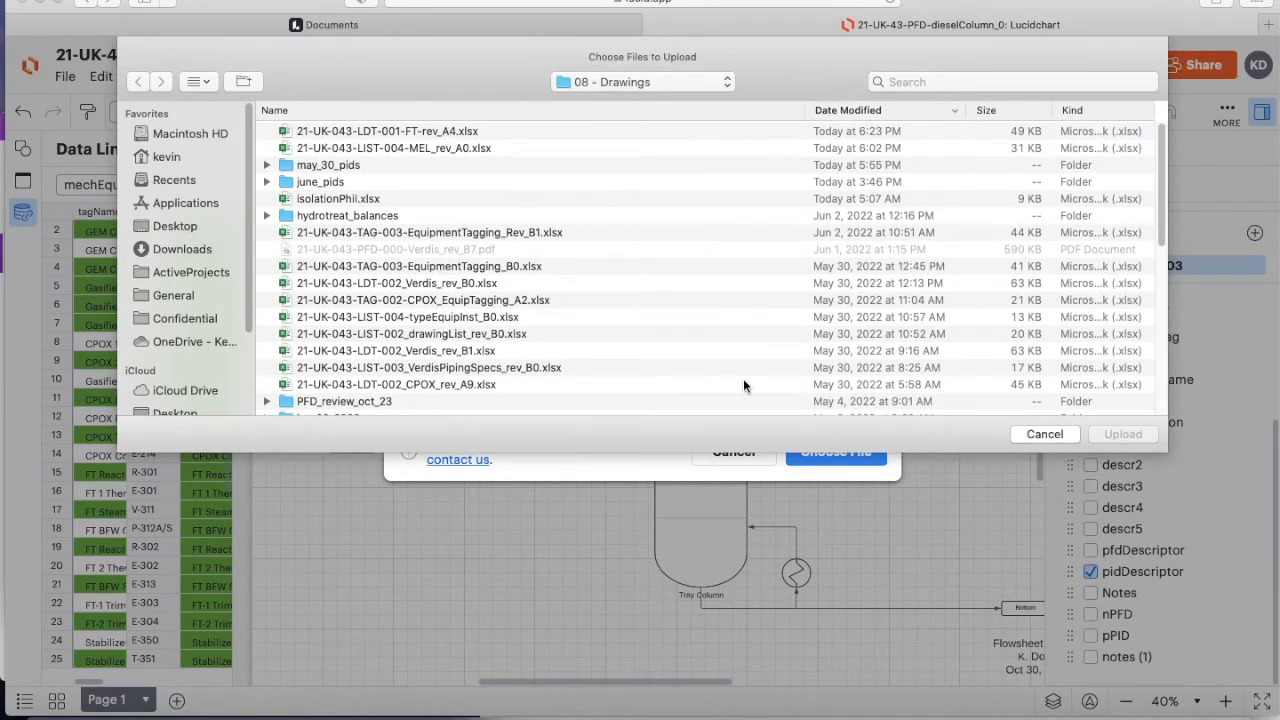
{"action": "mouse_move", "coordinate": [356, 138]}
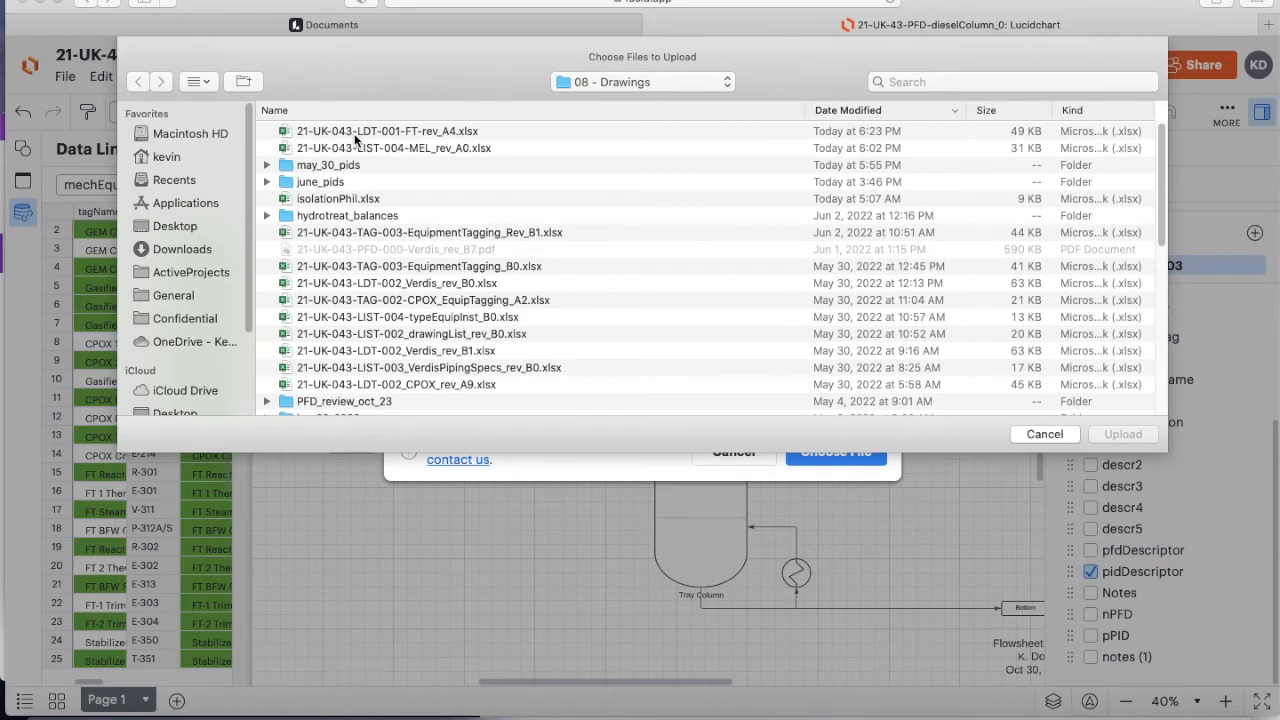
{"action": "left_click", "coordinate": [388, 132]}
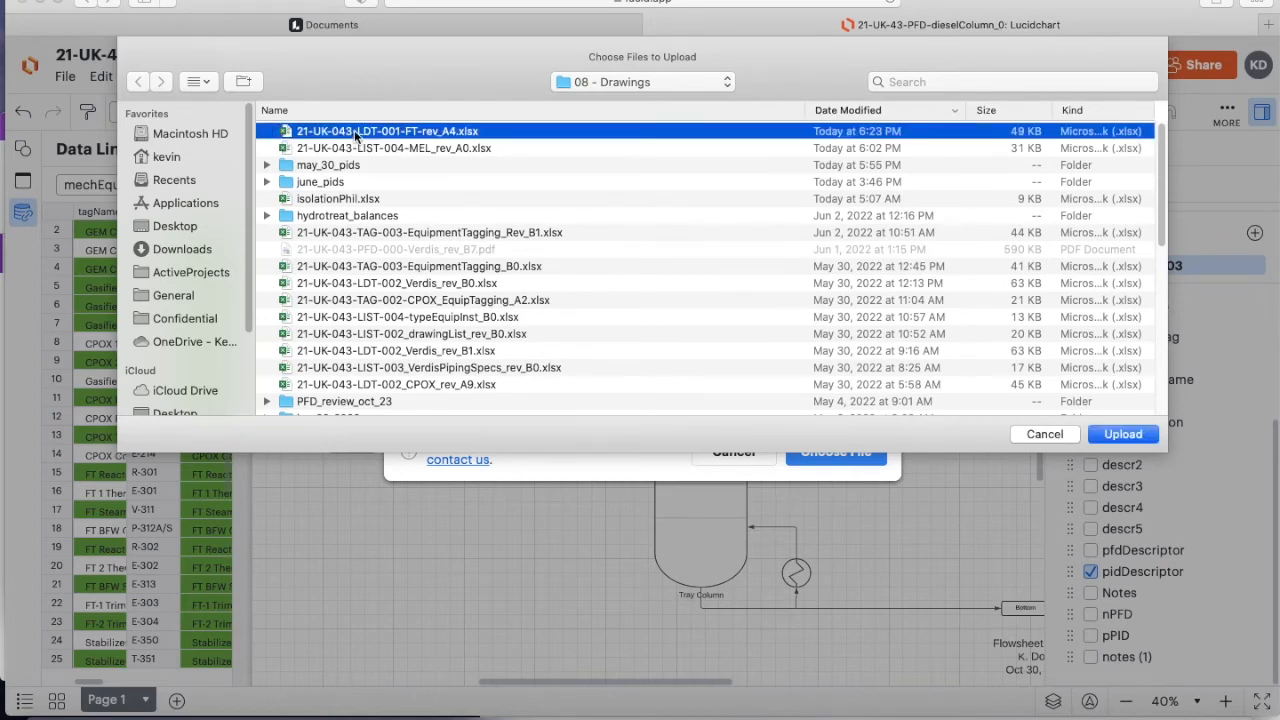
{"action": "left_click", "coordinate": [1122, 432]}
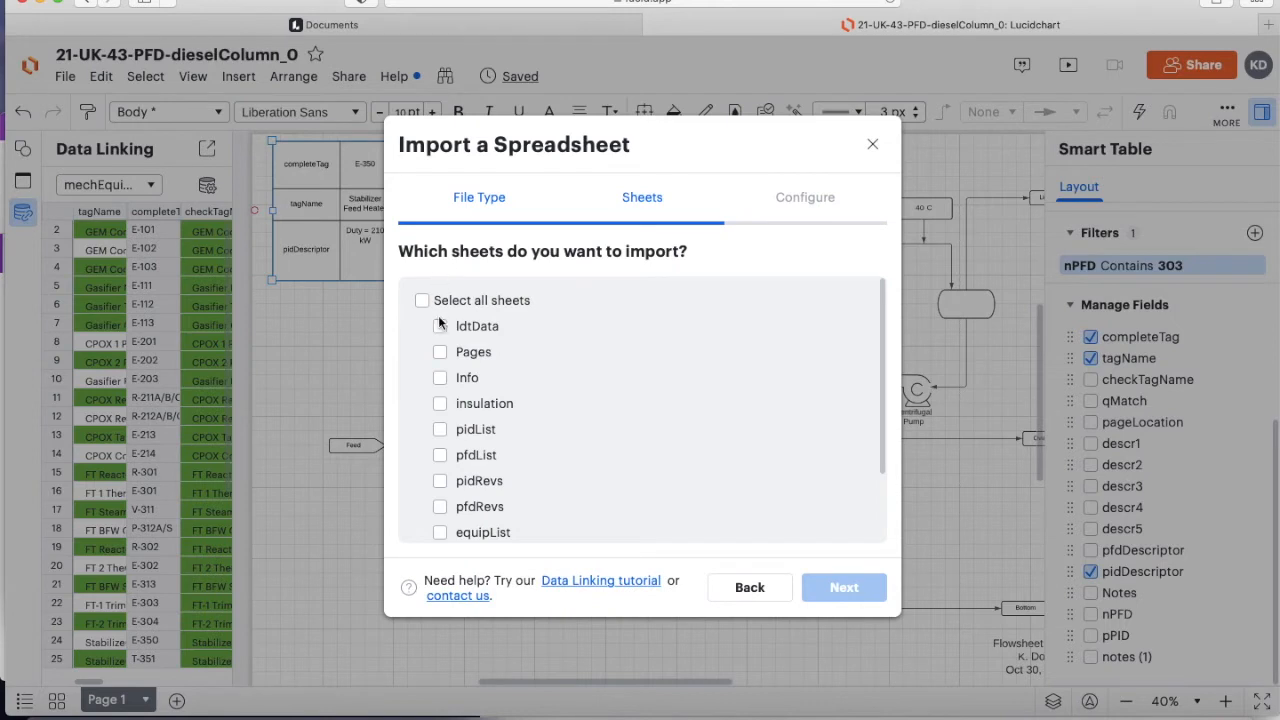
Import the ldtData sheet with row 1 as headers and column A key as the unique identifier
{"action": "left_click", "coordinate": [440, 324]}
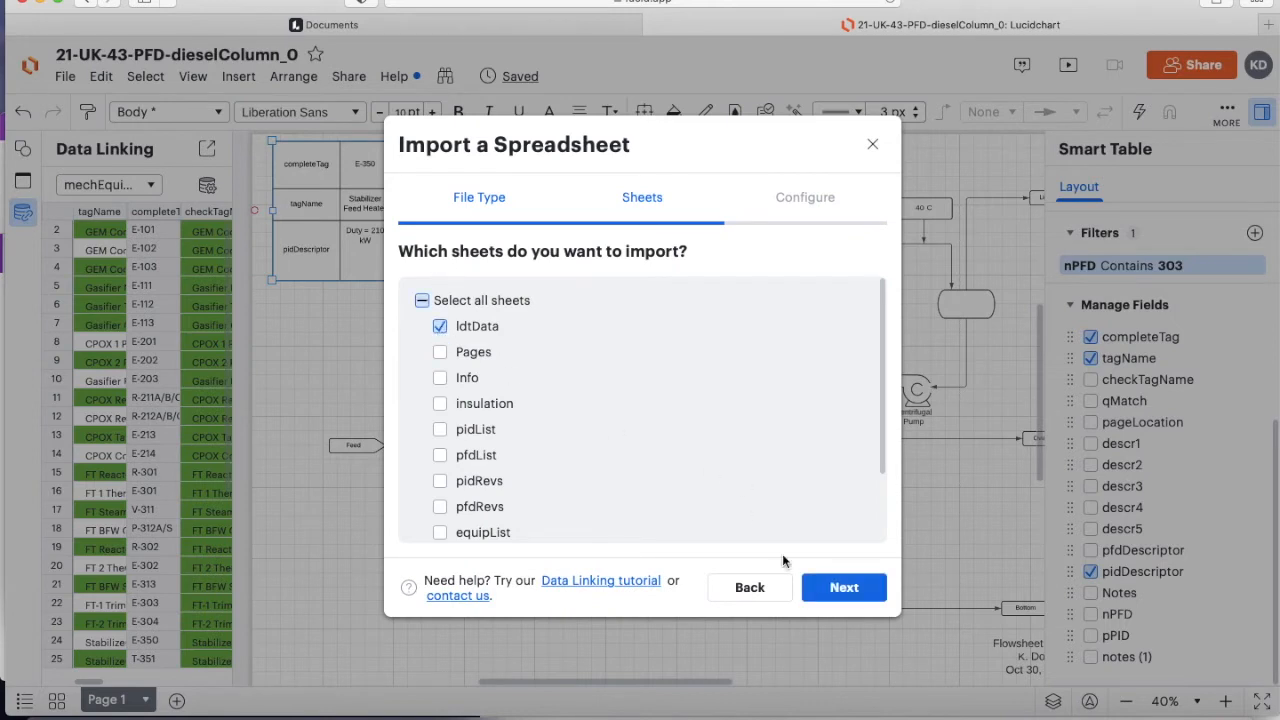
{"action": "left_click", "coordinate": [844, 588]}
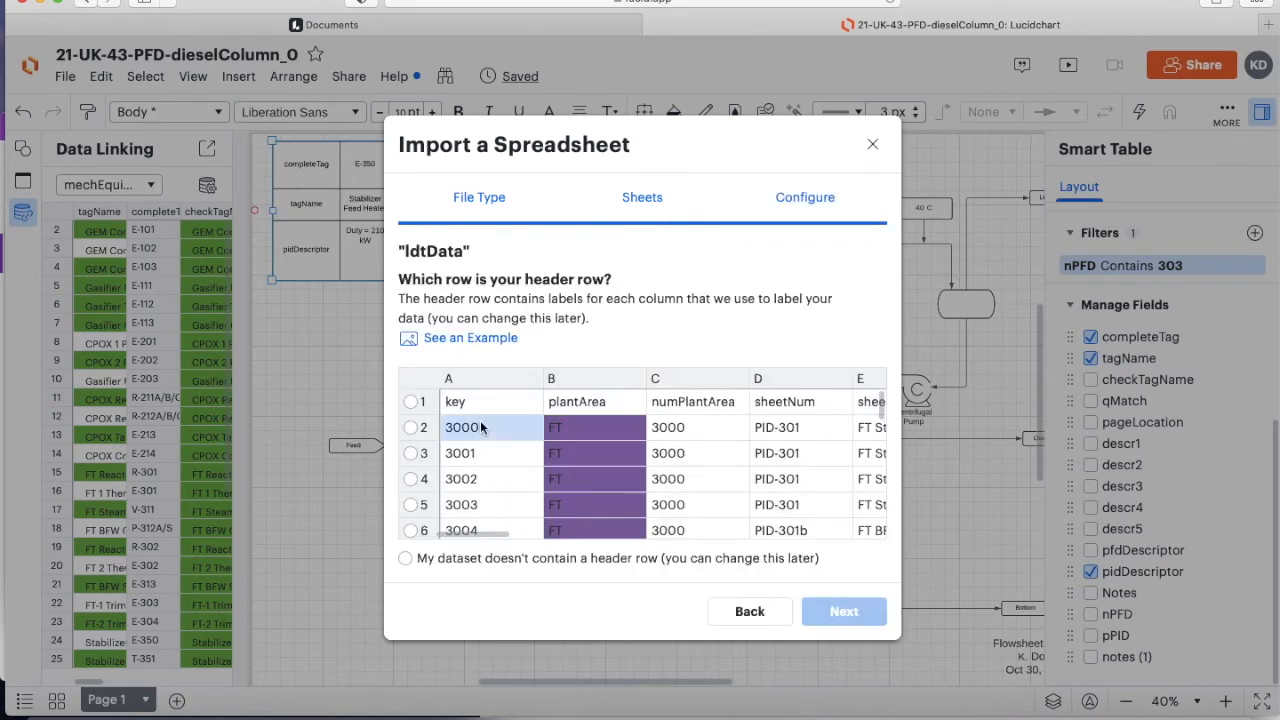
{"action": "left_click", "coordinate": [412, 400]}
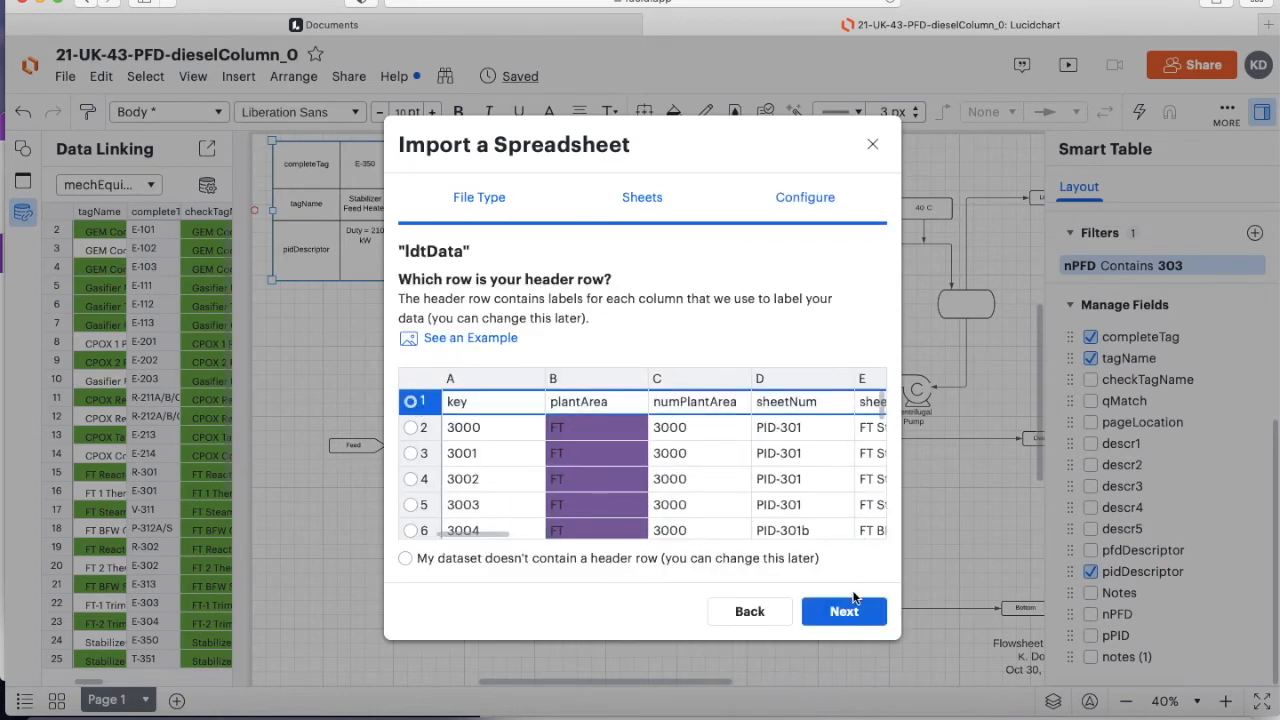
{"action": "left_click", "coordinate": [844, 612]}
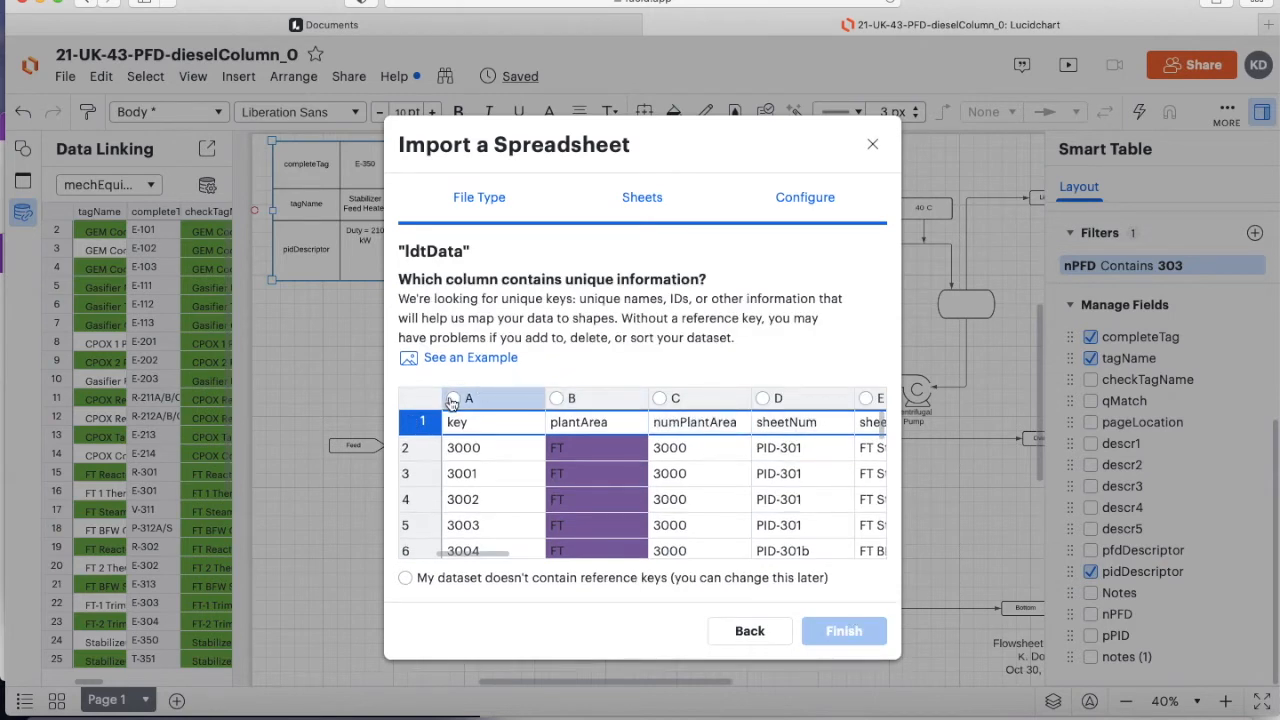
{"action": "left_click", "coordinate": [454, 398]}
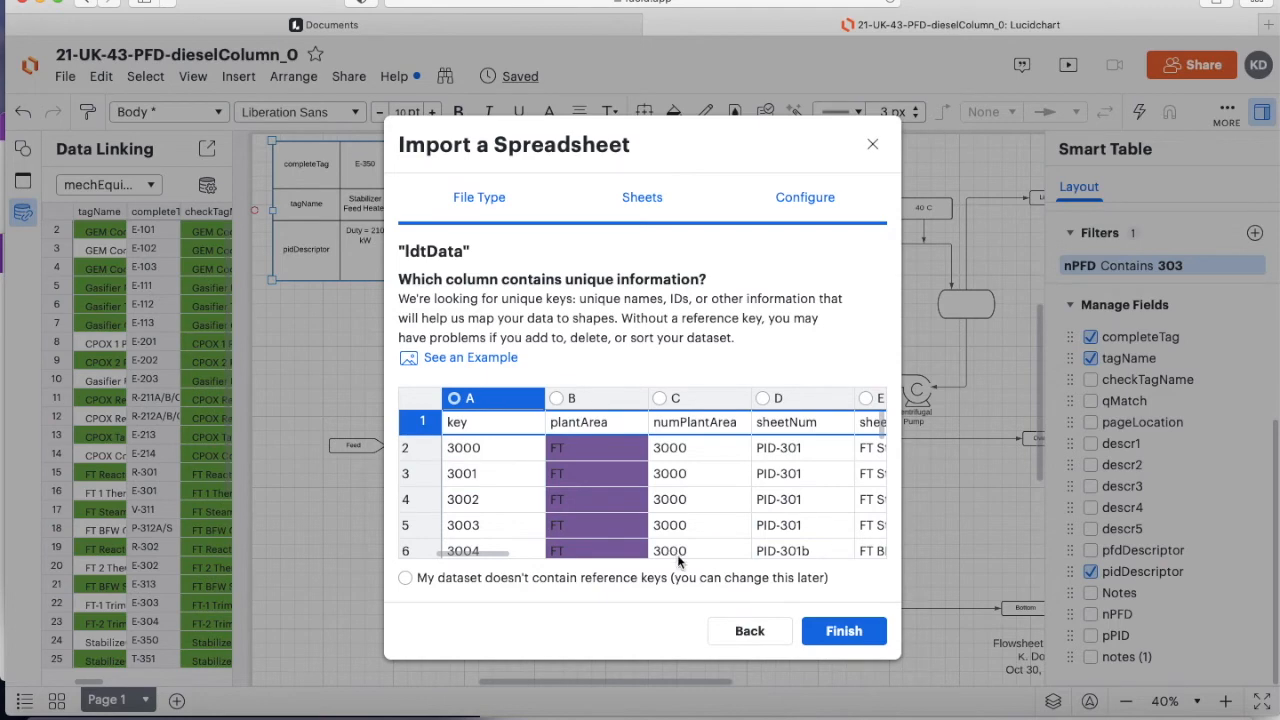
{"action": "left_click", "coordinate": [844, 632]}
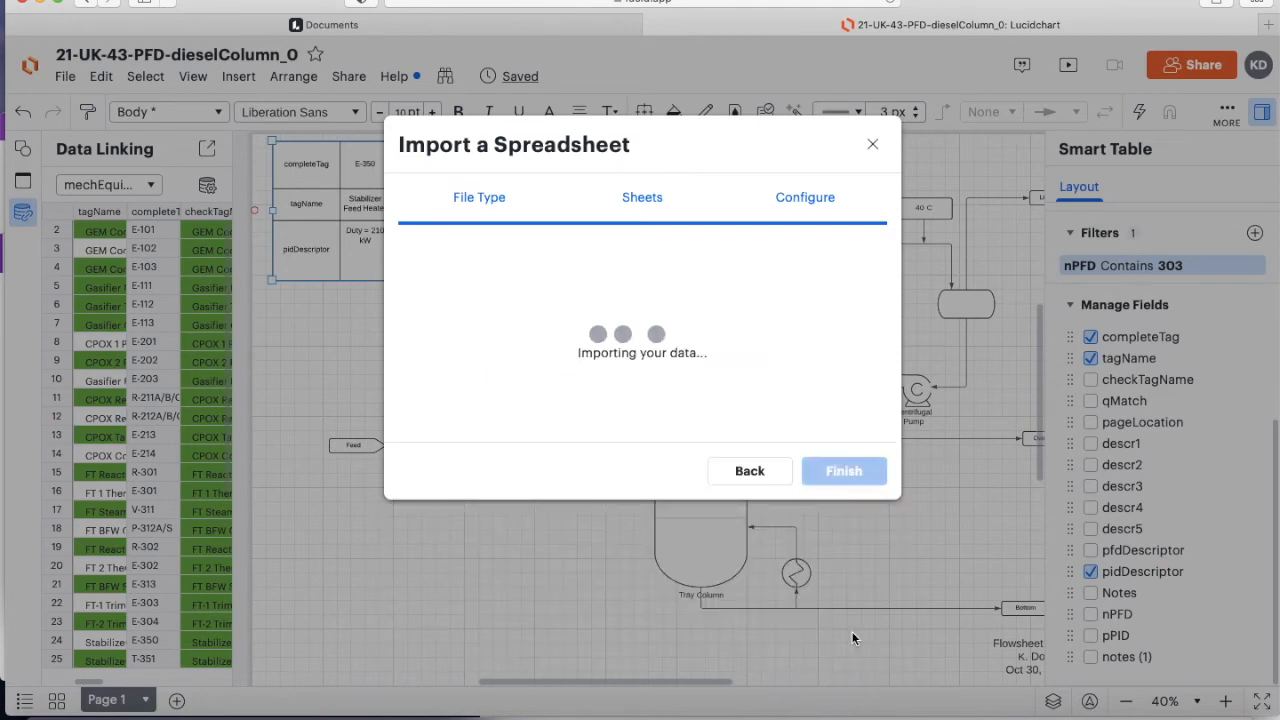
{"action": "left_click", "coordinate": [844, 470]}
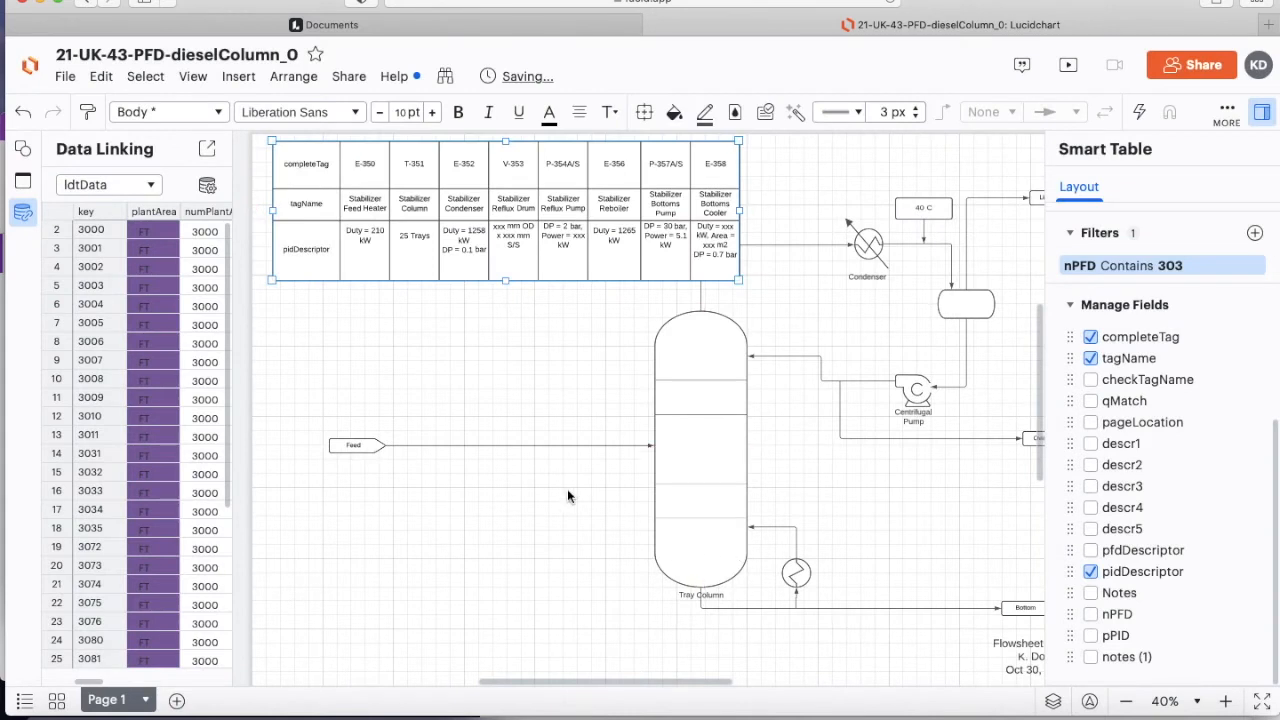
{"action": "mouse_move", "coordinate": [470, 280]}
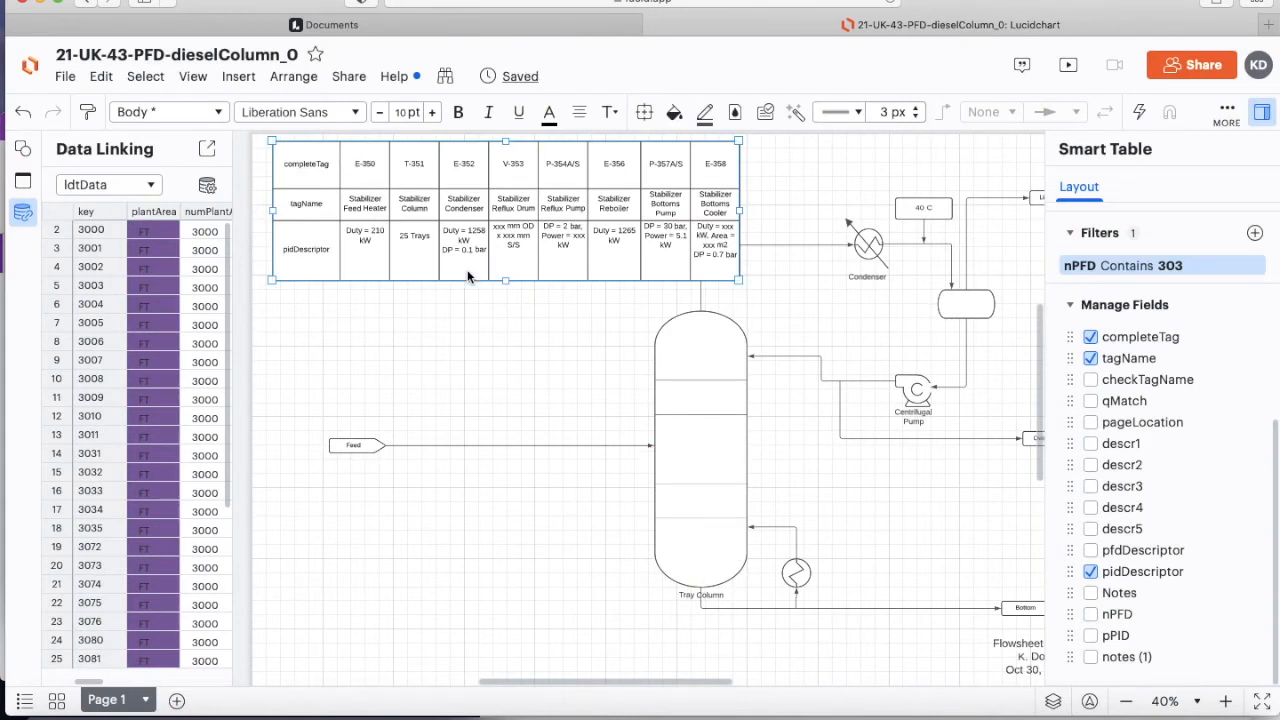
Select the Feed line connecting into the tray column
{"action": "left_click", "coordinate": [500, 444]}
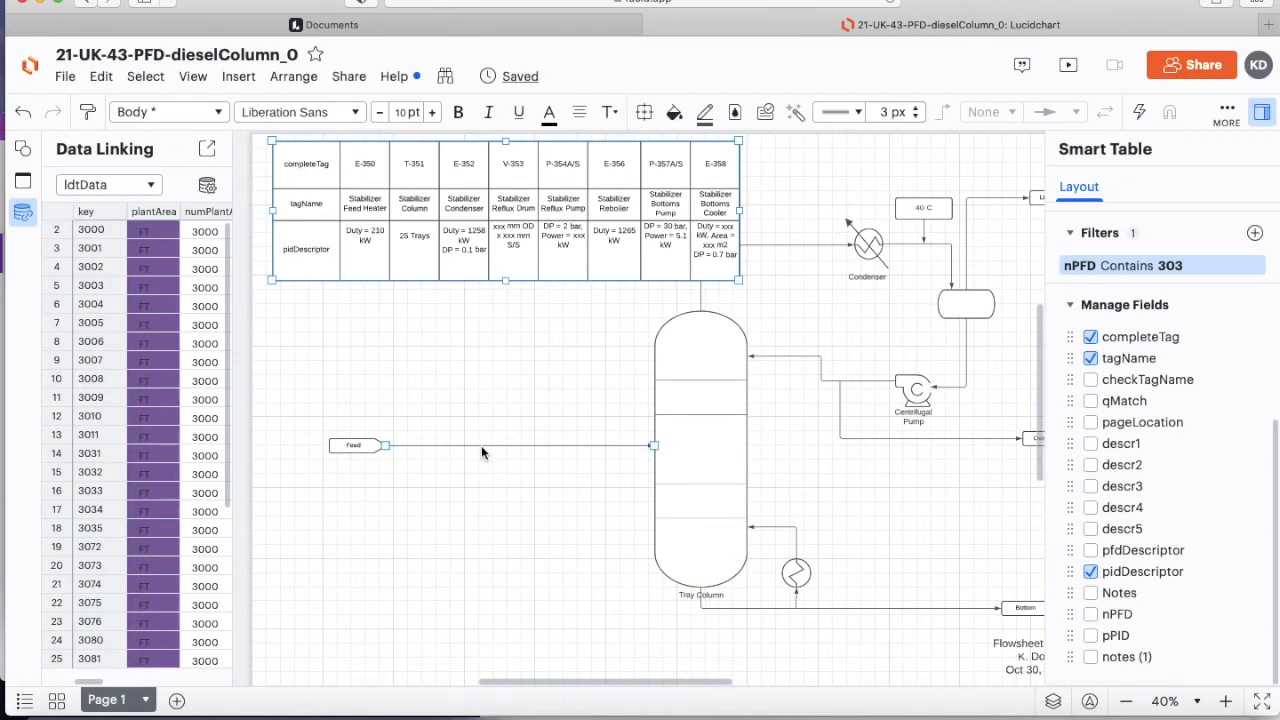
{"action": "left_click", "coordinate": [520, 444]}
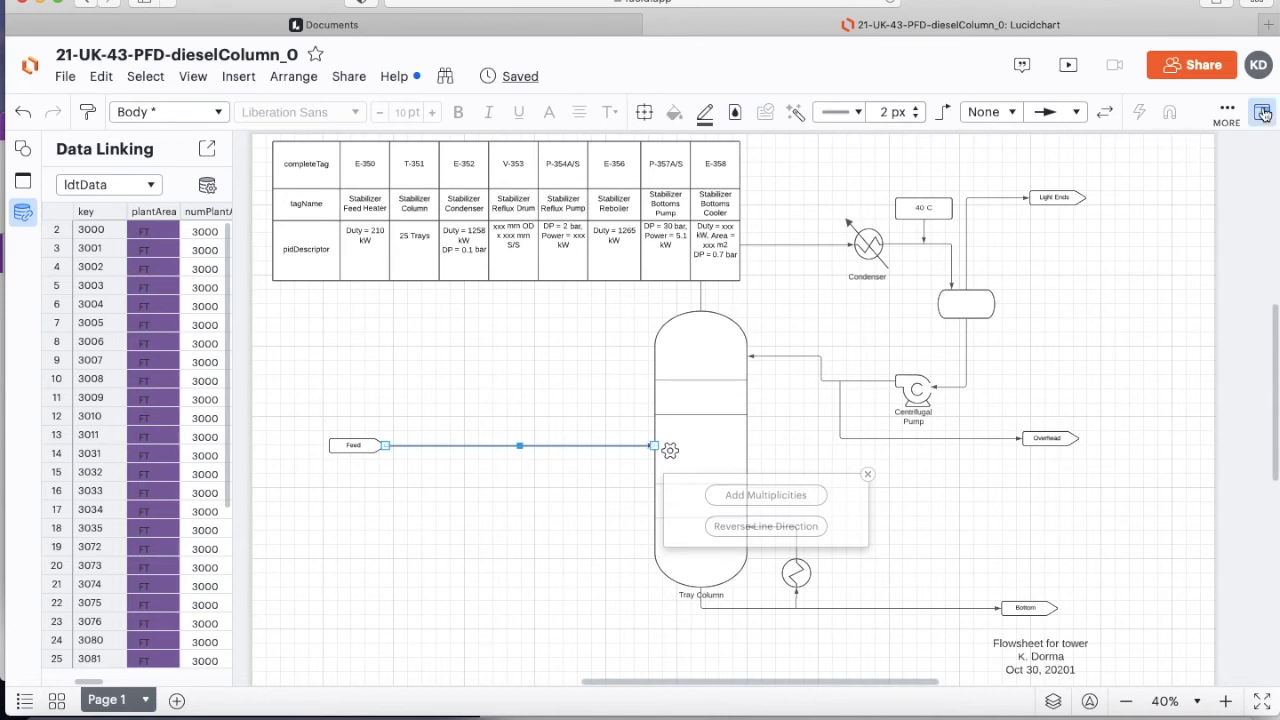
Show the feed line's empty Data tab and scroll the ldtData list toward key 3511
{"action": "left_click", "coordinate": [1264, 112]}
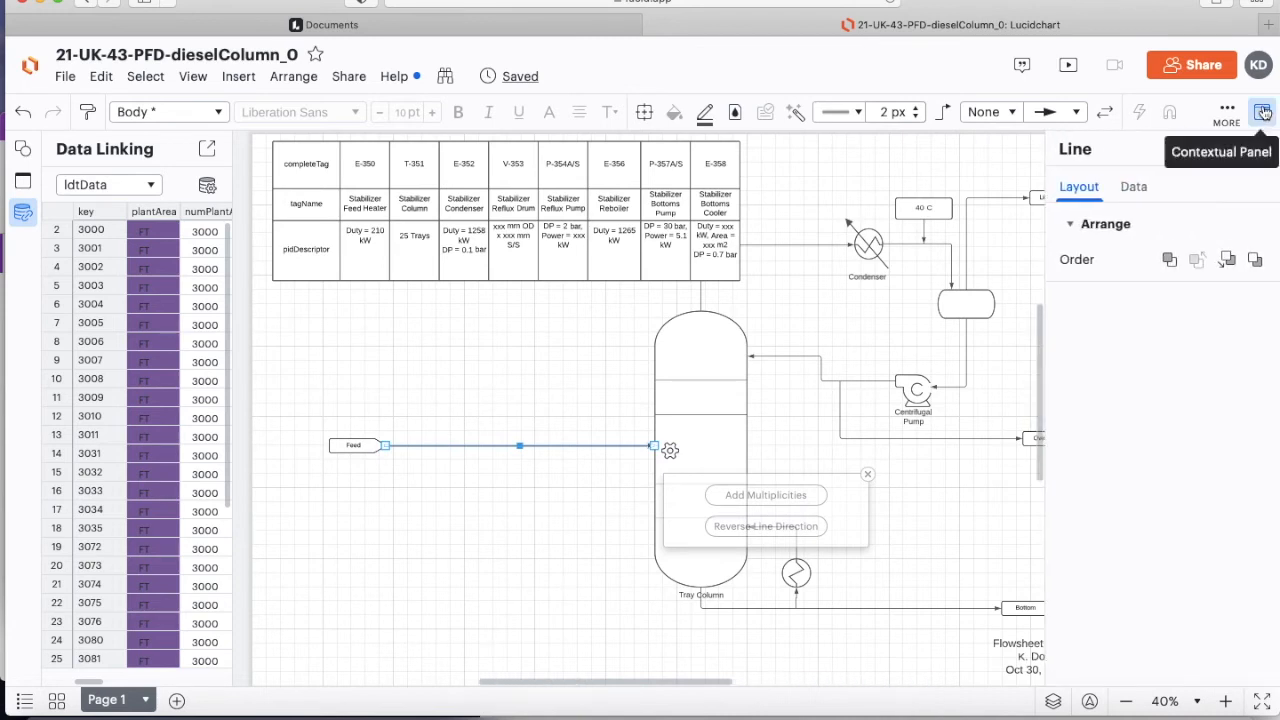
{"action": "mouse_move", "coordinate": [1090, 172]}
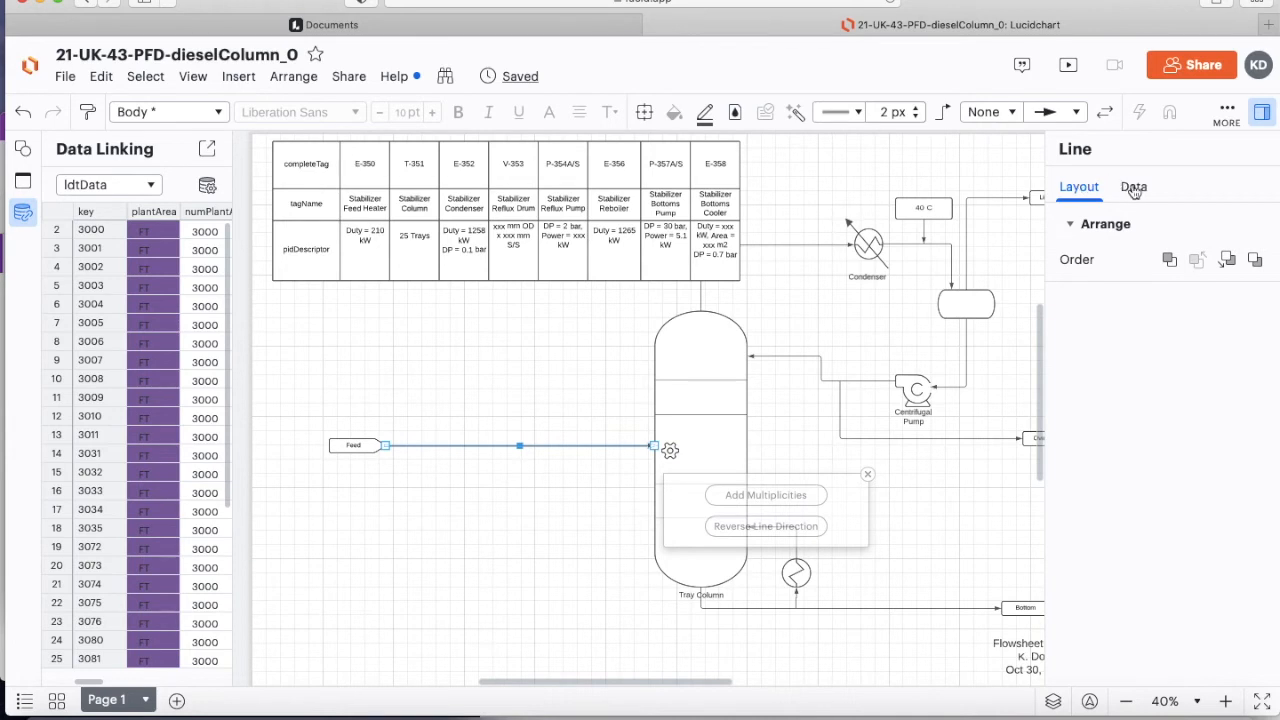
{"action": "left_click", "coordinate": [1134, 188]}
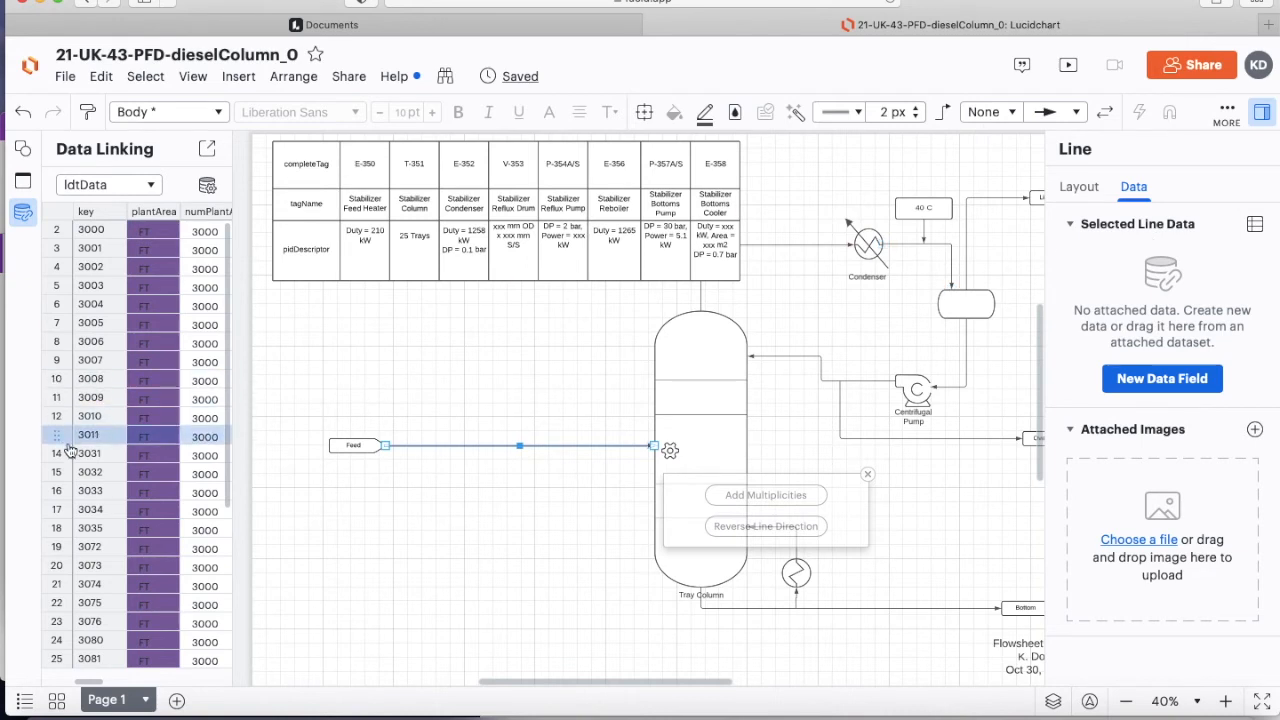
{"action": "left_click", "coordinate": [90, 452]}
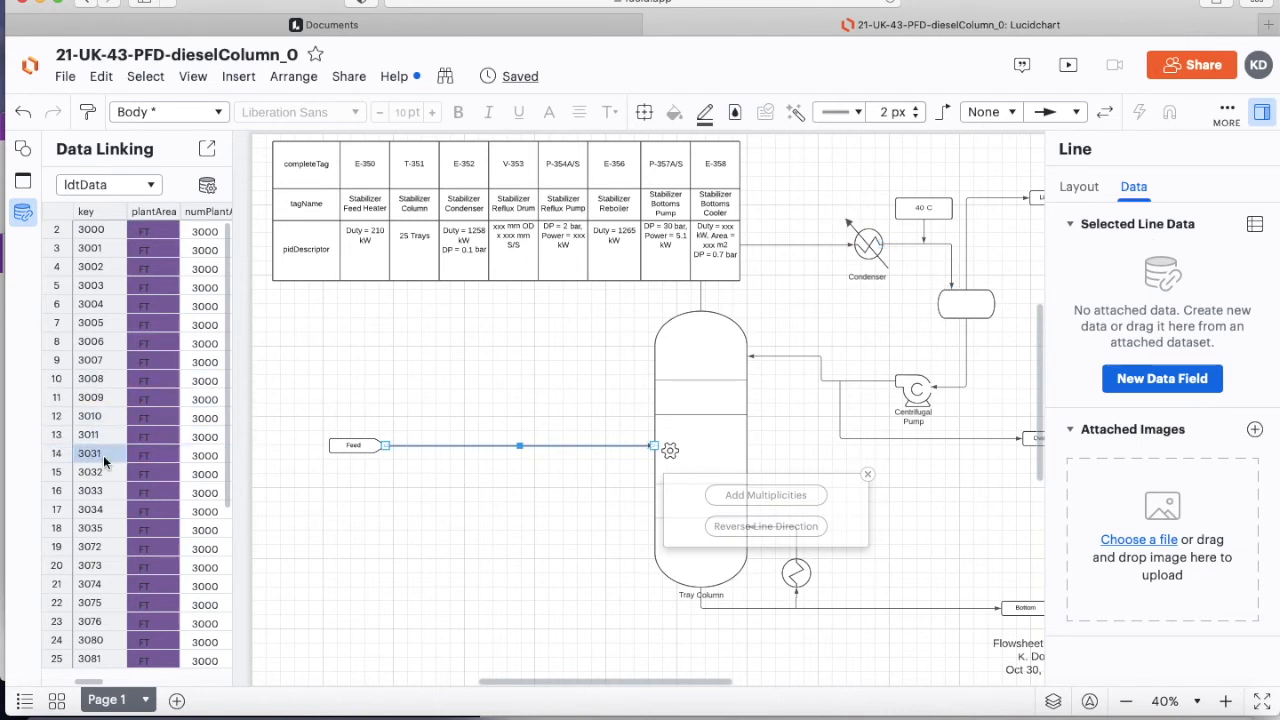
{"action": "scroll", "scroll_direction": "down", "scroll_amount": 3}
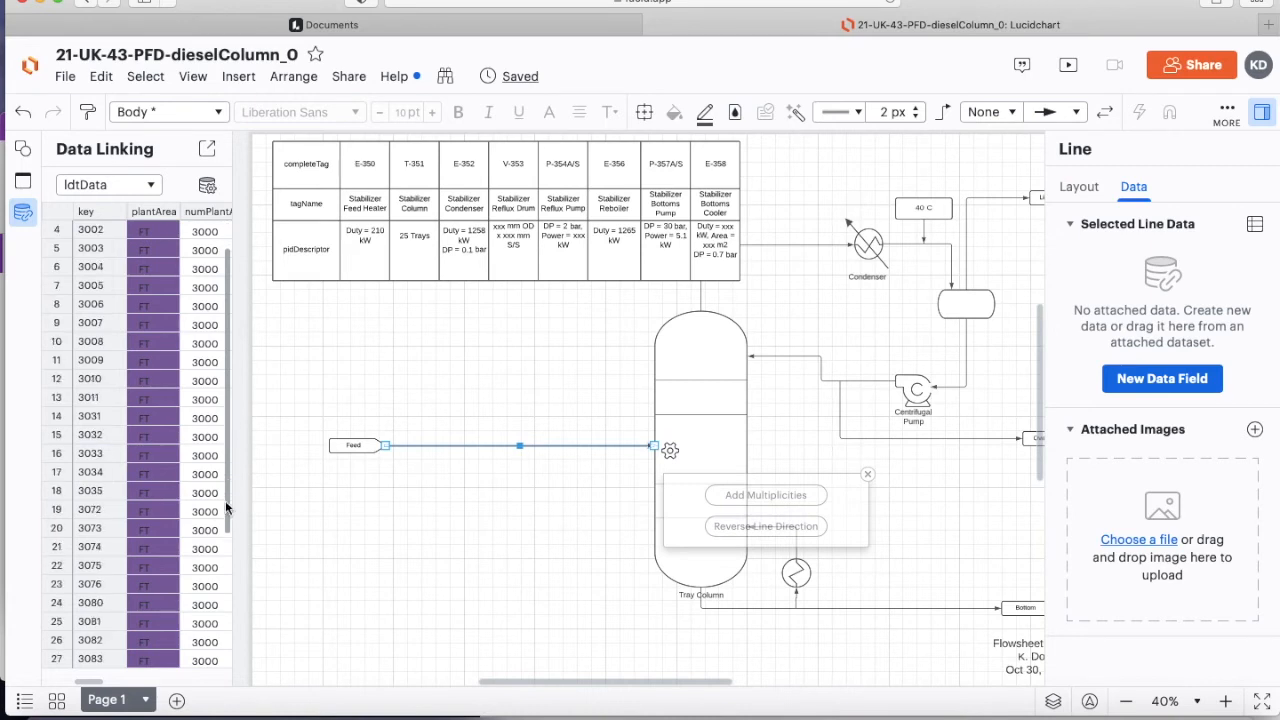
{"action": "scroll", "scroll_direction": "down", "scroll_amount": 3}
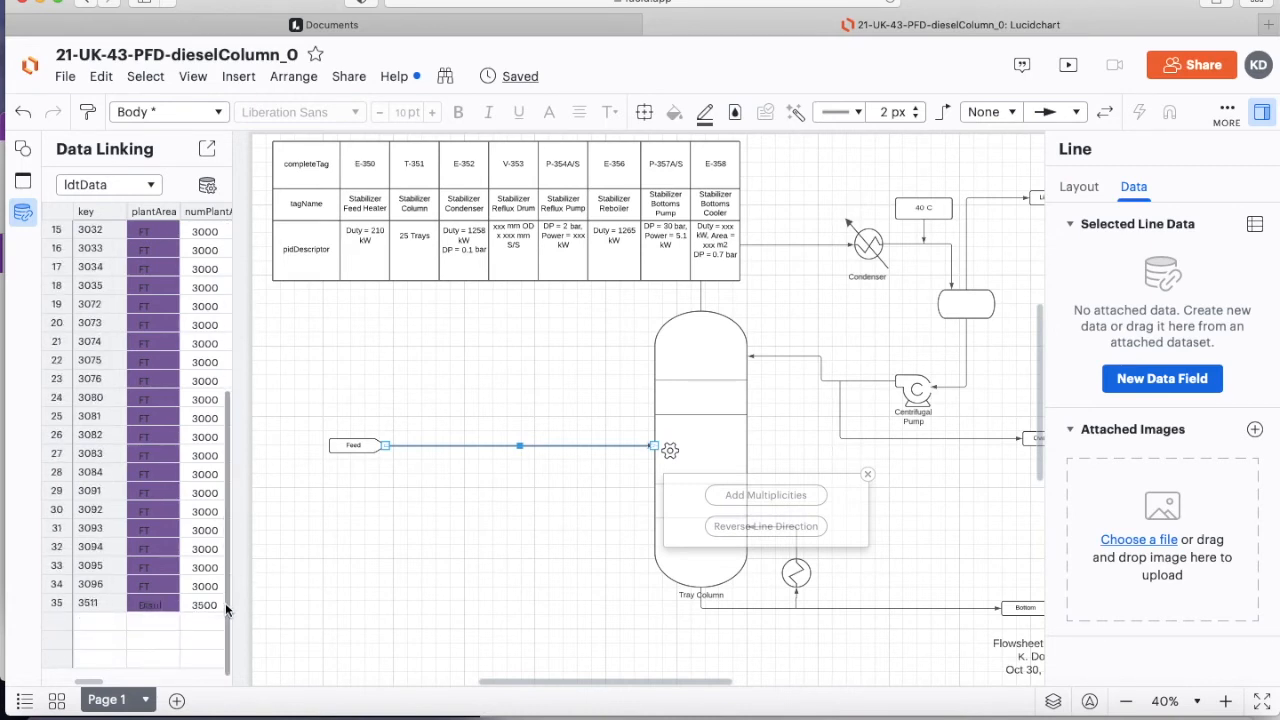
Scroll the ldtData list to bring row 3511 into view for linking to the feed line
{"action": "left_click", "coordinate": [88, 604]}
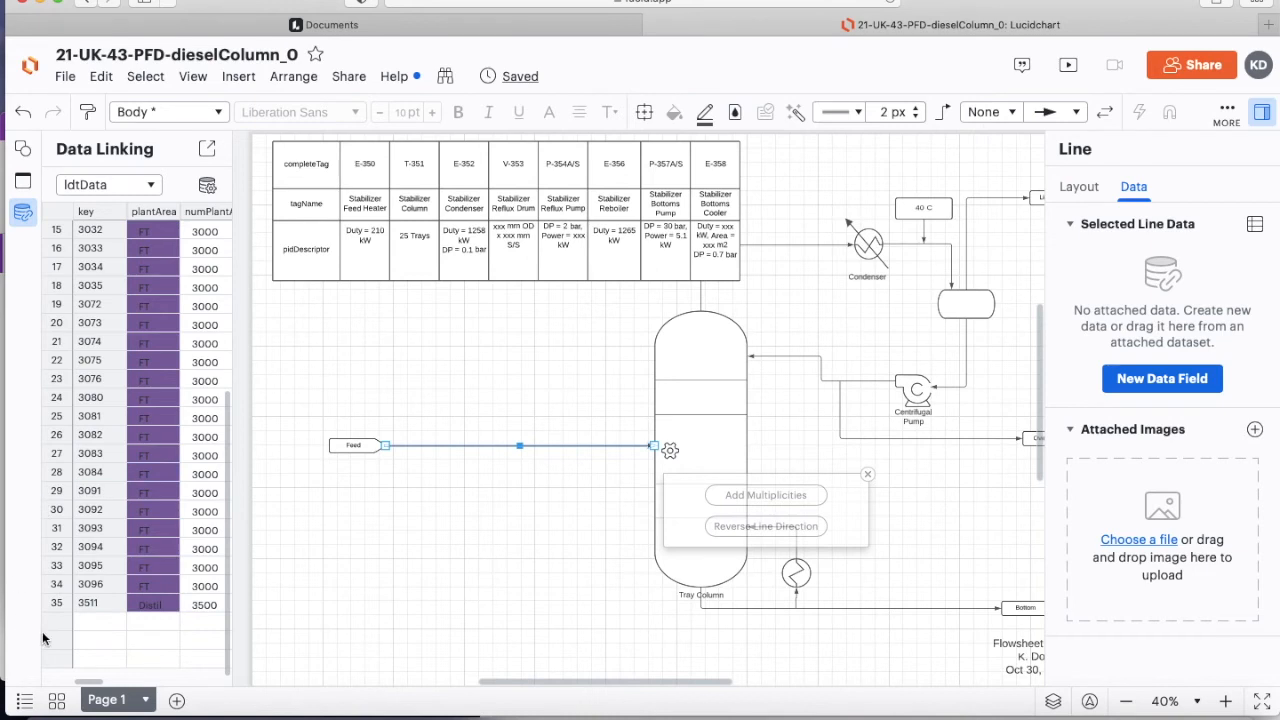
{"action": "mouse_move", "coordinate": [450, 442]}
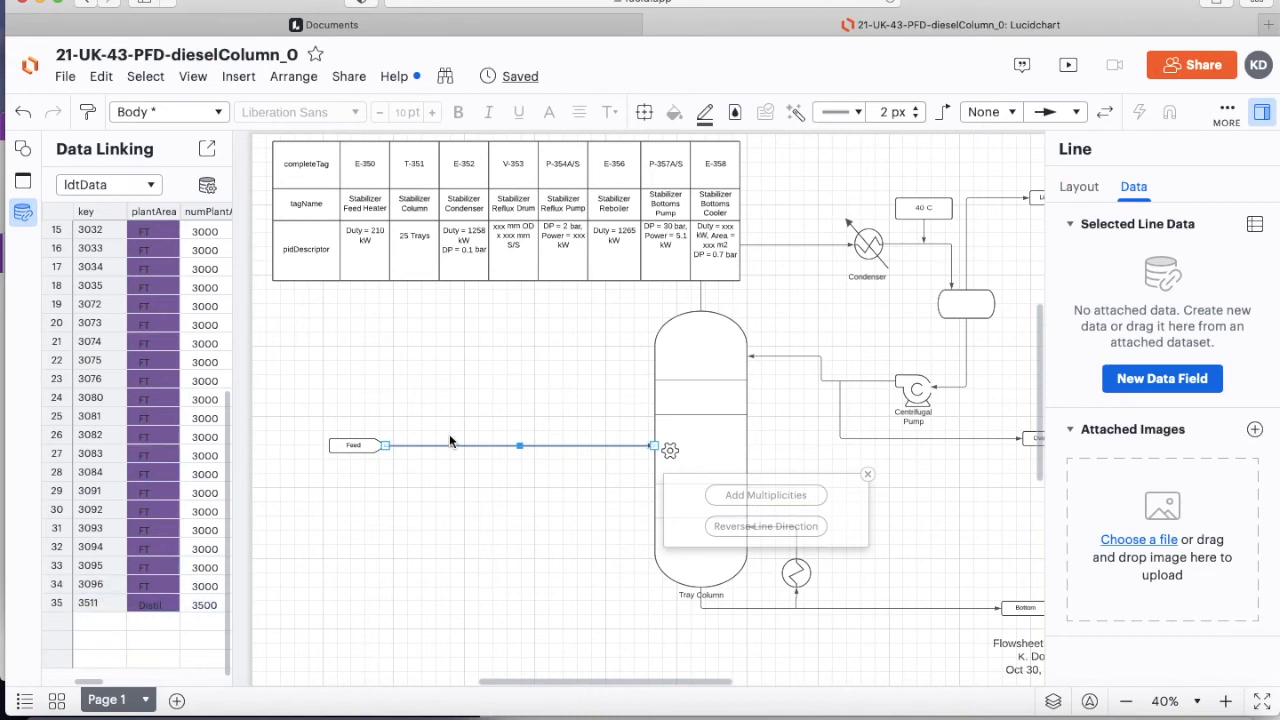
{"action": "mouse_move", "coordinate": [504, 354]}
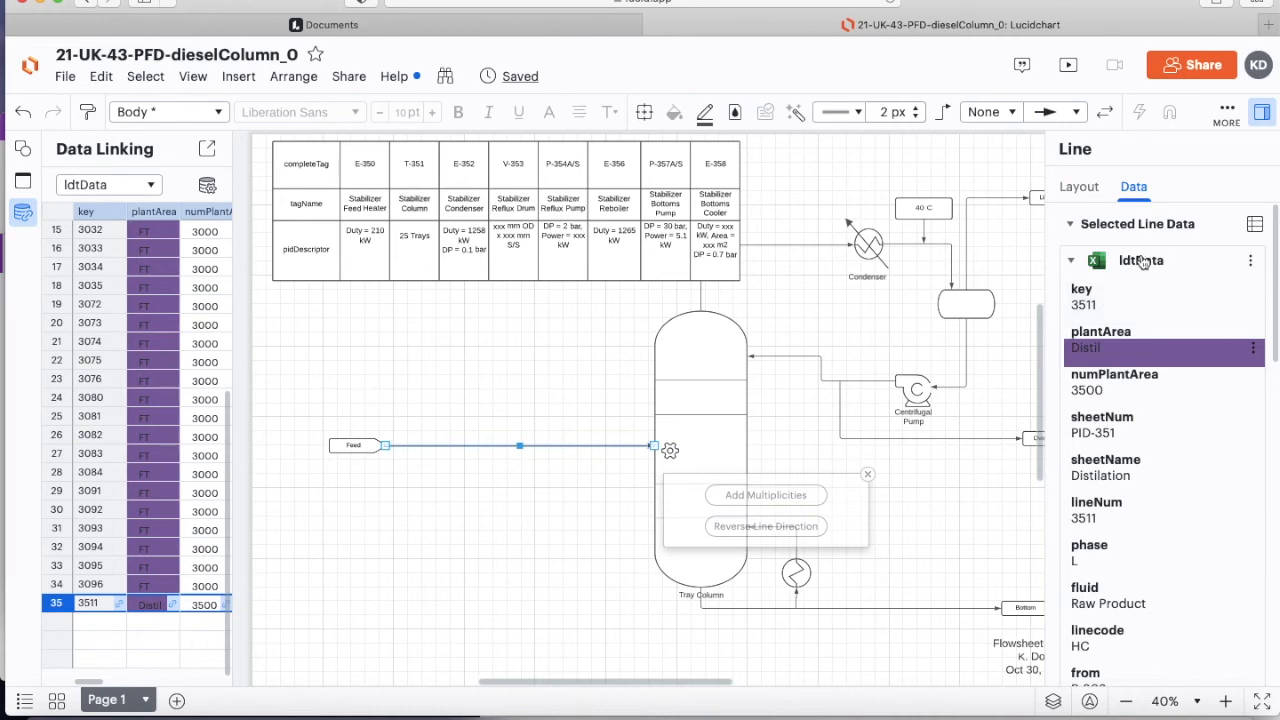
{"action": "mouse_move", "coordinate": [1140, 260]}
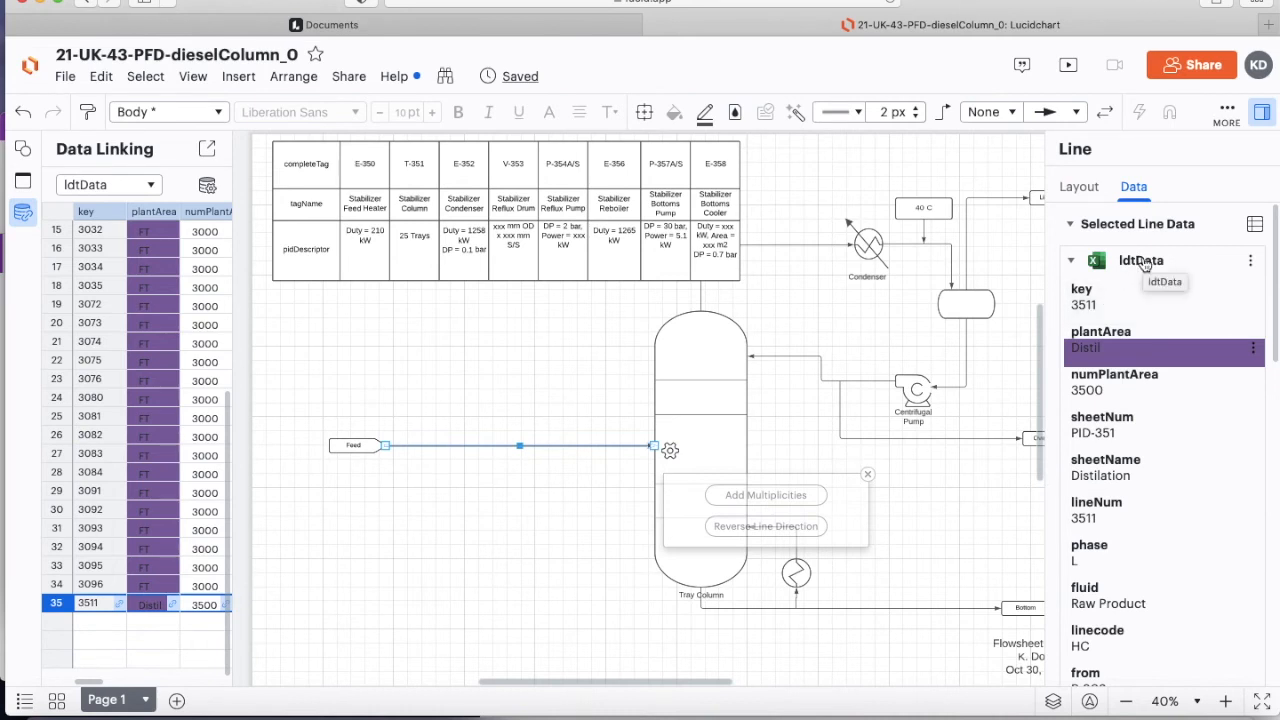
{"action": "mouse_move", "coordinate": [546, 400]}
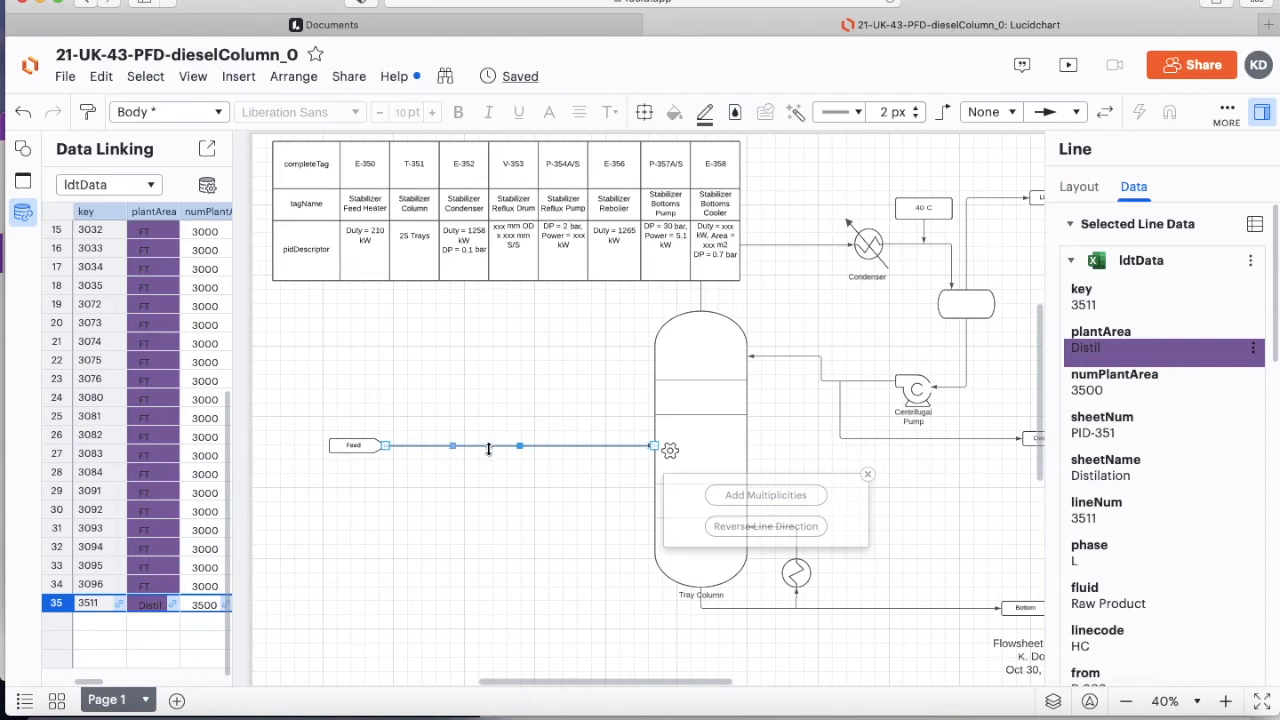
Add a text label to the feed line and select its linked fullLineNum field, 4"-HC-A1A-3511-HC
{"action": "left_click", "coordinate": [458, 112]}
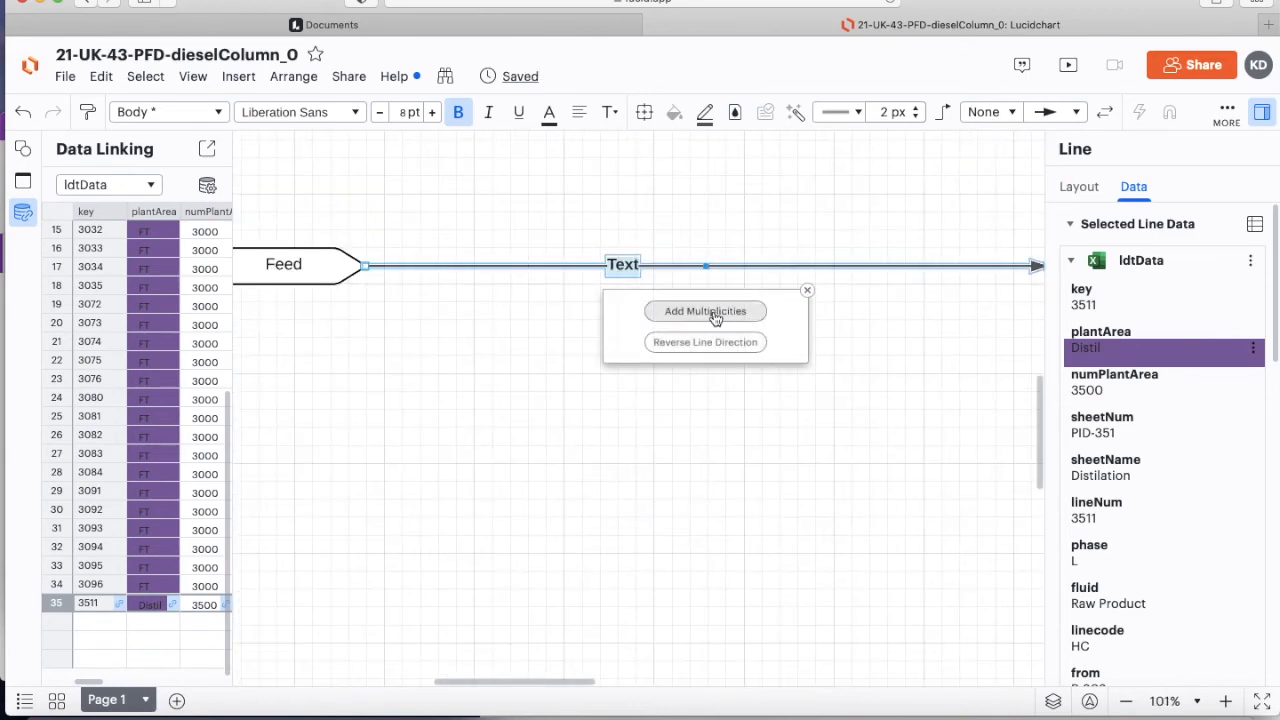
{"action": "mouse_move", "coordinate": [860, 284]}
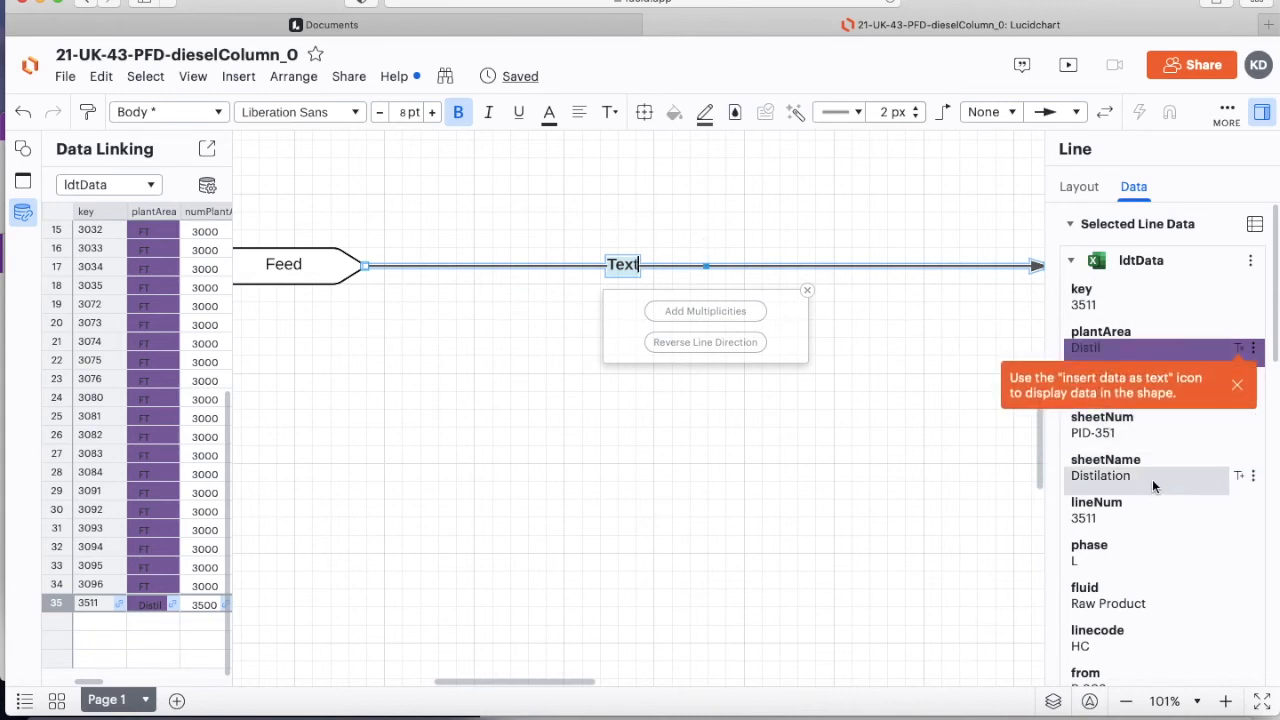
{"action": "scroll", "scroll_direction": "down", "scroll_amount": 3}
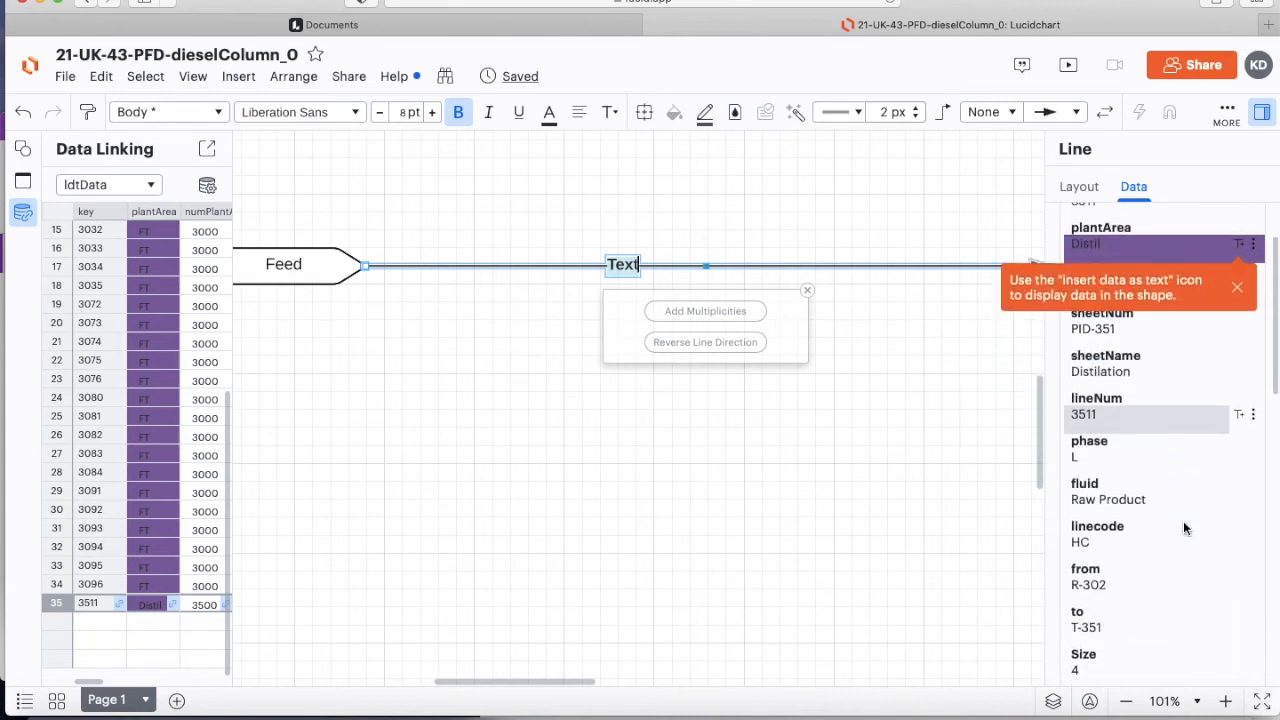
{"action": "scroll", "scroll_direction": "down", "scroll_amount": 3}
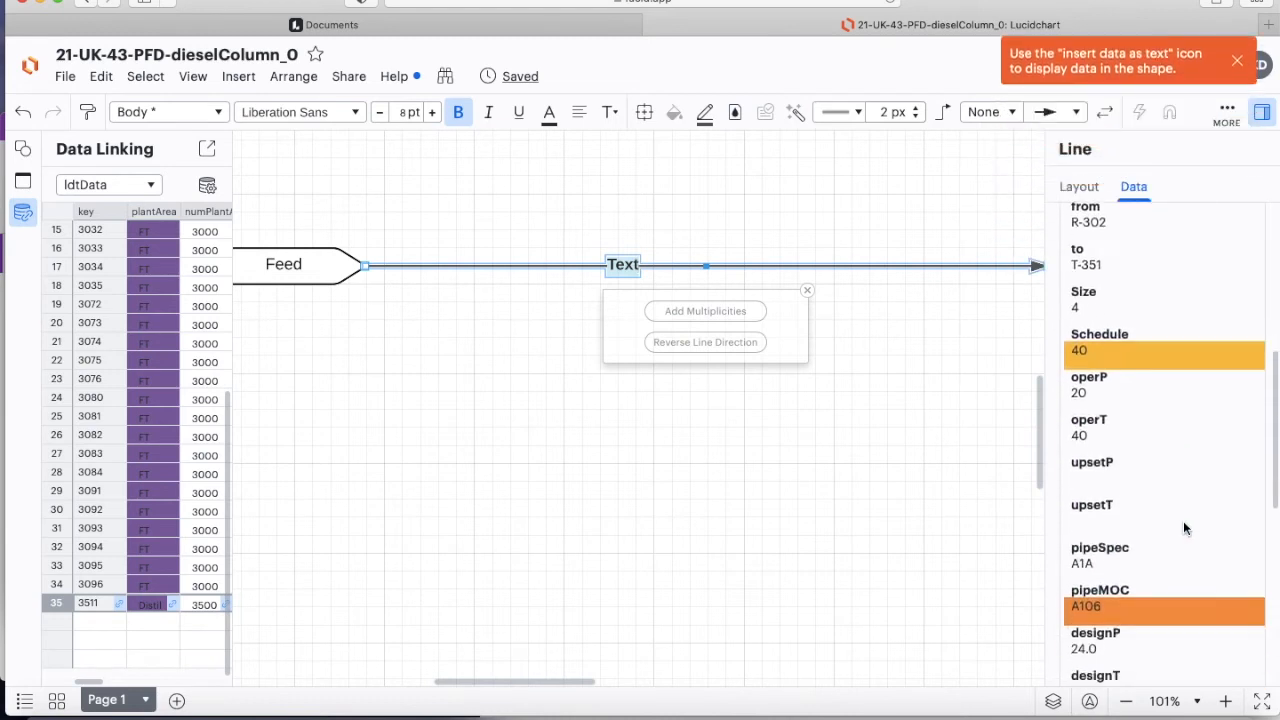
{"action": "scroll", "scroll_direction": "down", "scroll_amount": 3}
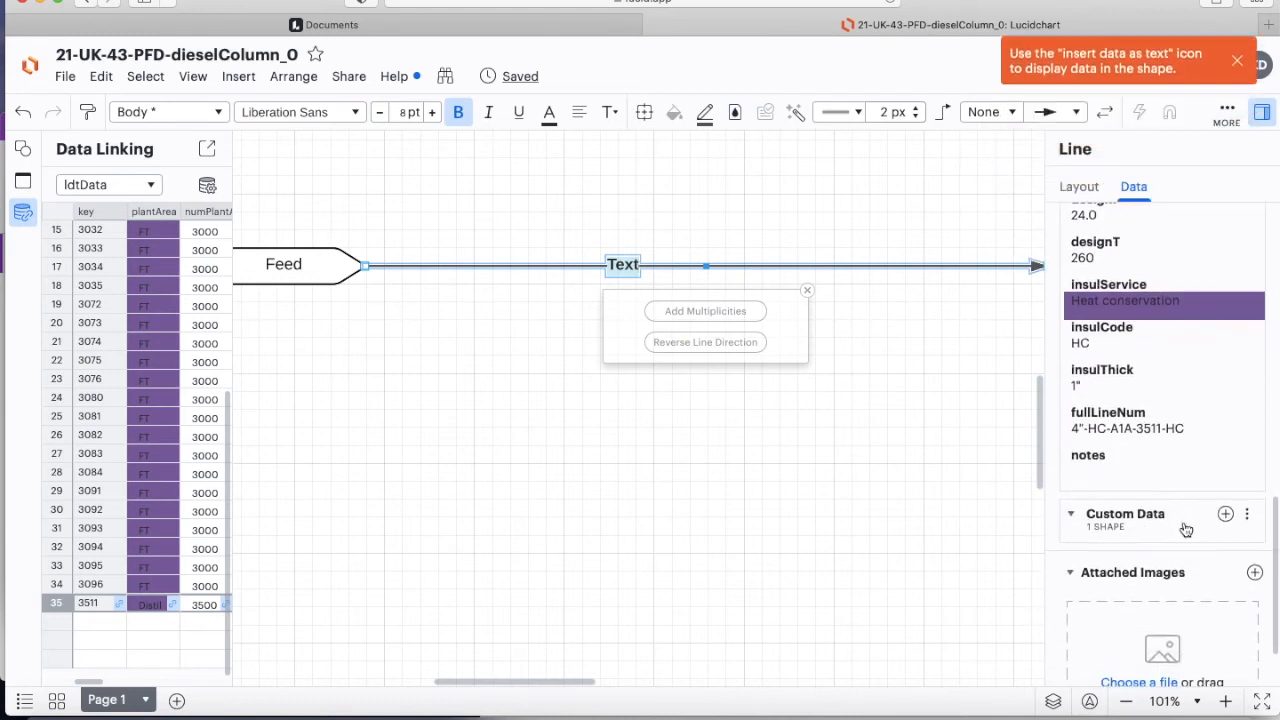
{"action": "left_click", "coordinate": [1148, 428]}
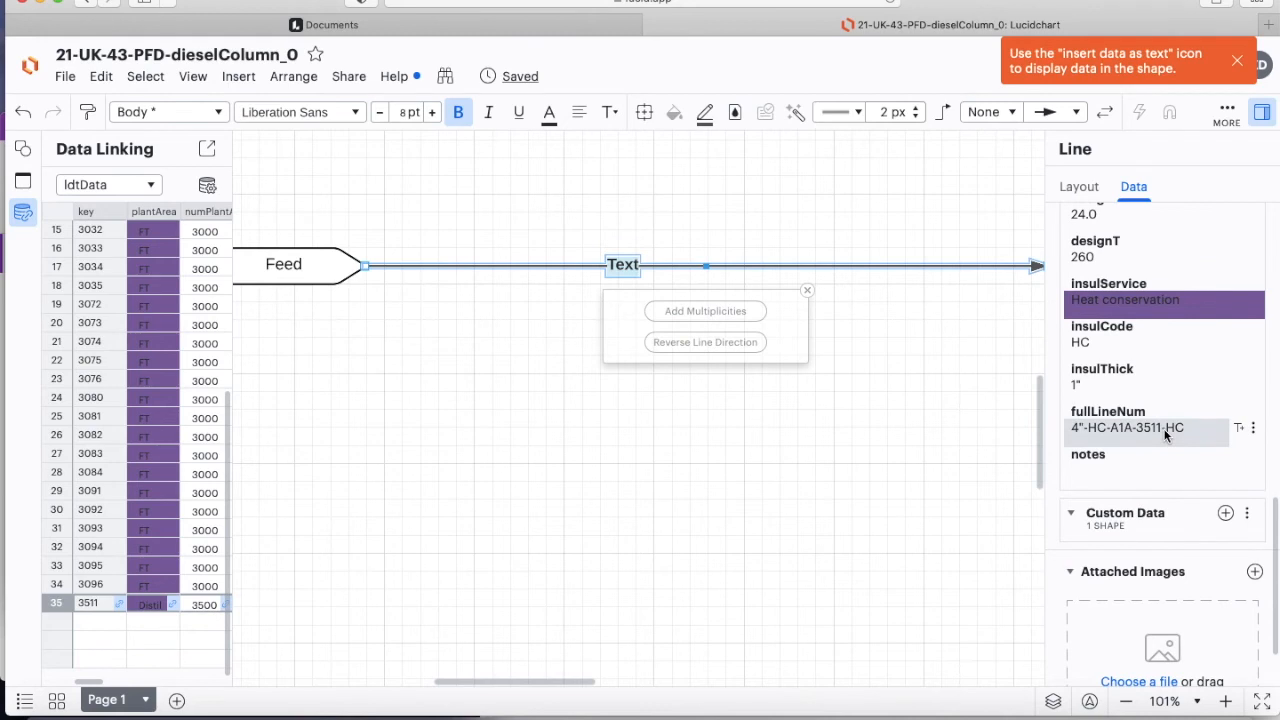
{"action": "mouse_move", "coordinate": [1214, 428]}
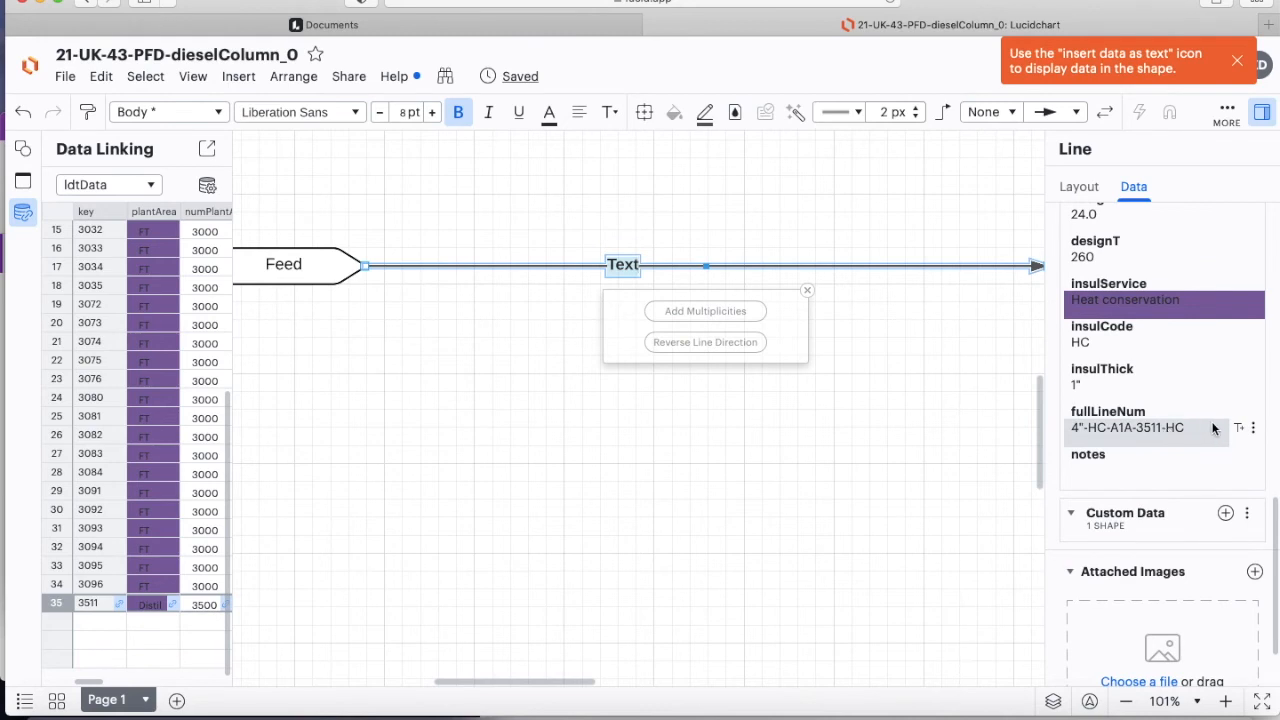
{"action": "mouse_move", "coordinate": [1242, 436]}
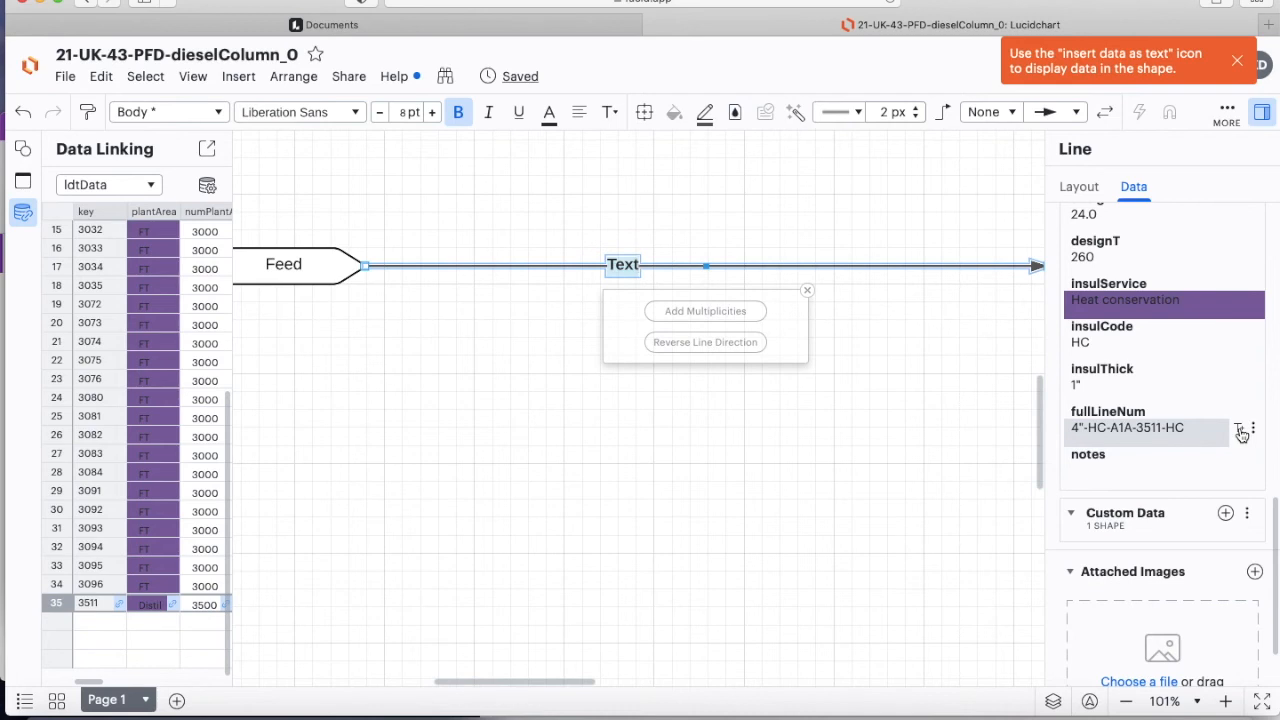
Insert fullLineNum as the label text so the feed line reads 4"-HC-A1A-3511-HC
{"action": "left_click", "coordinate": [1240, 428]}
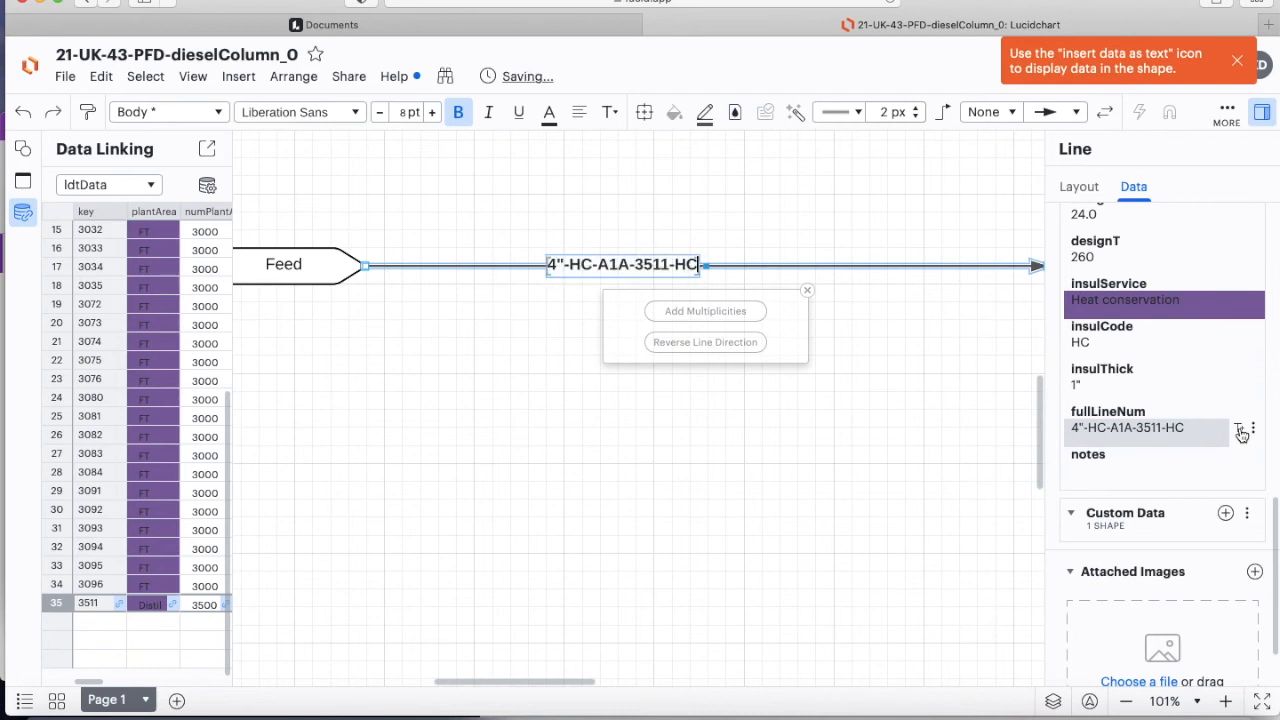
{"action": "left_click", "coordinate": [904, 444]}
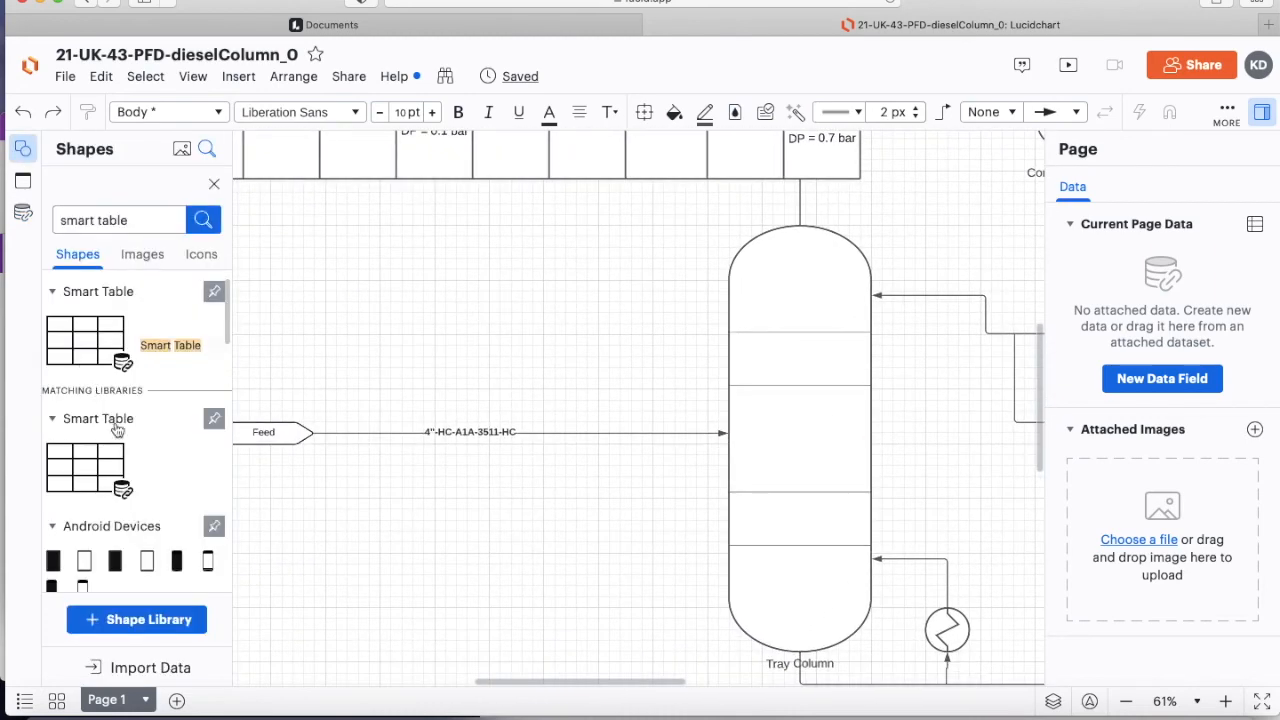
Drag Shared Indicator 1 from the Instruments library onto the canvas above the feed line
{"action": "left_click", "coordinate": [212, 184]}
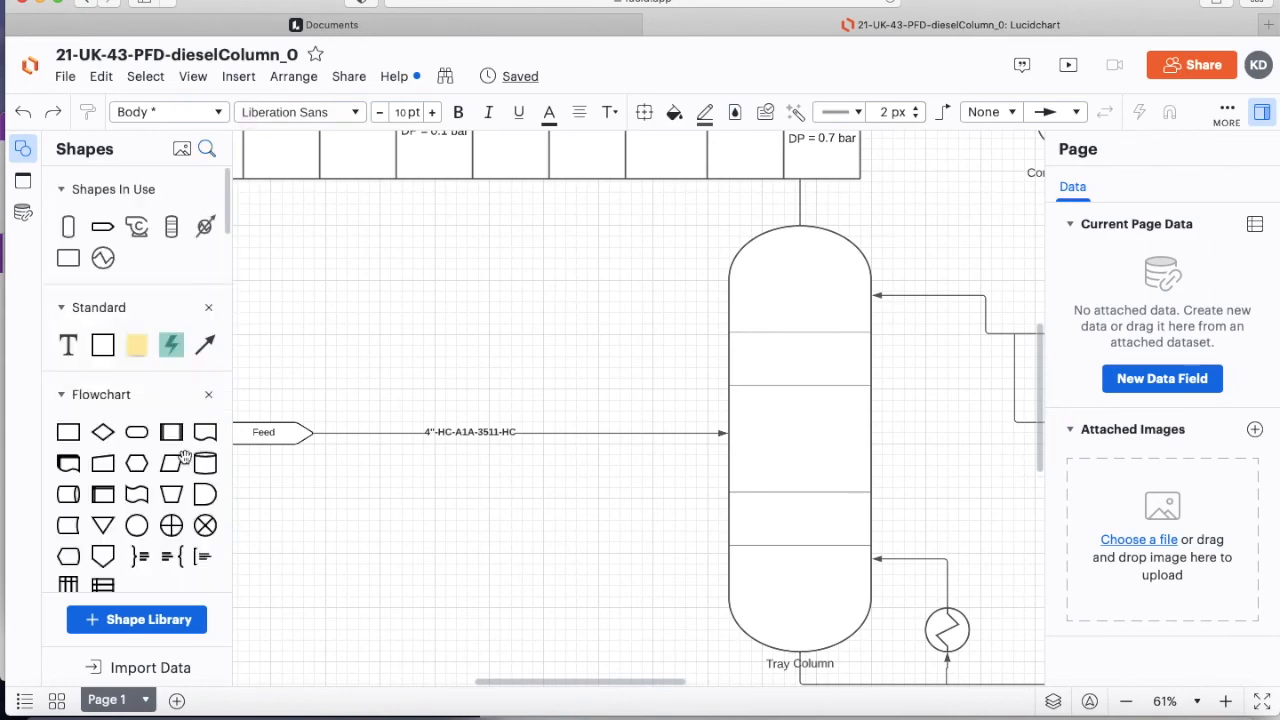
{"action": "scroll", "scroll_direction": "down", "scroll_amount": 3}
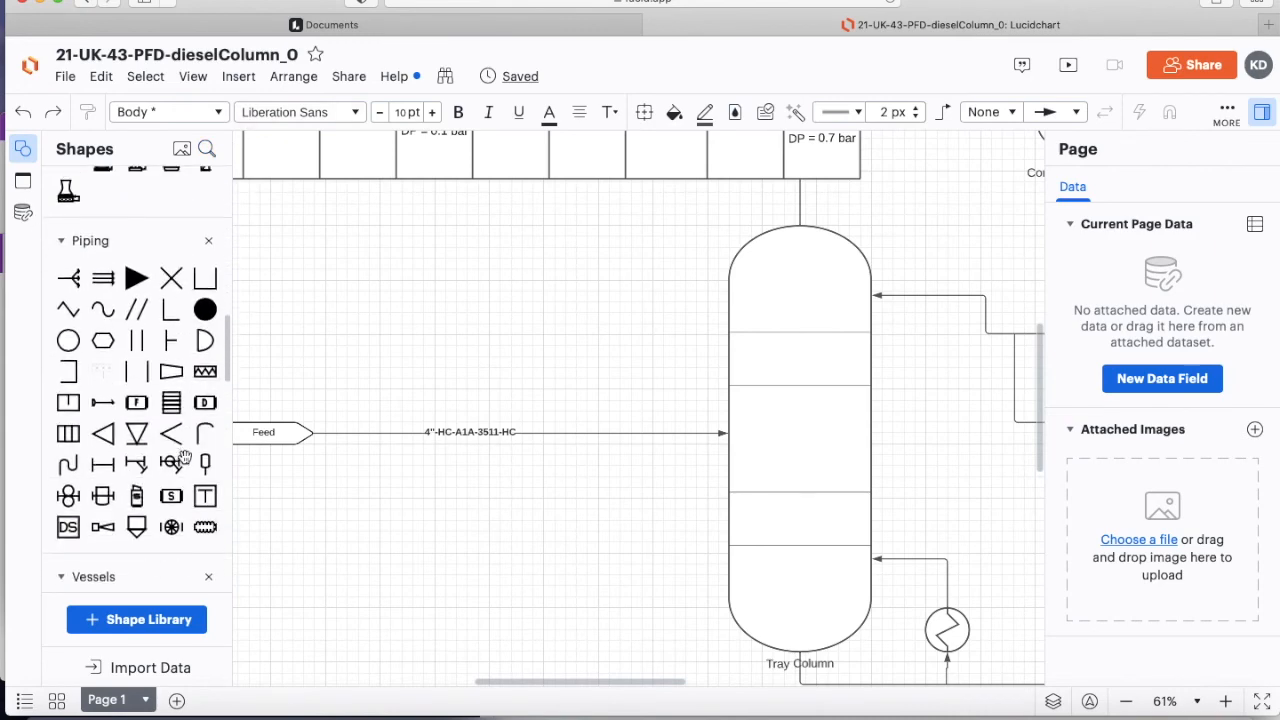
{"action": "scroll", "scroll_direction": "down", "scroll_amount": 3}
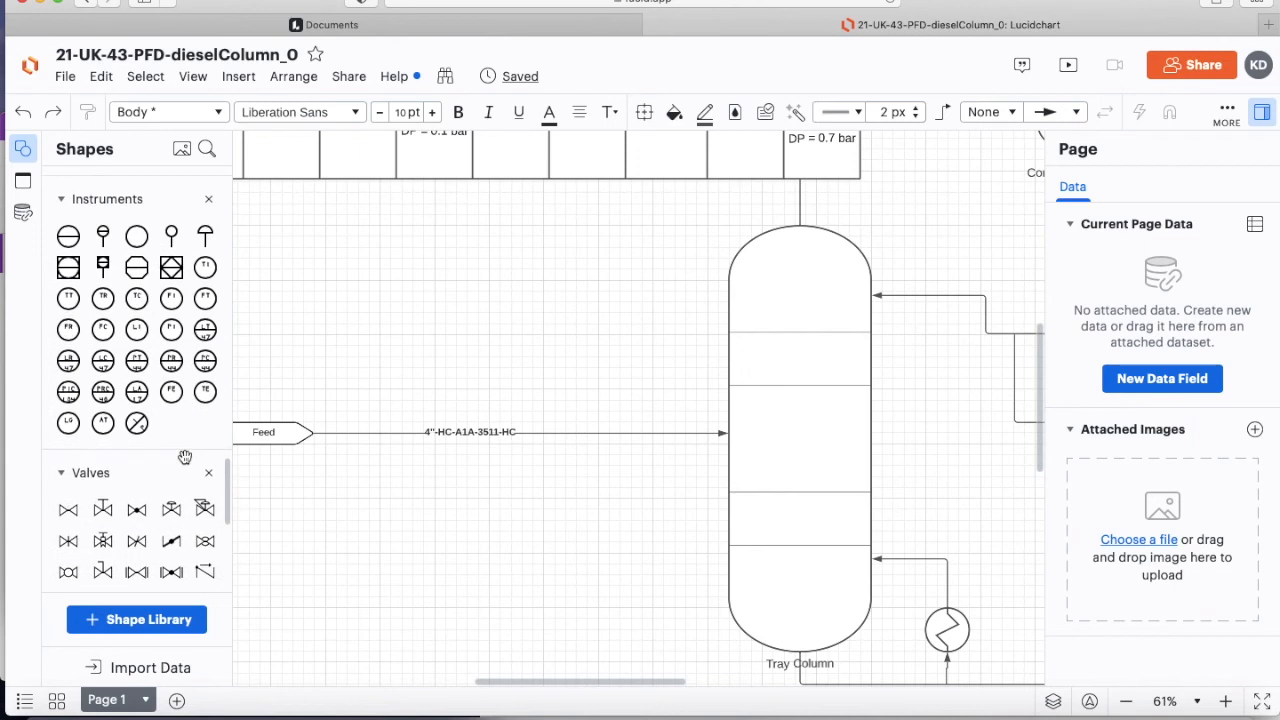
{"action": "mouse_move", "coordinate": [170, 300]}
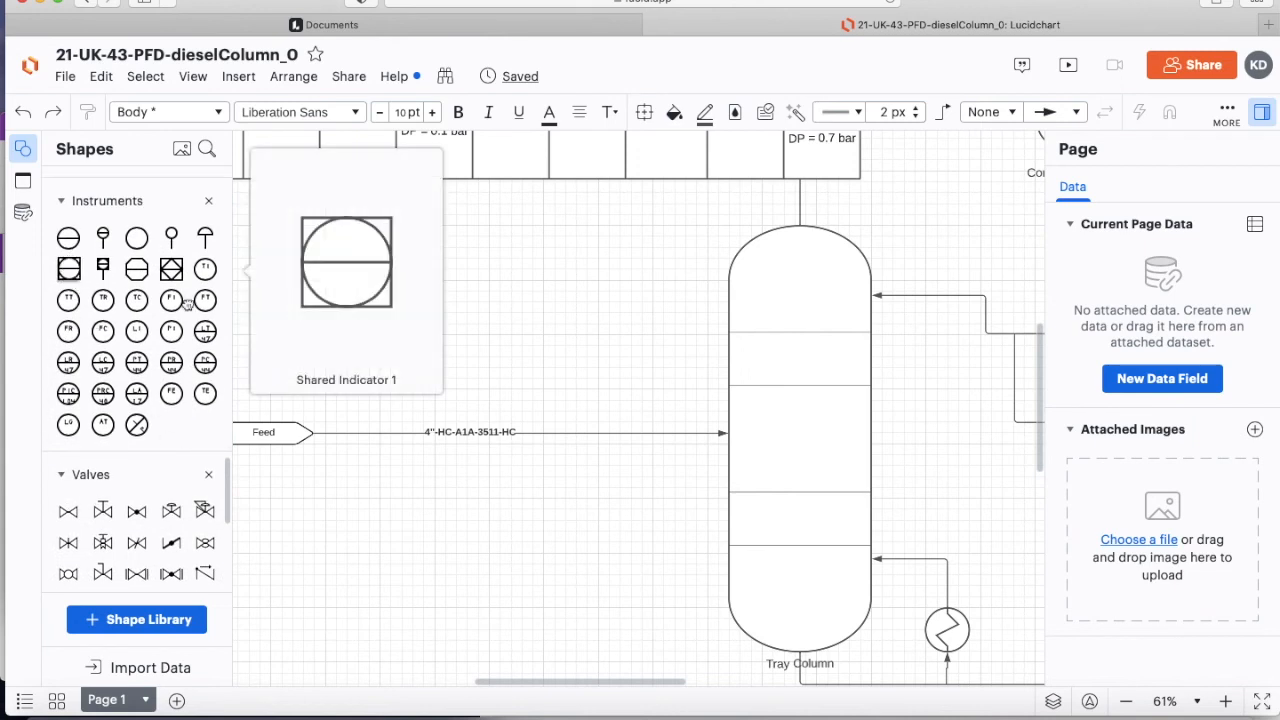
{"action": "left_click_drag", "start_coordinate": [346, 262], "coordinate": [450, 308]}
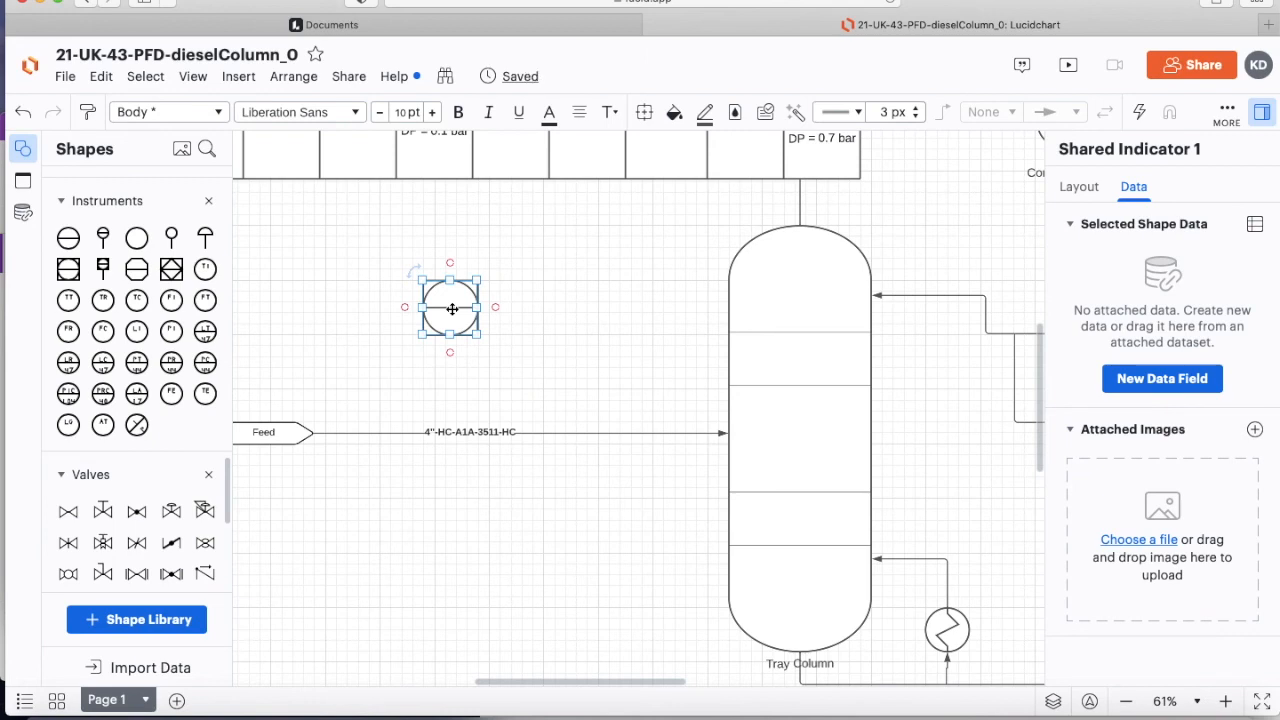
{"action": "mouse_move", "coordinate": [450, 304]}
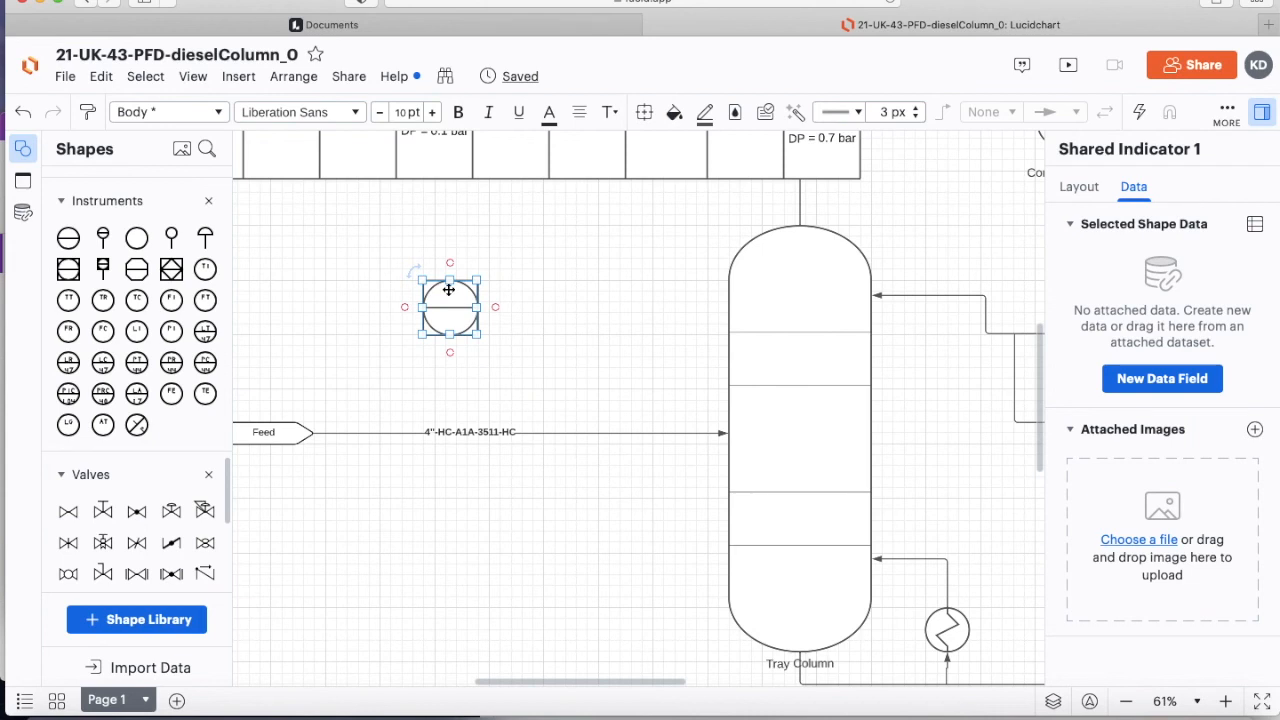
Settle the indicator bubble in position left of the tray column and select it
{"action": "double_click", "coordinate": [448, 308]}
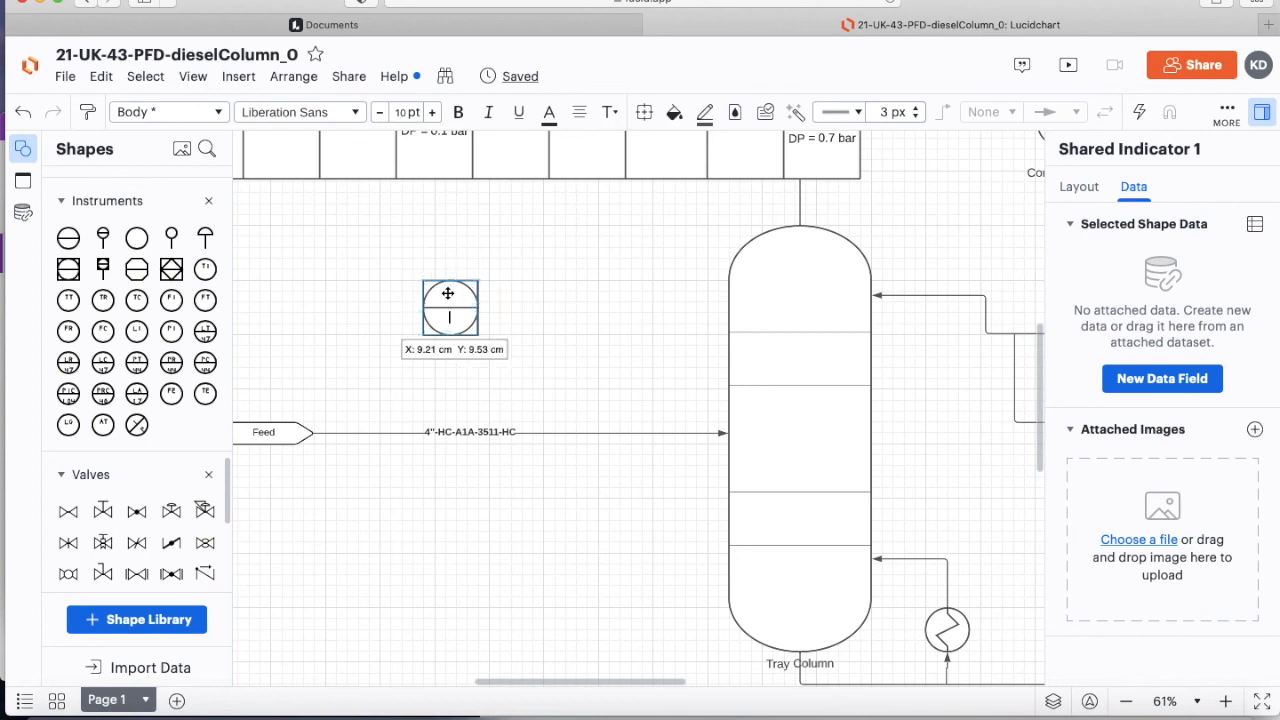
{"action": "left_click", "coordinate": [450, 308]}
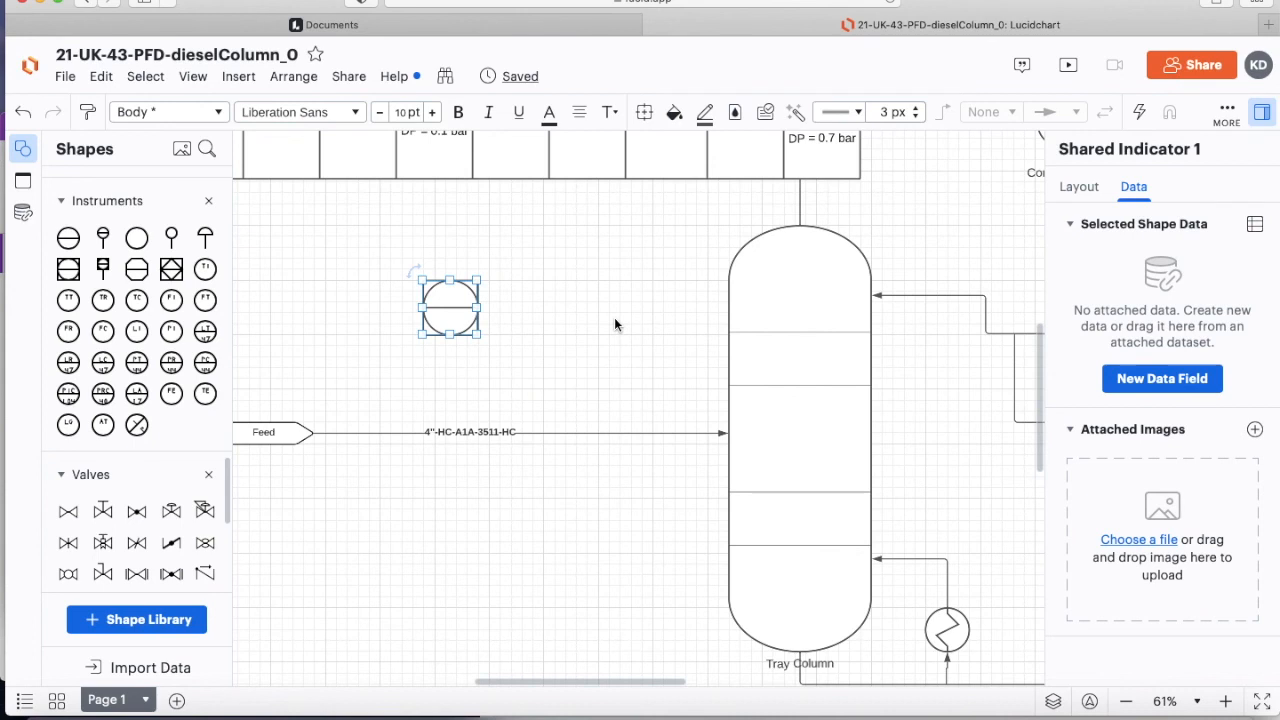
{"action": "mouse_move", "coordinate": [480, 296]}
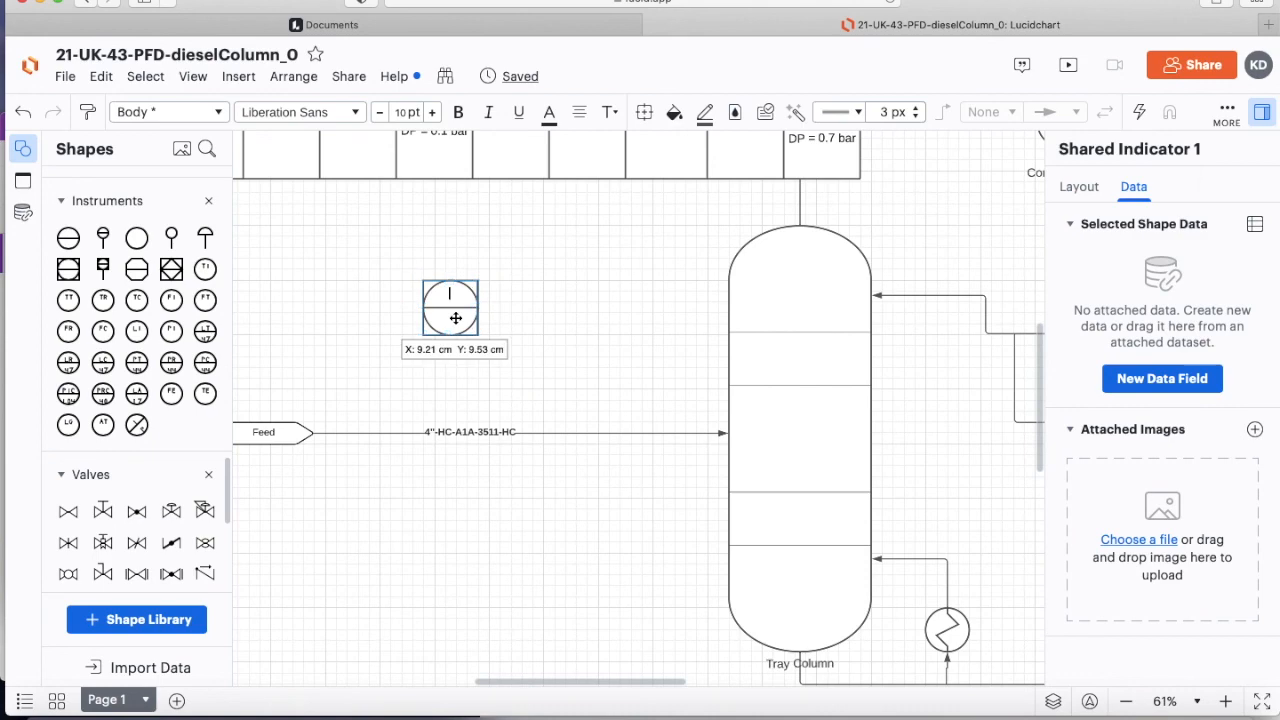
{"action": "left_click", "coordinate": [450, 308]}
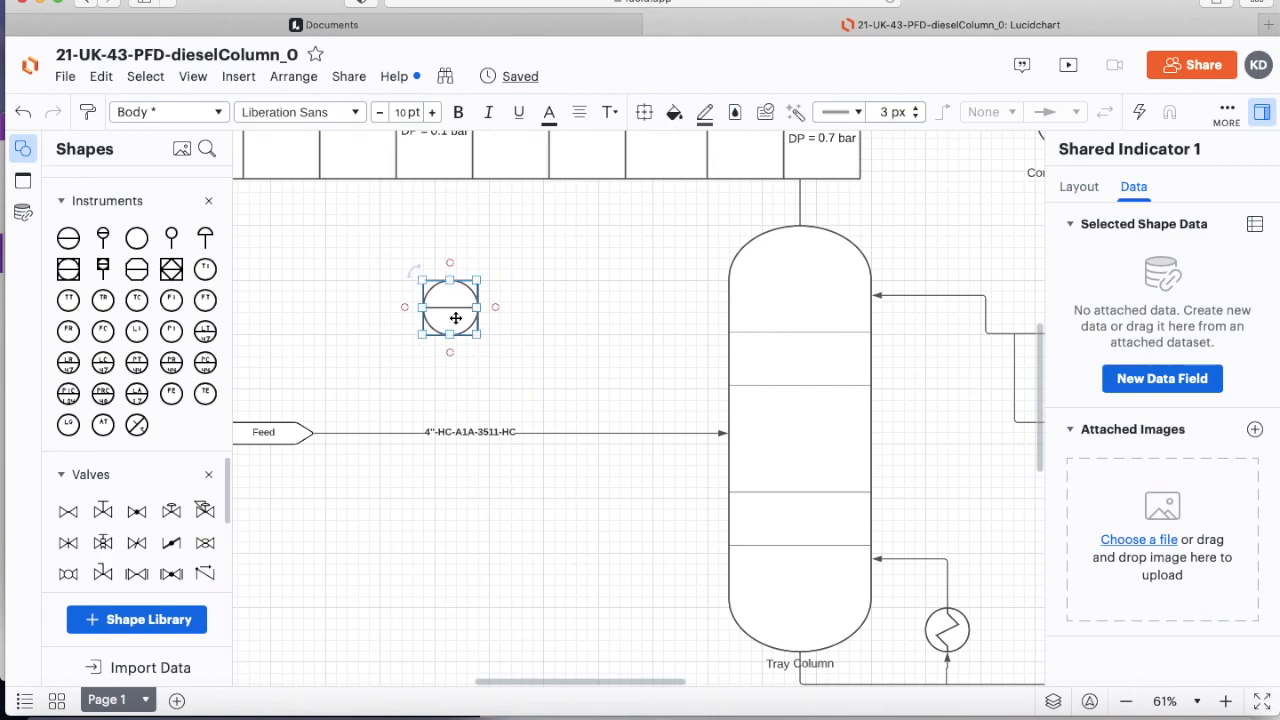
{"action": "left_click", "coordinate": [556, 340]}
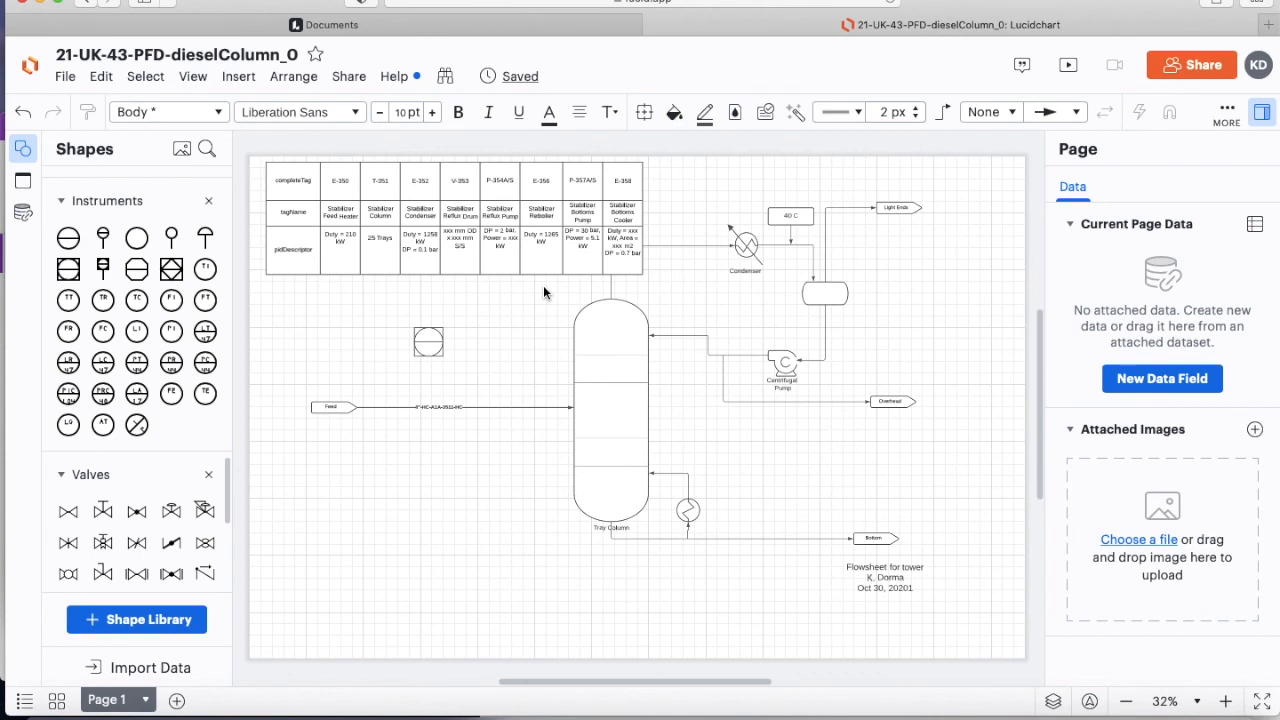
{"action": "mouse_move", "coordinate": [464, 544]}
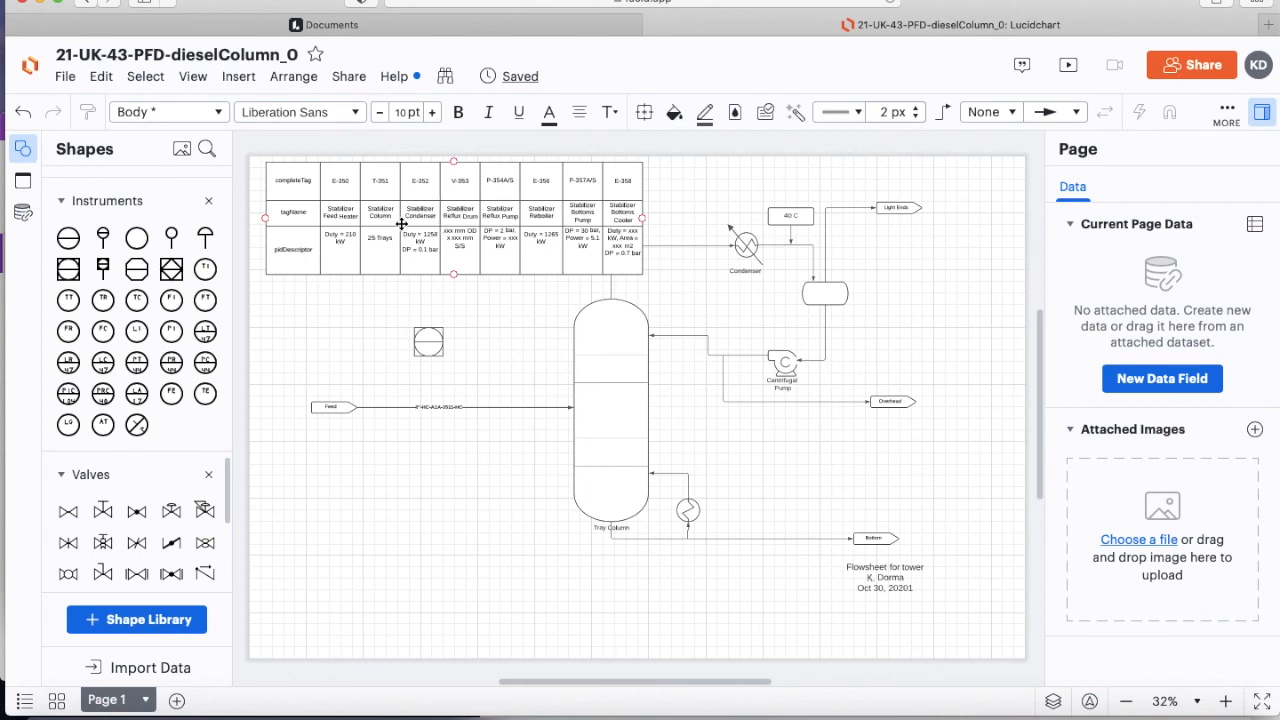
{"action": "left_click", "coordinate": [460, 408]}
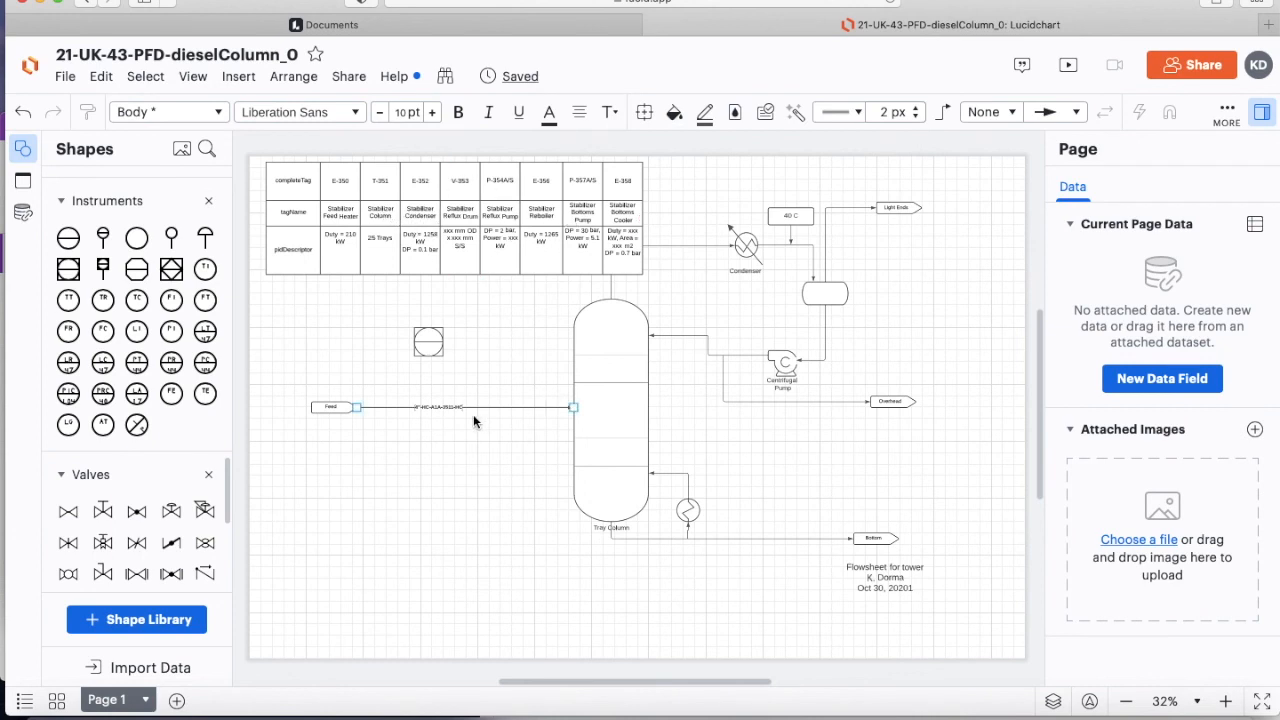